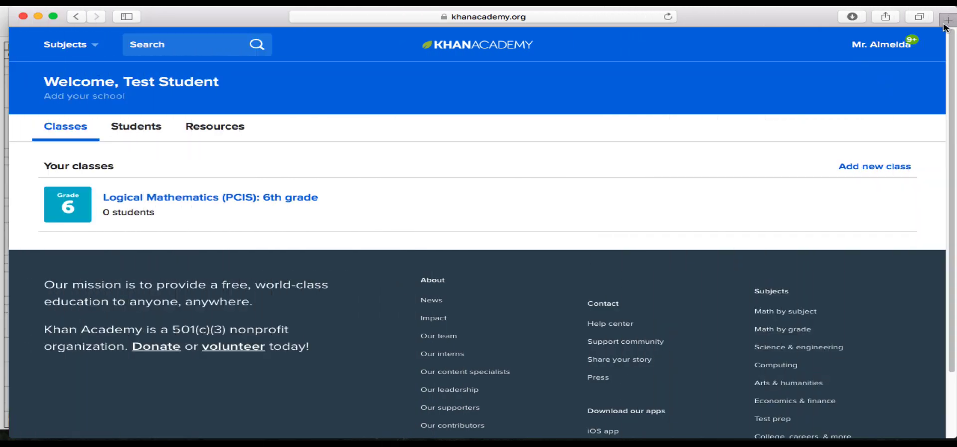
mouse_move(938, 16)
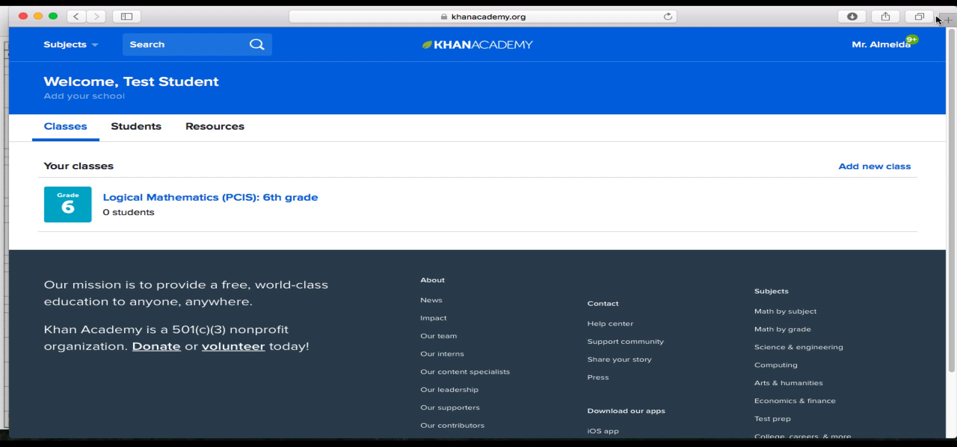
mouse_move(931, 32)
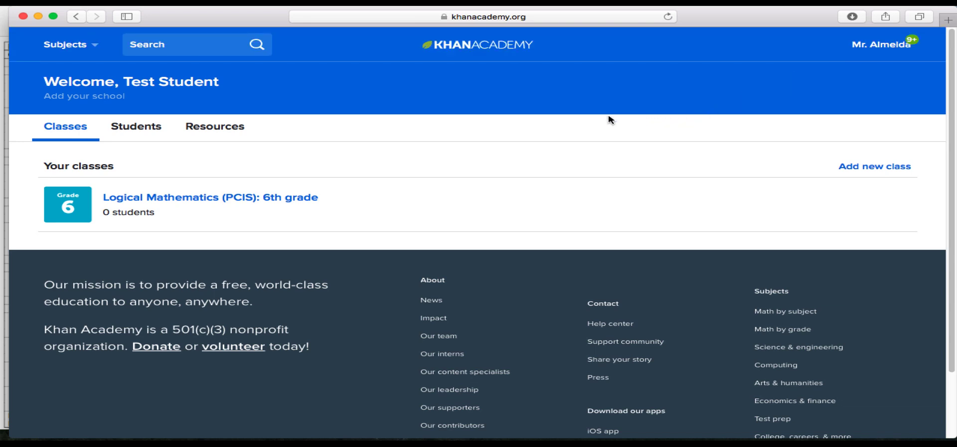
mouse_move(322, 76)
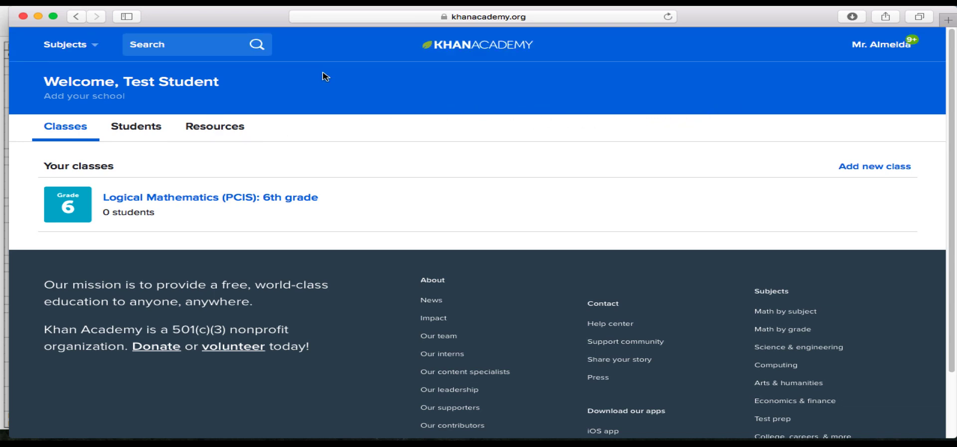
Go to Learning home from the top-right account menu to see the 6th-grade subjects
left_click(879, 45)
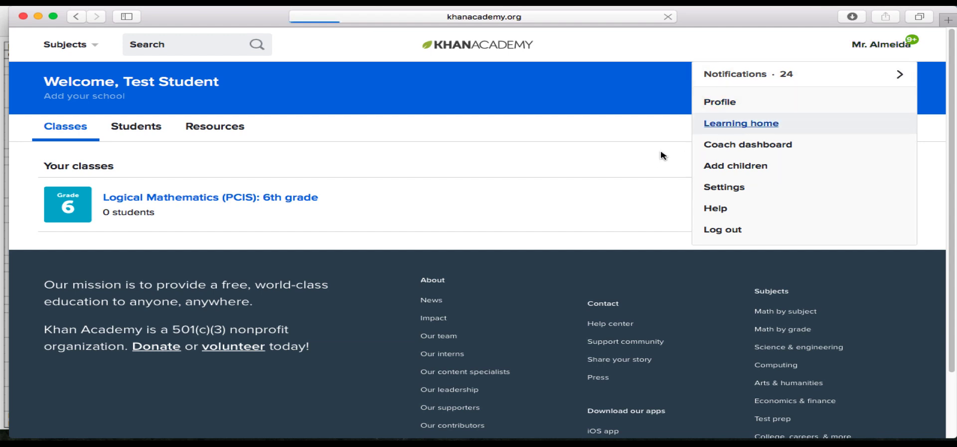
mouse_move(655, 83)
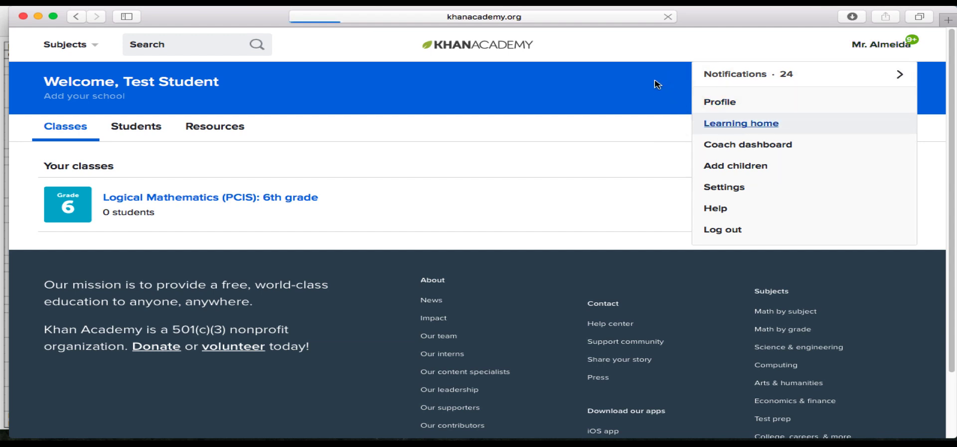
mouse_move(690, 83)
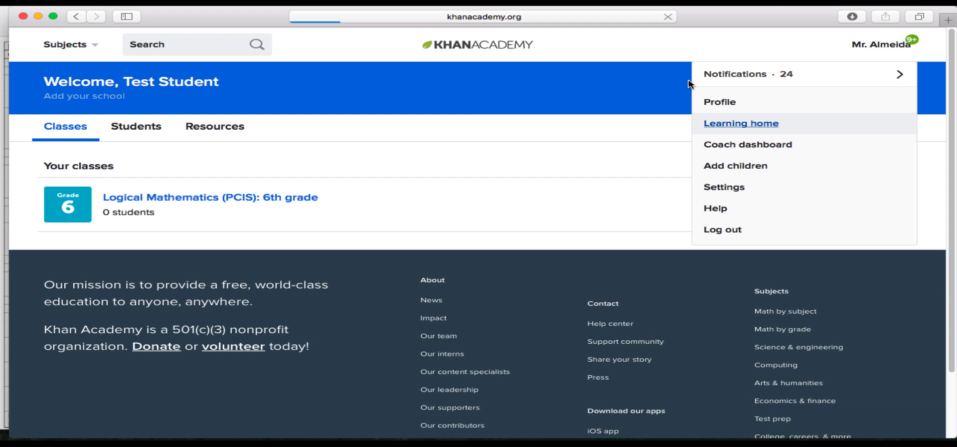
left_click(742, 123)
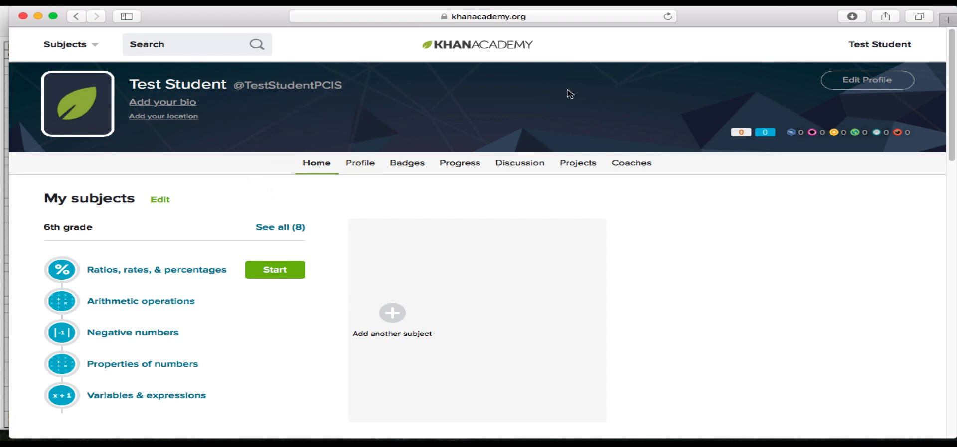
mouse_move(401, 199)
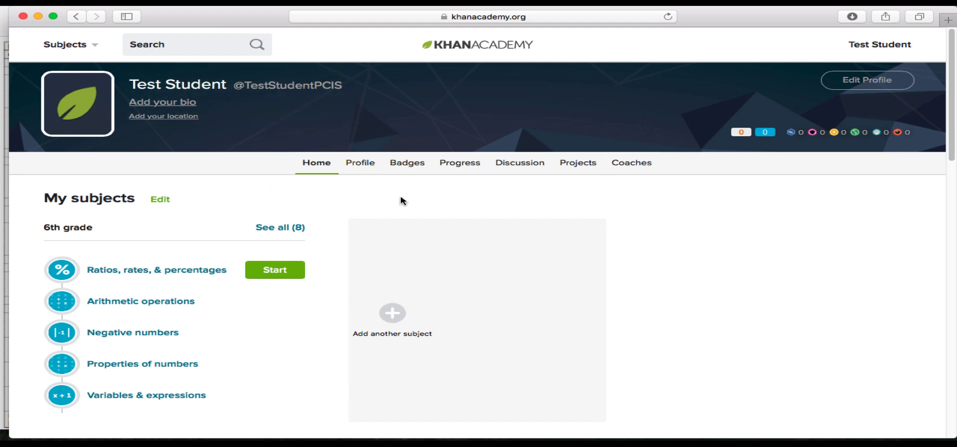
mouse_move(483, 129)
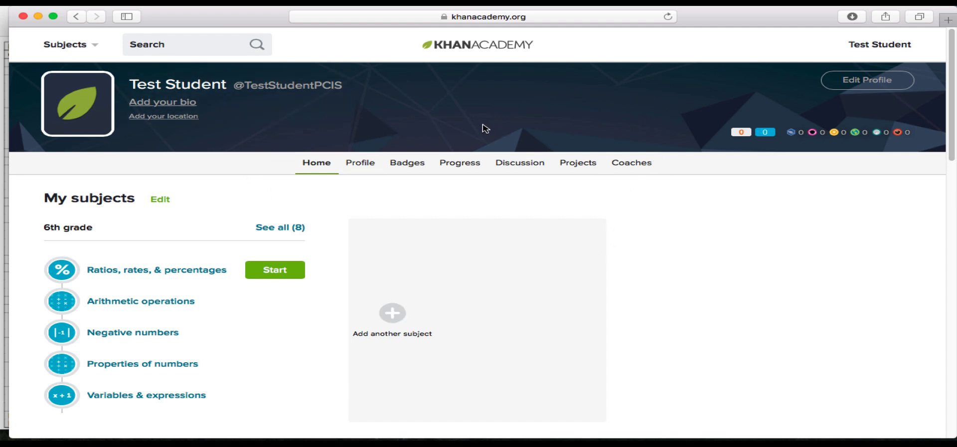
mouse_move(877, 47)
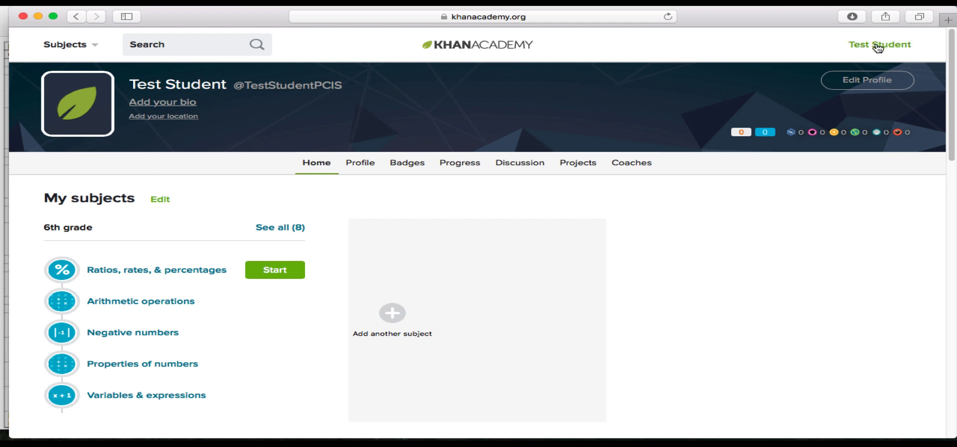
Attempt to open the 6th grade math course; learning home still lists eight subjects
left_click(880, 44)
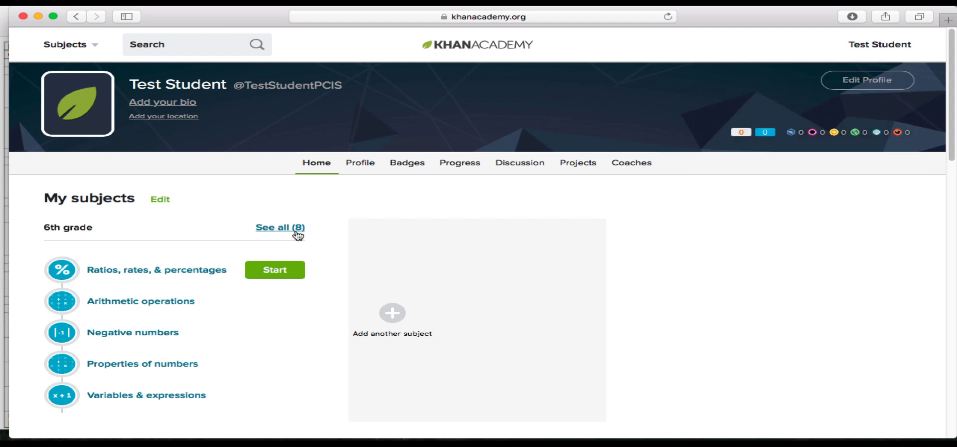
mouse_move(340, 227)
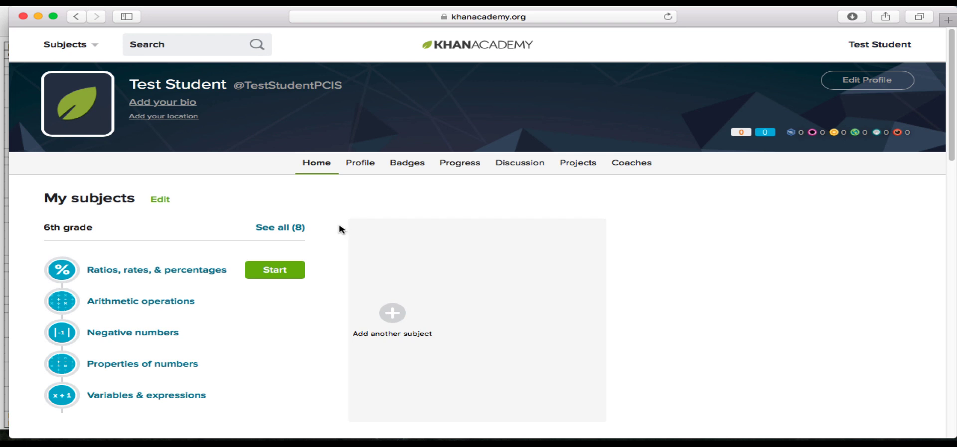
mouse_move(286, 228)
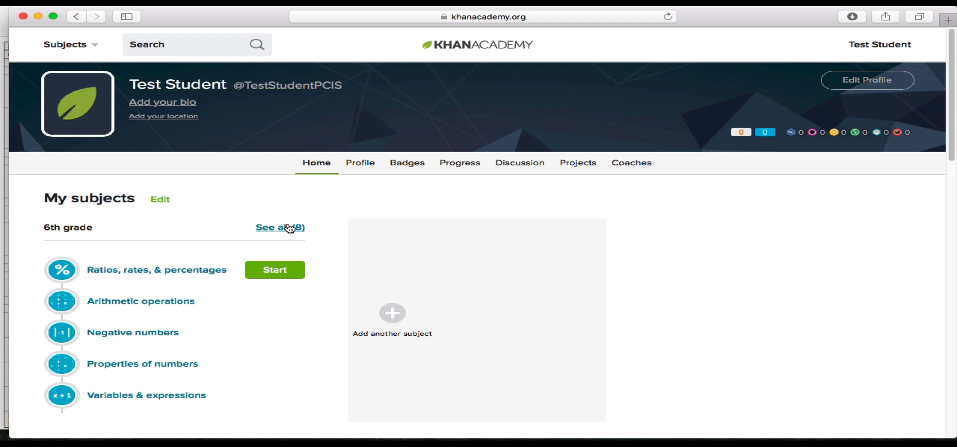
mouse_move(290, 231)
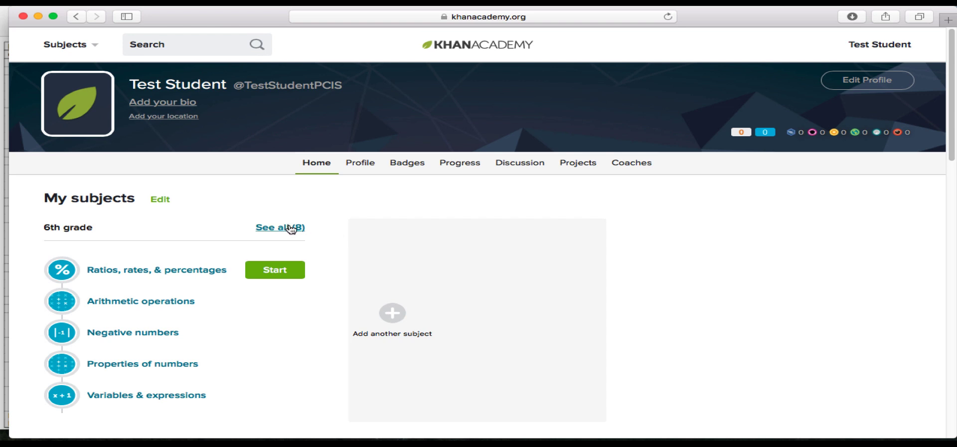
mouse_move(270, 210)
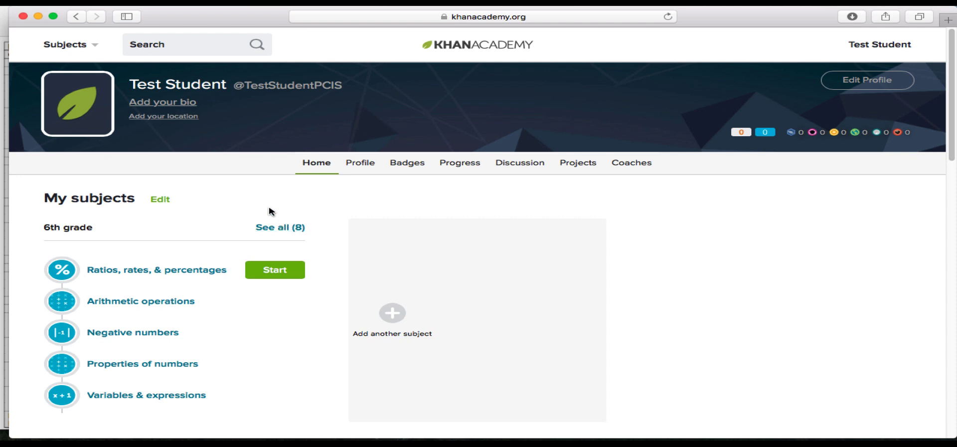
mouse_move(85, 226)
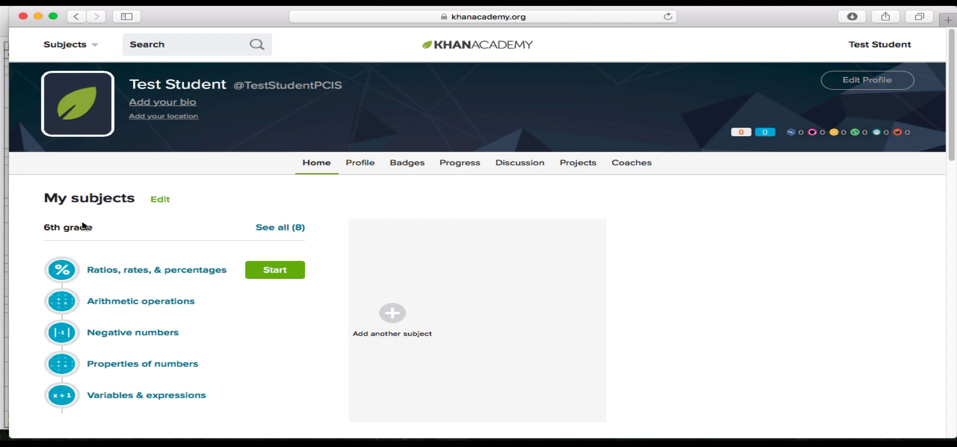
mouse_move(284, 241)
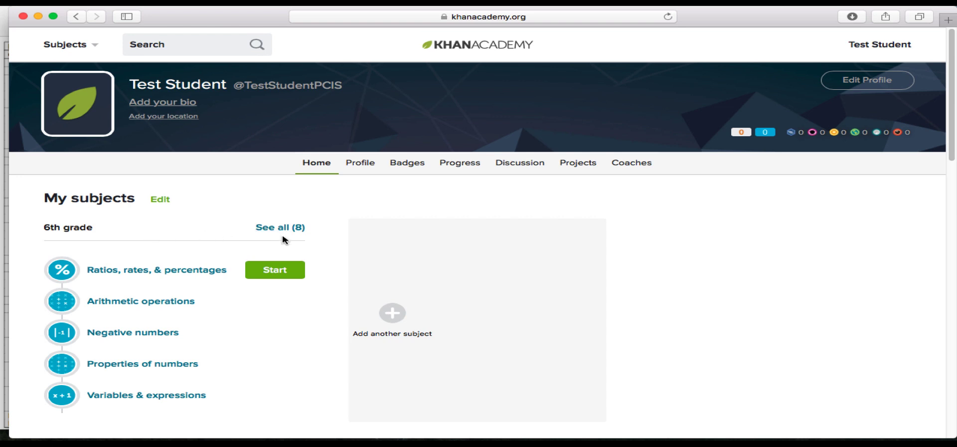
mouse_move(276, 230)
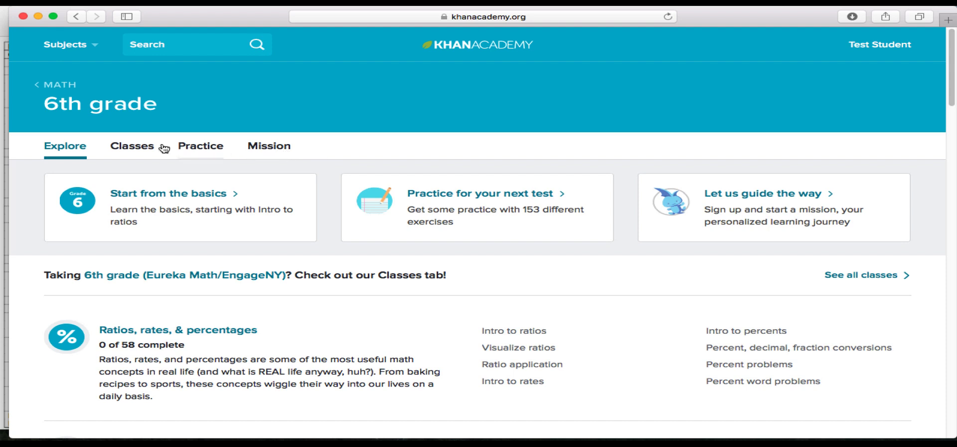
mouse_move(276, 152)
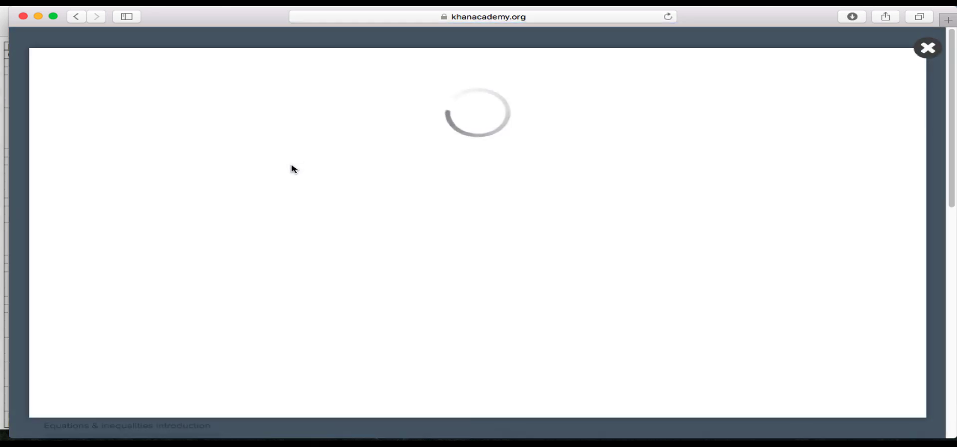
mouse_move(720, 123)
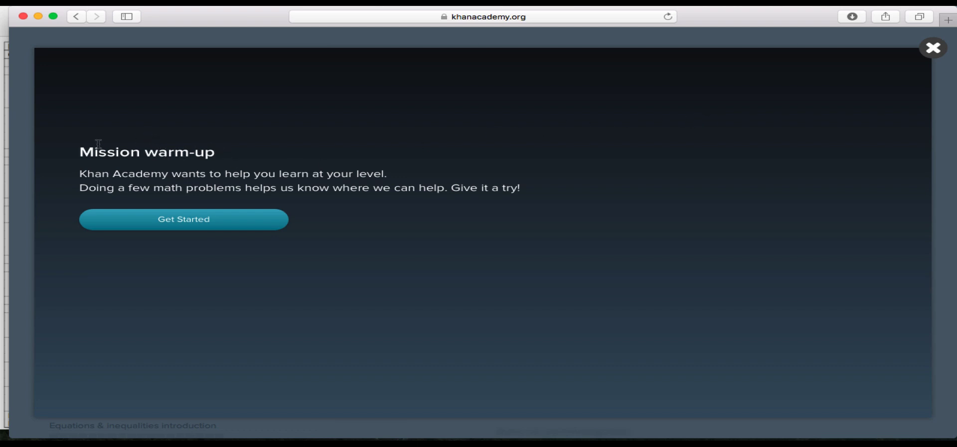
mouse_move(81, 144)
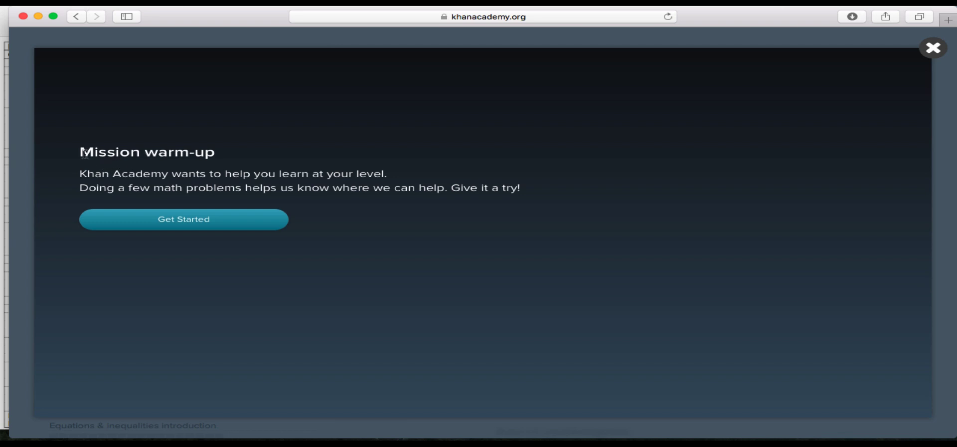
mouse_move(132, 169)
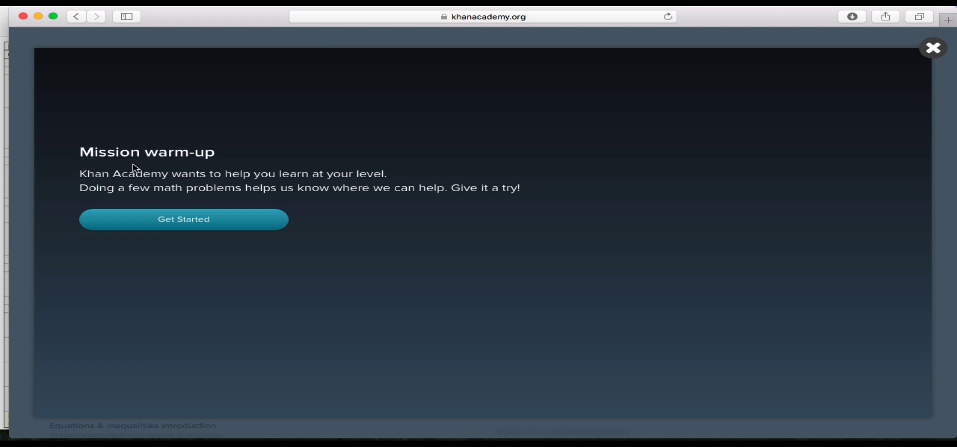
mouse_move(265, 155)
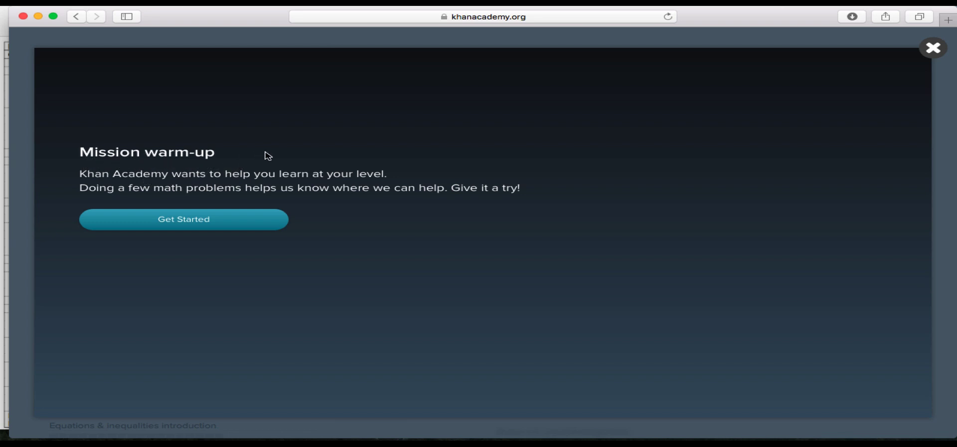
mouse_move(296, 162)
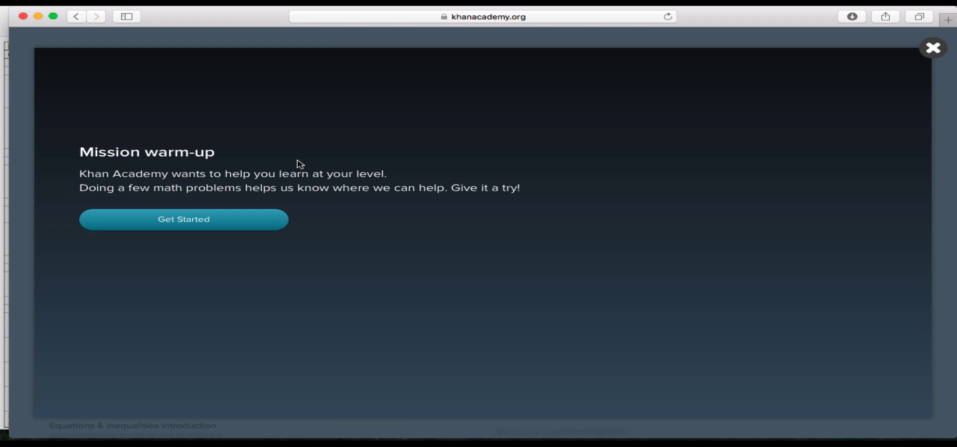
mouse_move(315, 160)
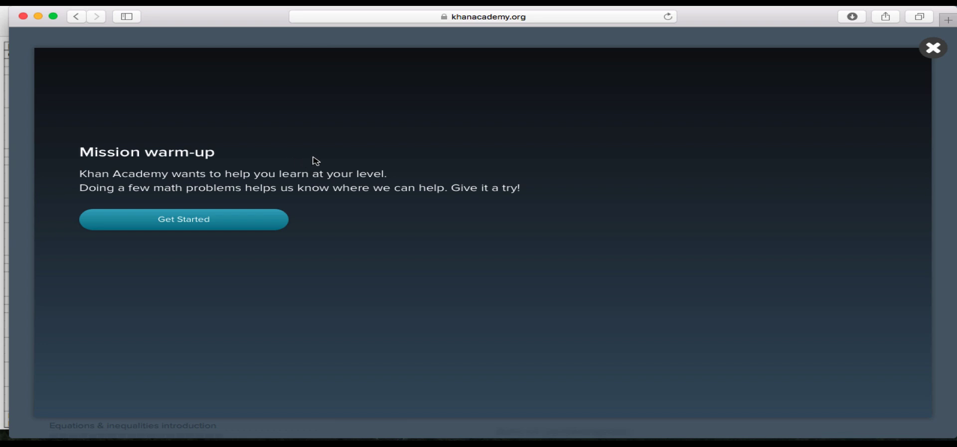
mouse_move(365, 165)
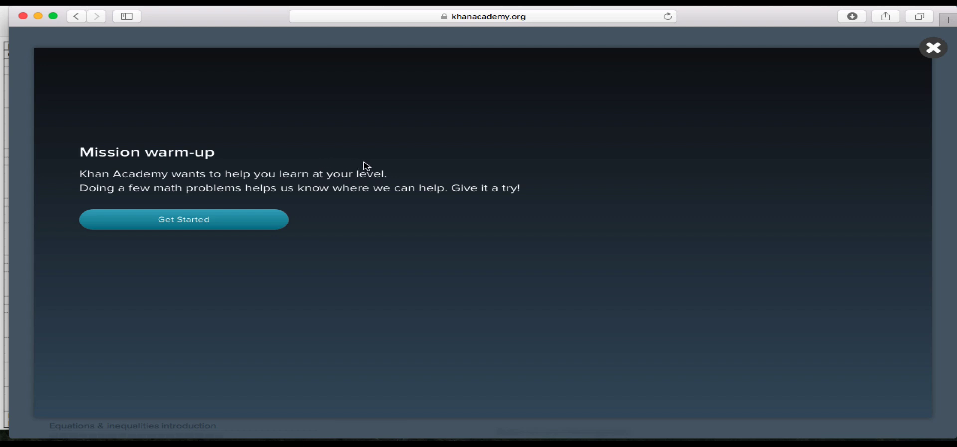
mouse_move(188, 228)
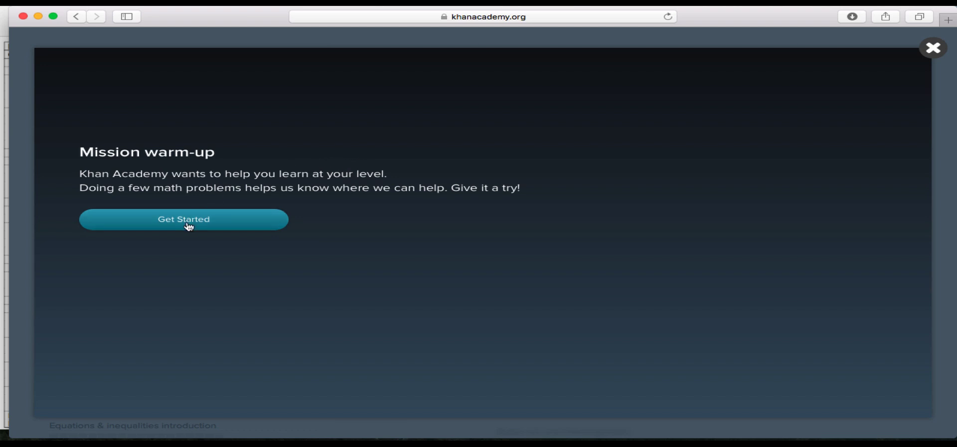
Start the warm-up and answer the first problem as 0.414 < 0.441
left_click(183, 220)
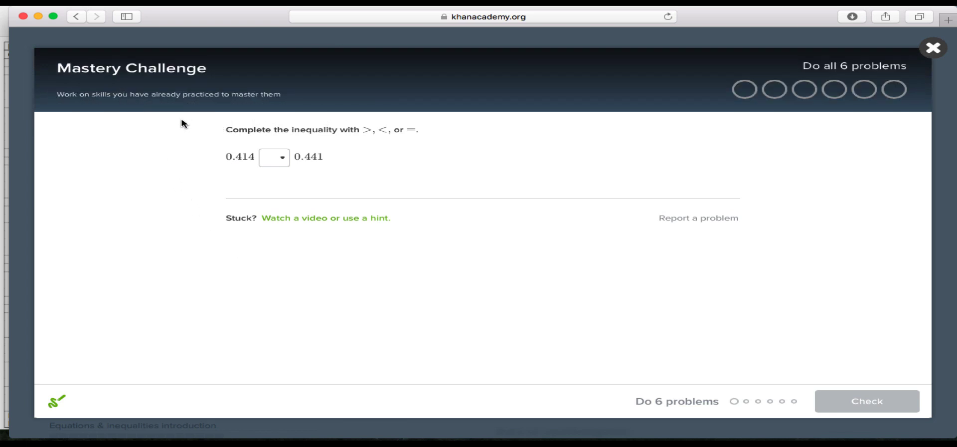
mouse_move(299, 146)
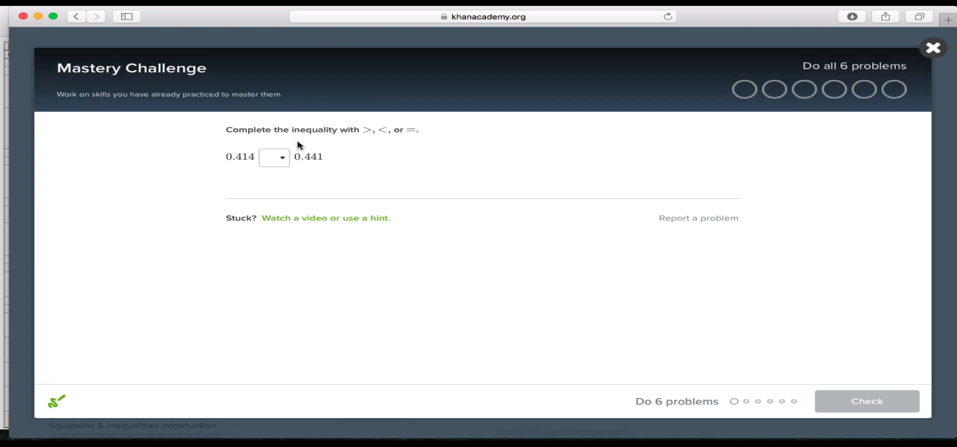
mouse_move(369, 145)
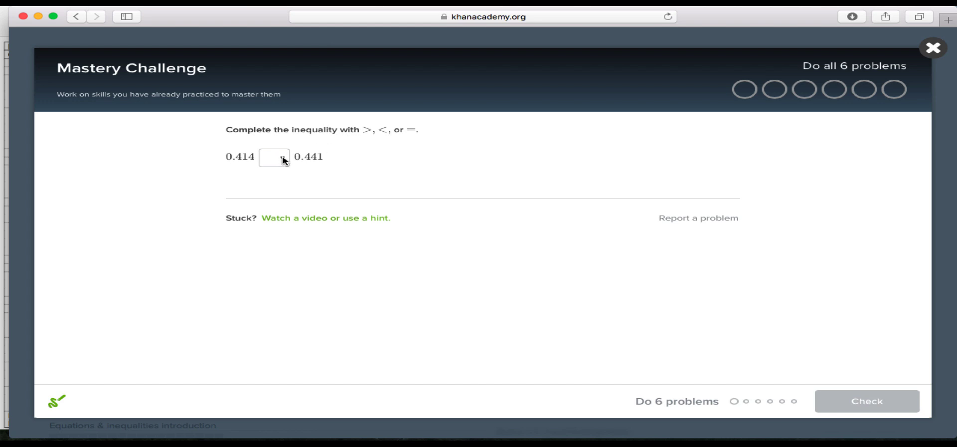
left_click(274, 157)
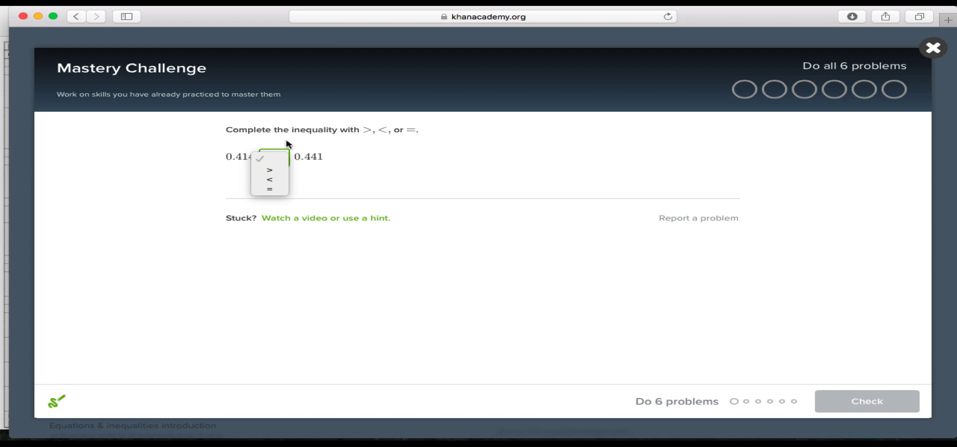
mouse_move(271, 179)
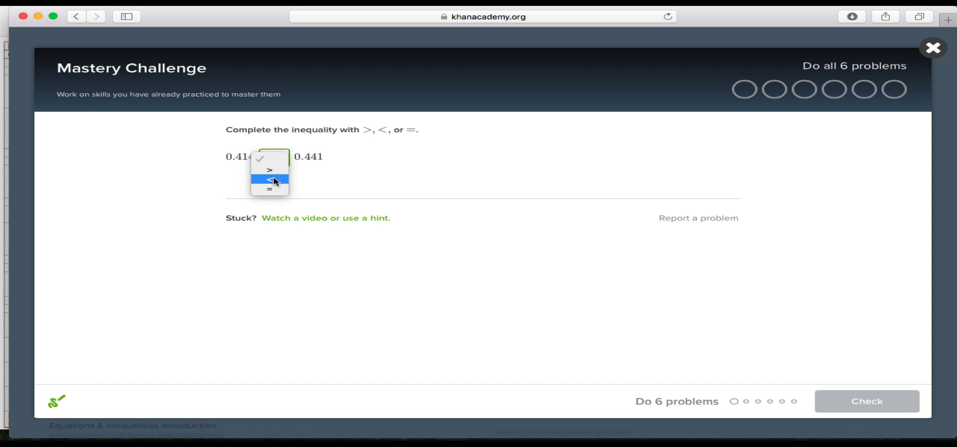
left_click(271, 180)
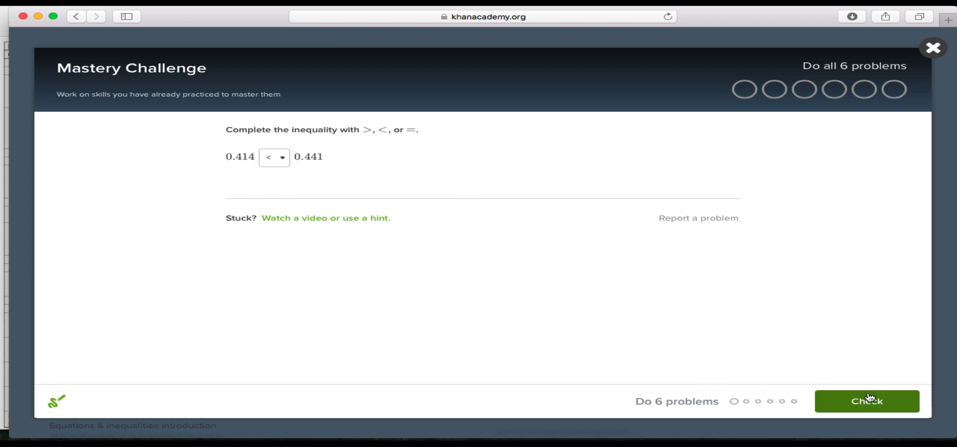
left_click(867, 401)
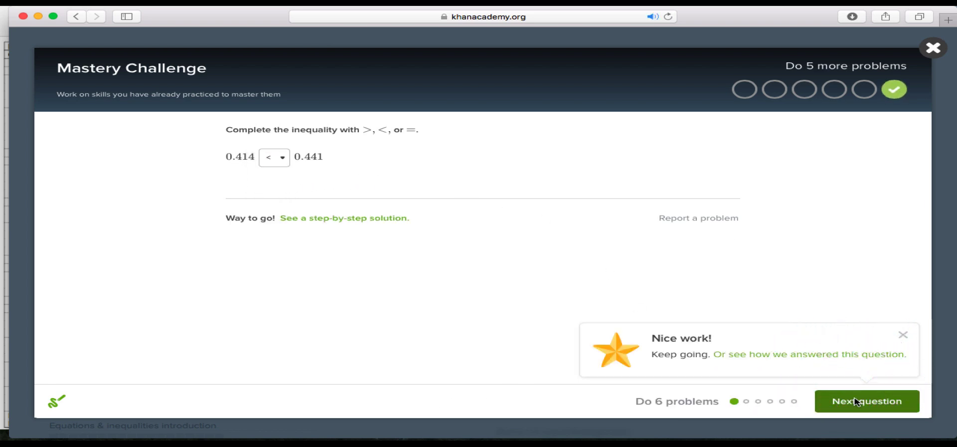
Answer 7/9 × 1/5 as 7/45, then advance to 129.6 ÷ 3.6
left_click(867, 401)
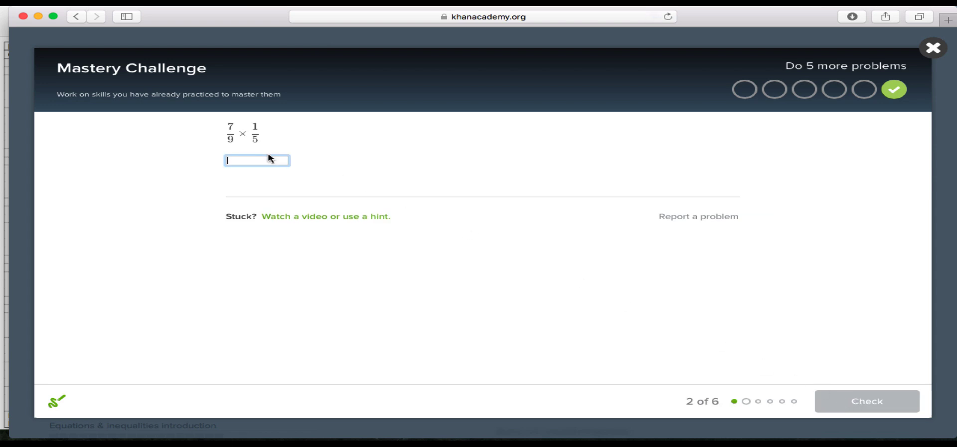
mouse_move(293, 170)
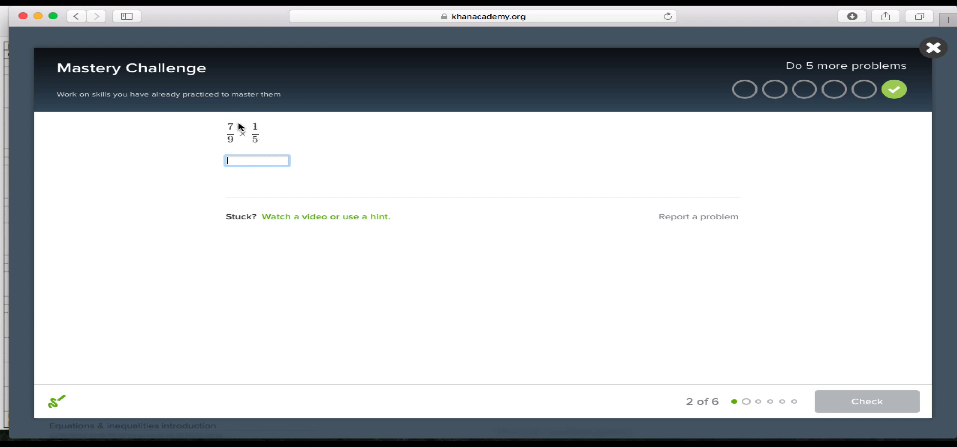
mouse_move(261, 144)
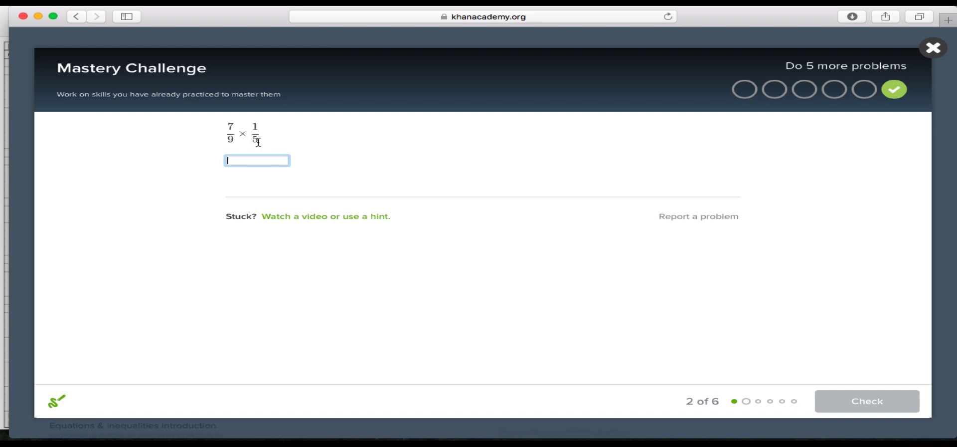
type("7")
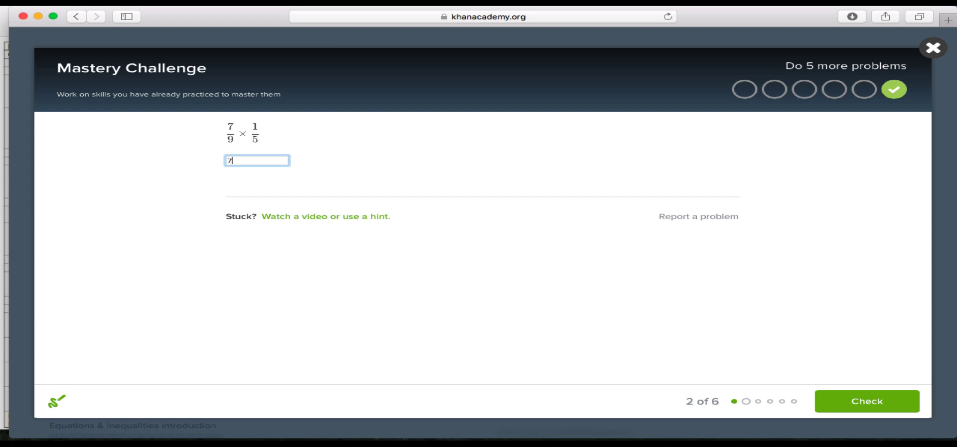
type("/")
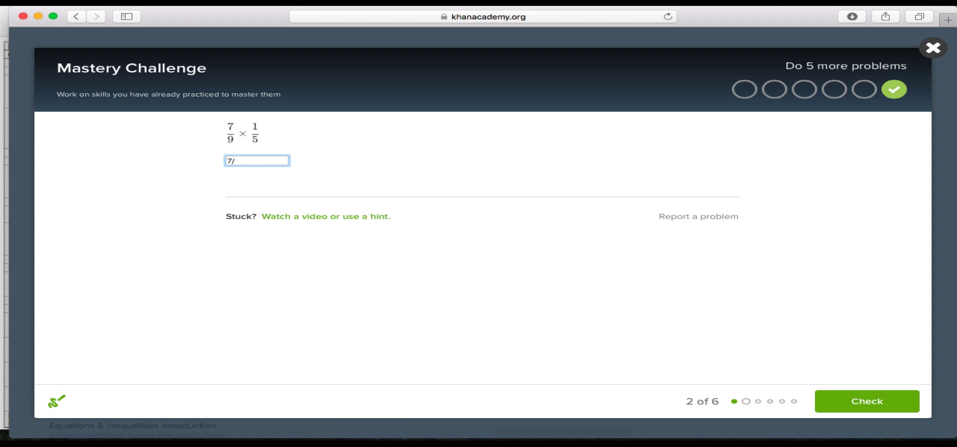
type("45")
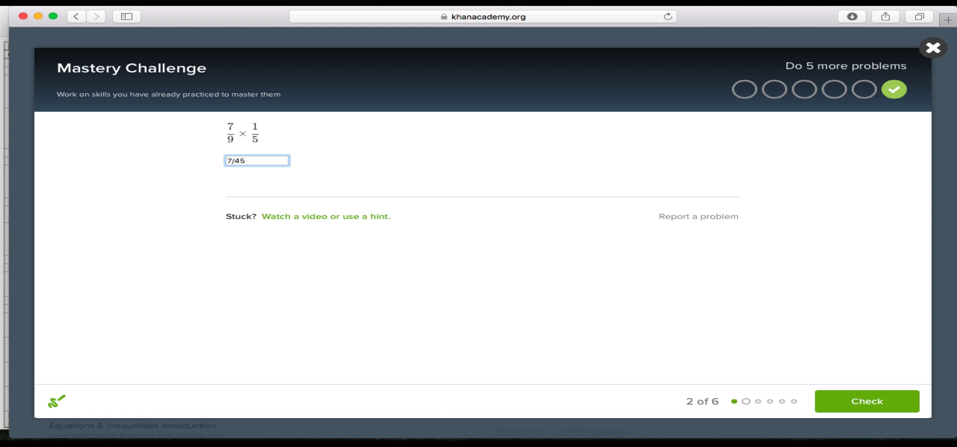
left_click(867, 400)
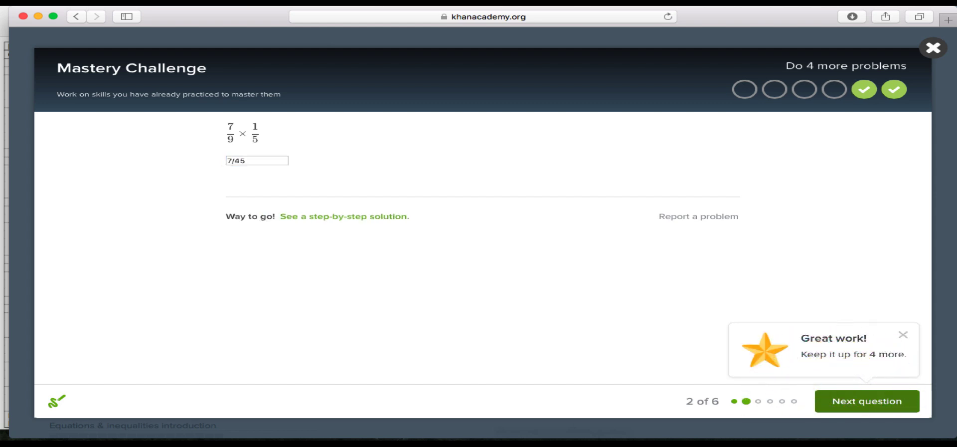
left_click(866, 400)
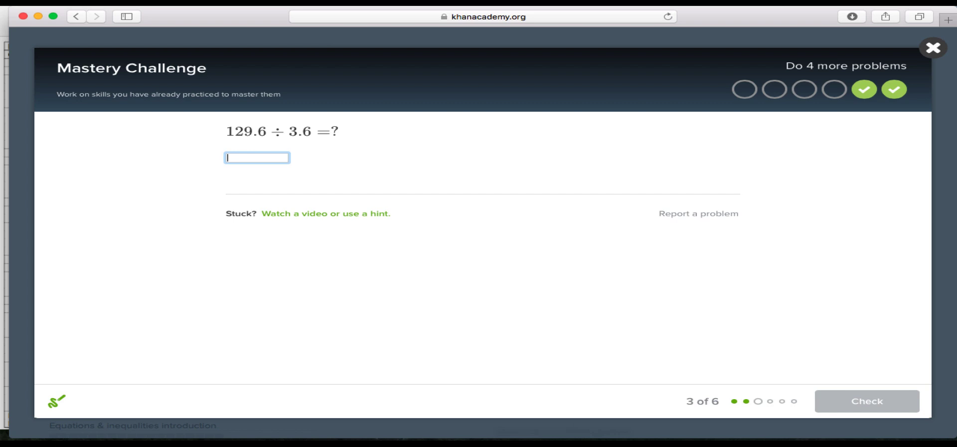
Work out 129.6 ÷ 3.6 on the scratchpad, submit 36, and advance
left_click(56, 400)
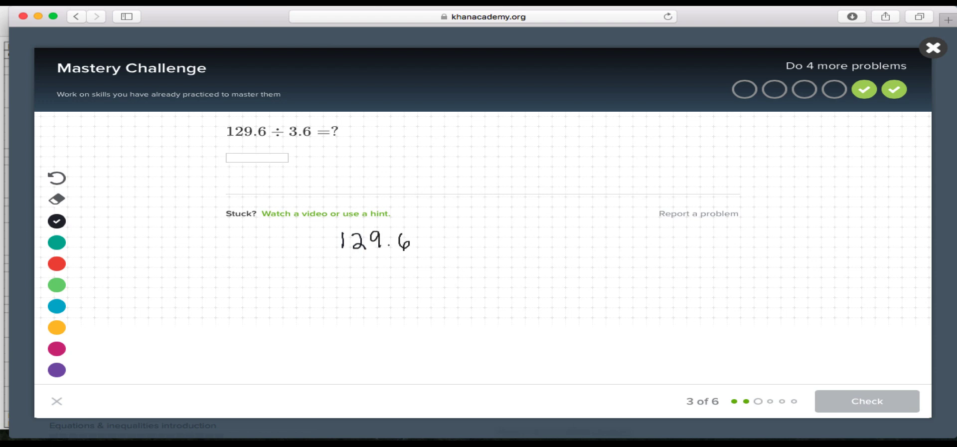
left_click_drag(436, 234, 439, 244)
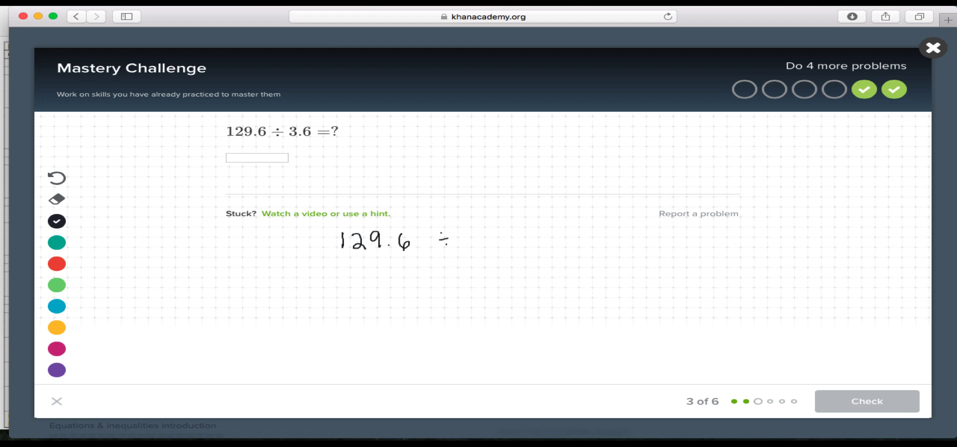
left_click_drag(464, 238, 501, 240)
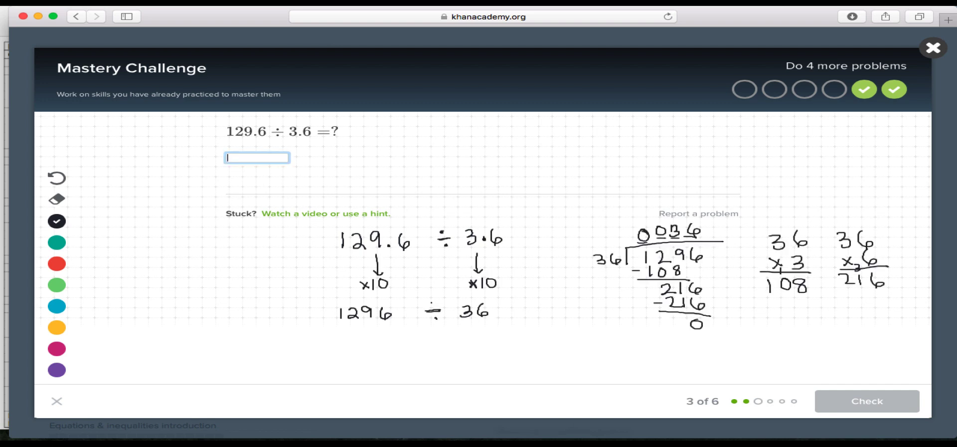
type("36")
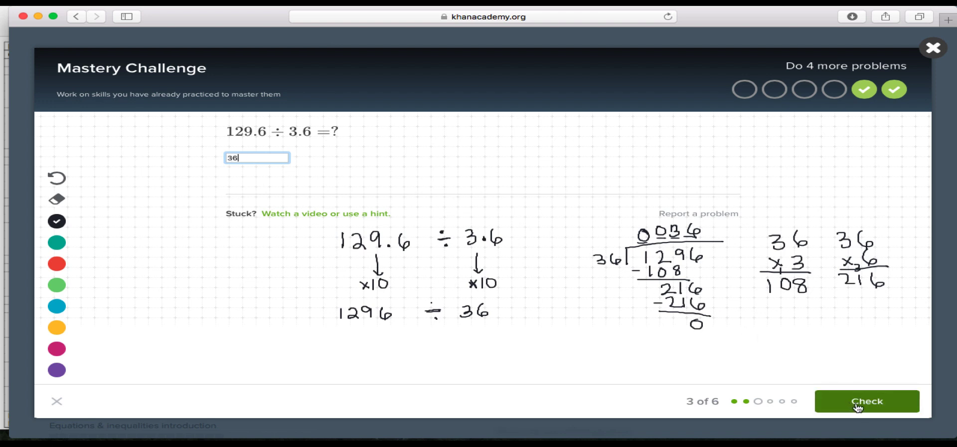
left_click(867, 401)
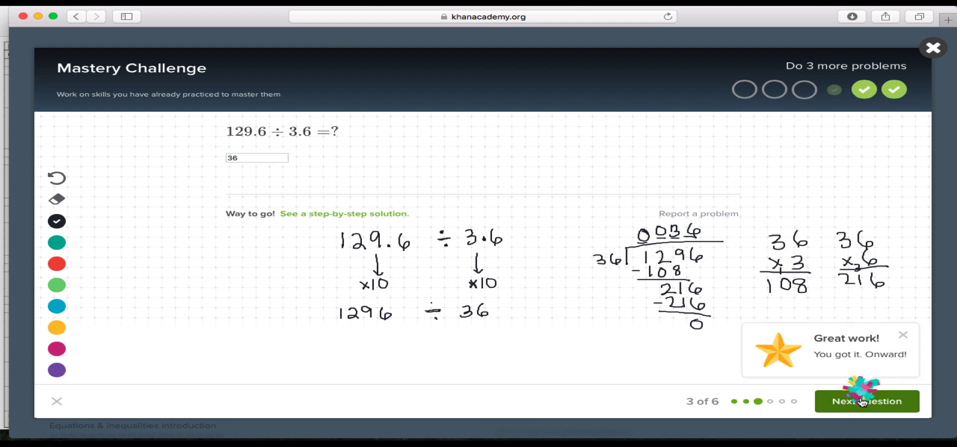
left_click(867, 401)
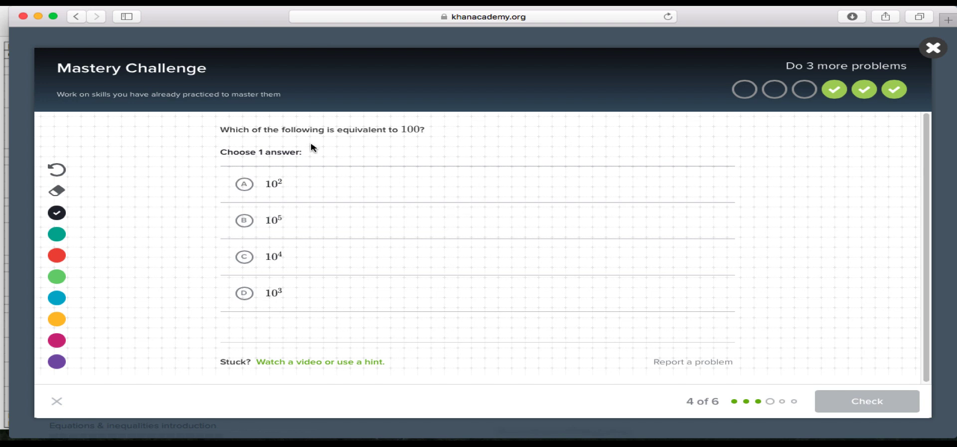
mouse_move(279, 165)
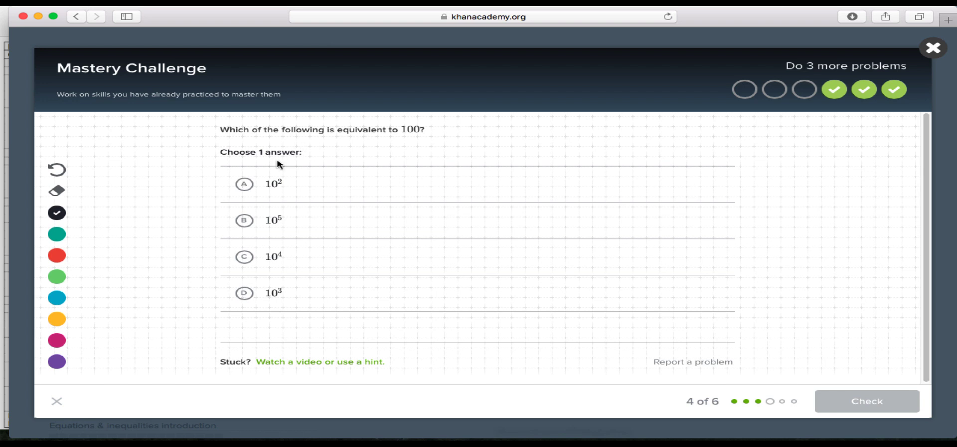
mouse_move(257, 161)
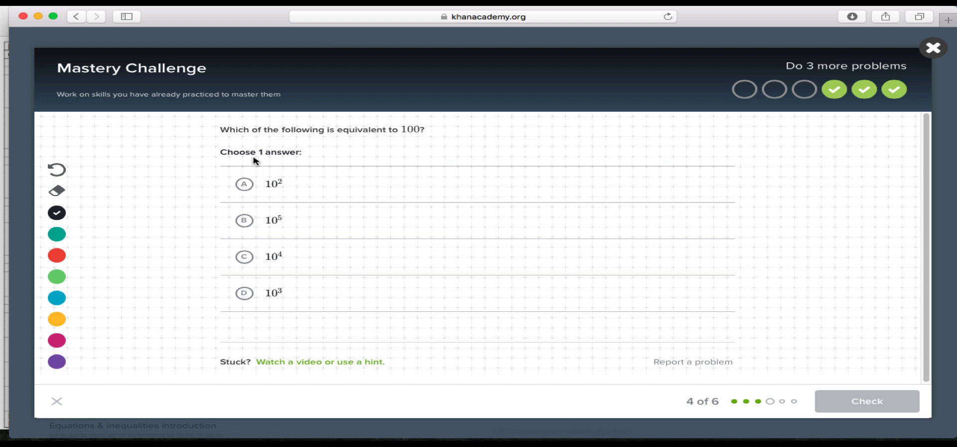
mouse_move(245, 189)
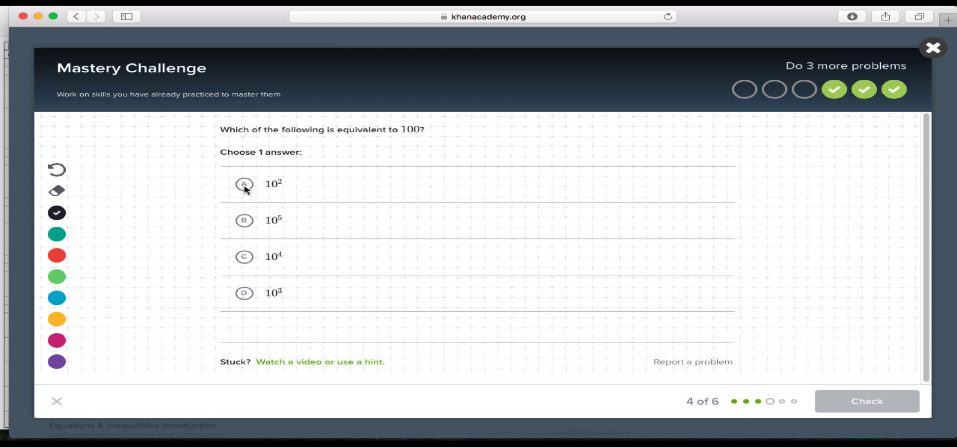
mouse_move(254, 188)
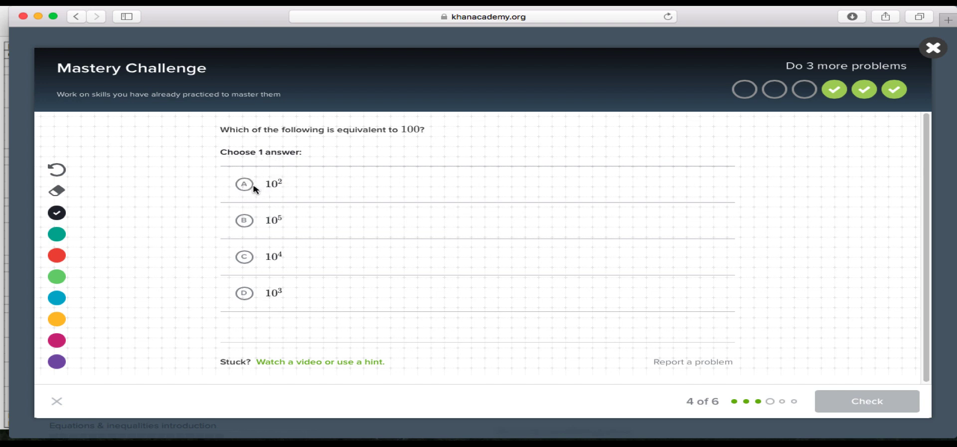
Select option B, 10^5, as equivalent to 100
left_click(243, 221)
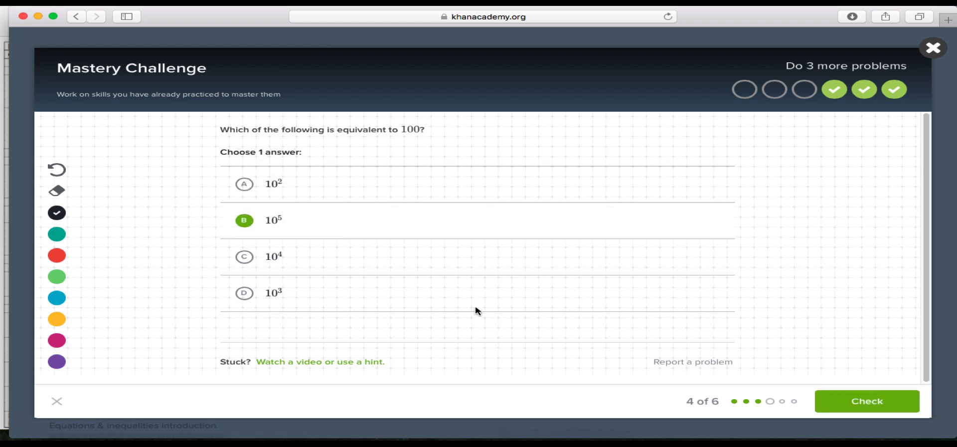
Submit 10⁵ for question four, which is marked not quite right
left_click(867, 401)
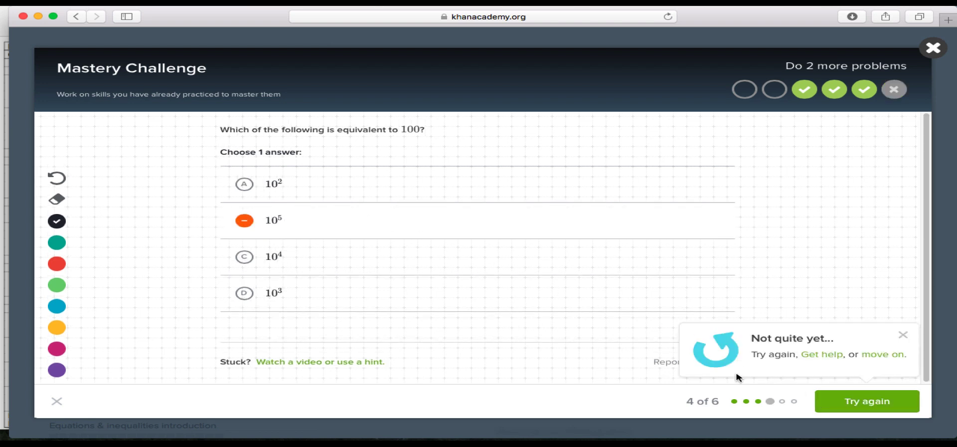
mouse_move(827, 352)
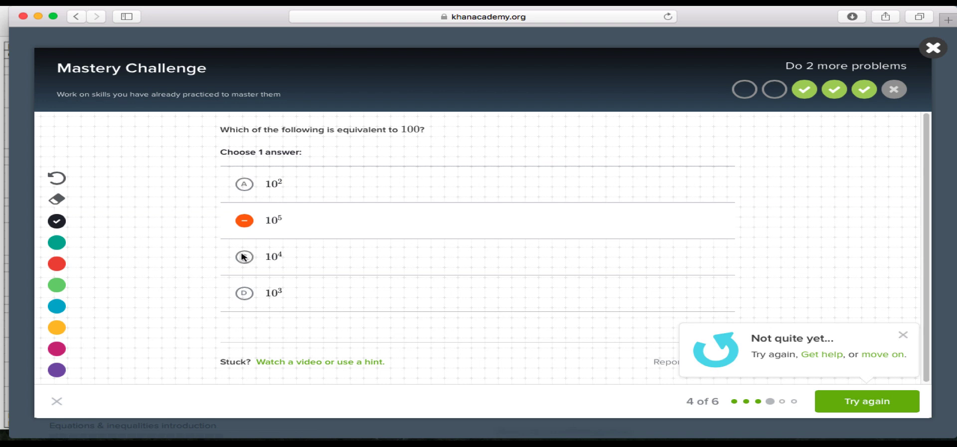
mouse_move(354, 276)
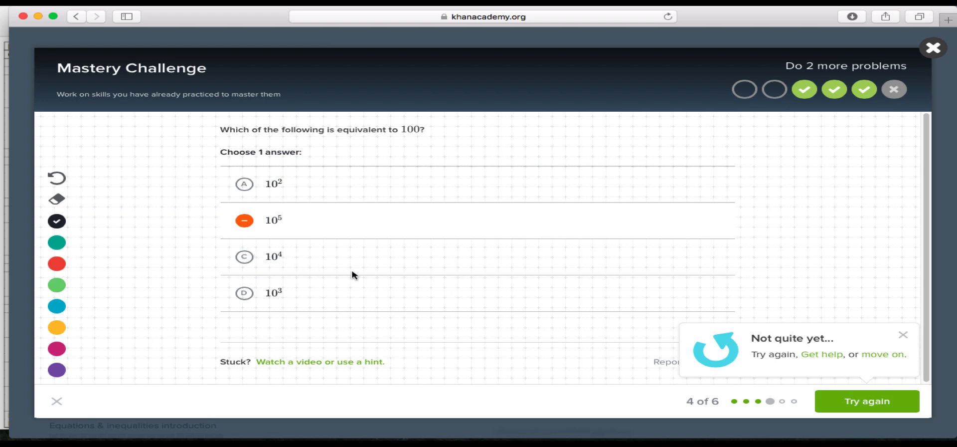
mouse_move(822, 359)
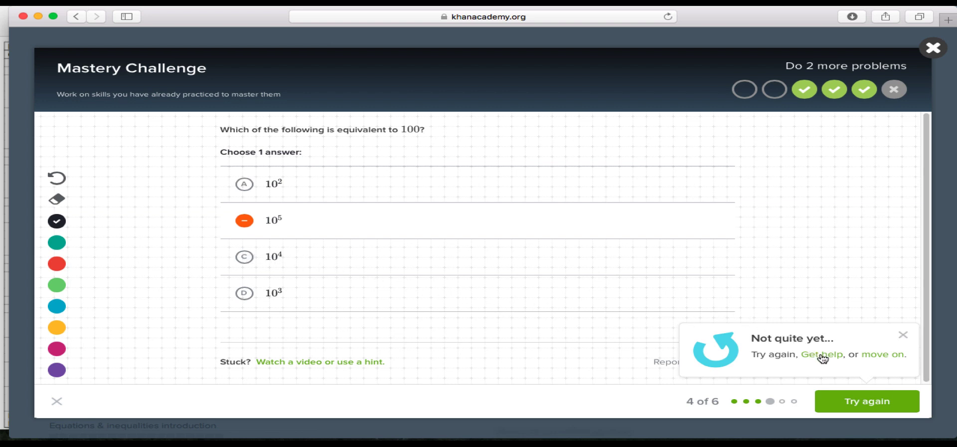
mouse_move(874, 371)
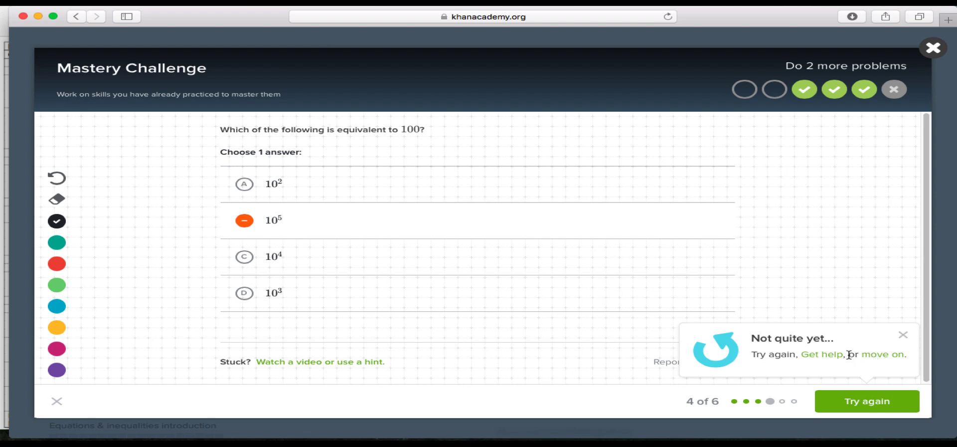
mouse_move(788, 355)
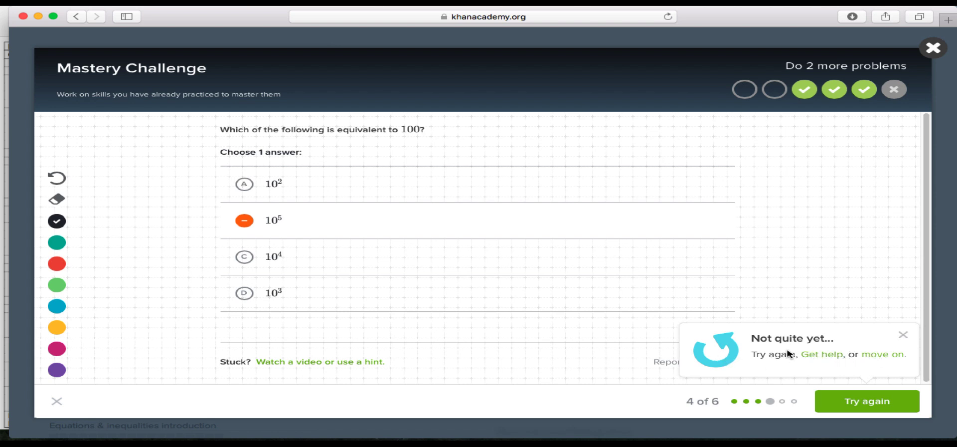
mouse_move(299, 368)
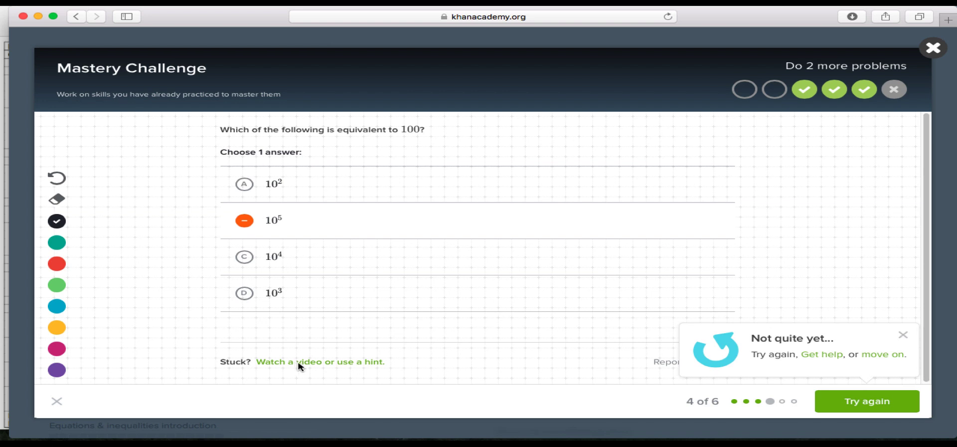
mouse_move(355, 367)
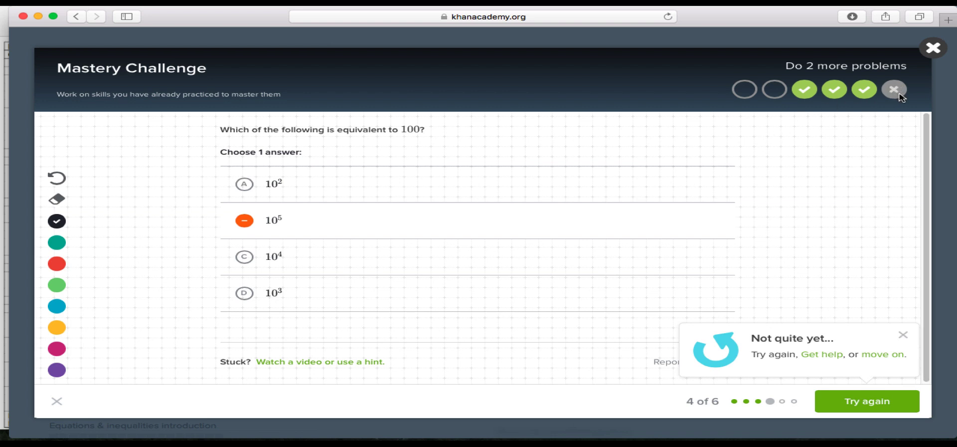
mouse_move(906, 90)
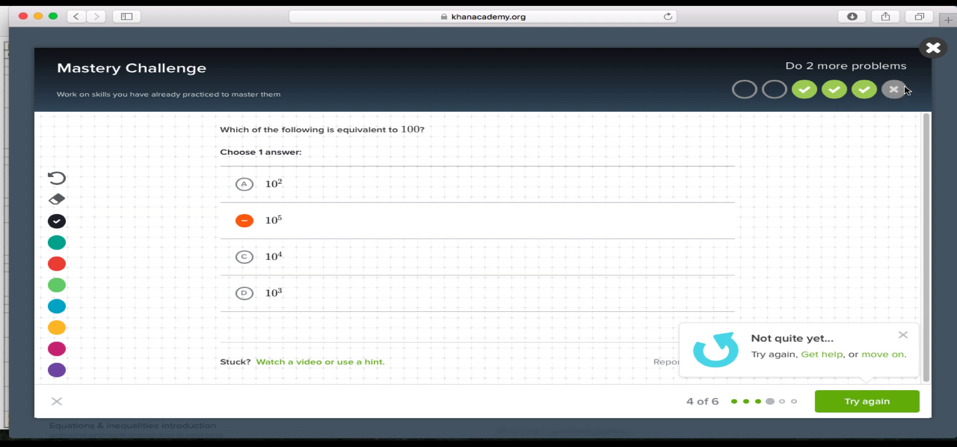
mouse_move(358, 368)
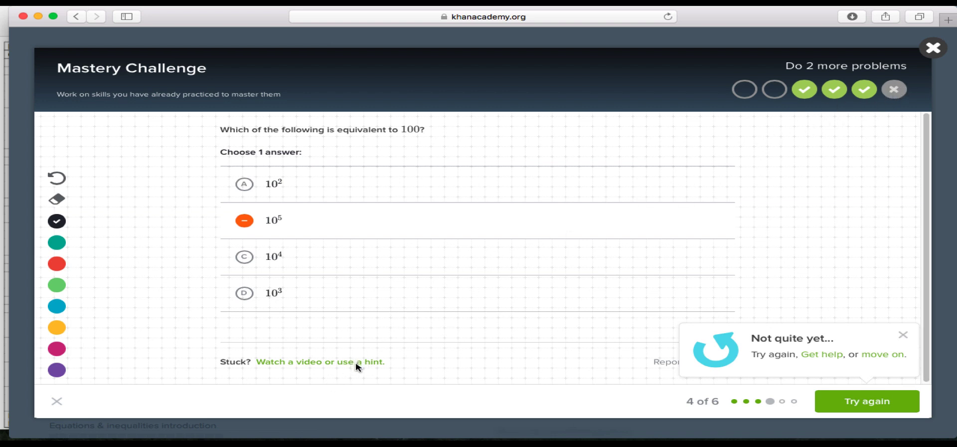
mouse_move(358, 363)
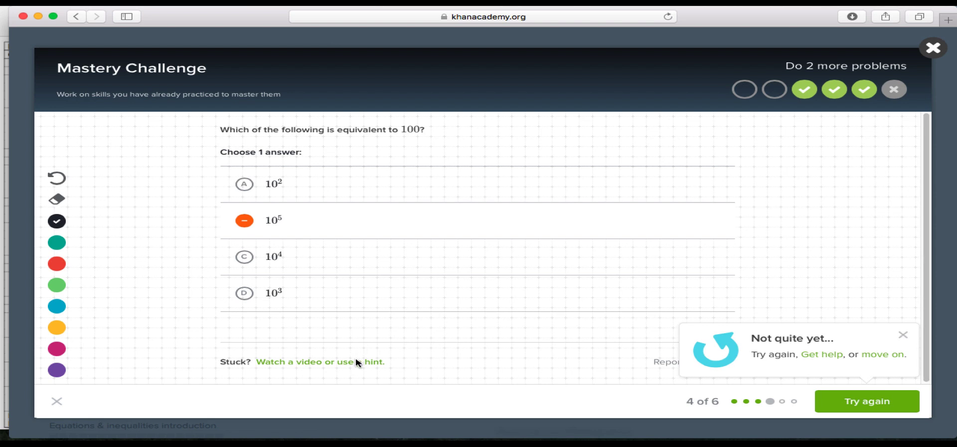
mouse_move(352, 362)
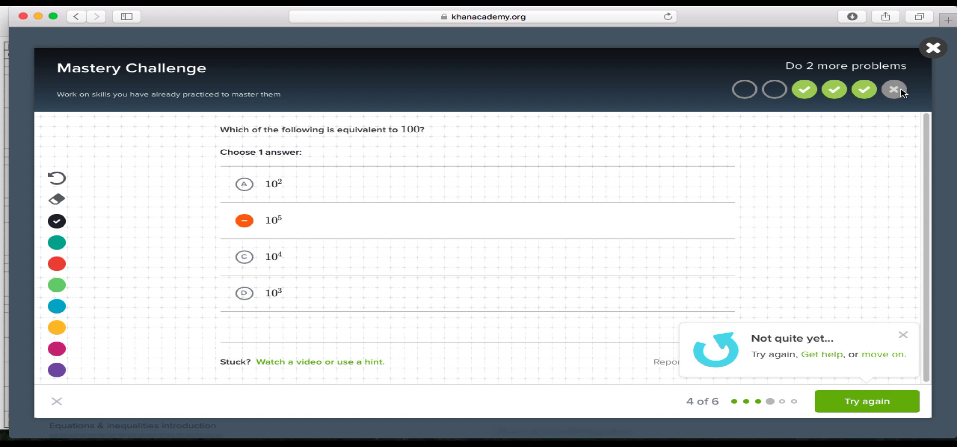
mouse_move(339, 340)
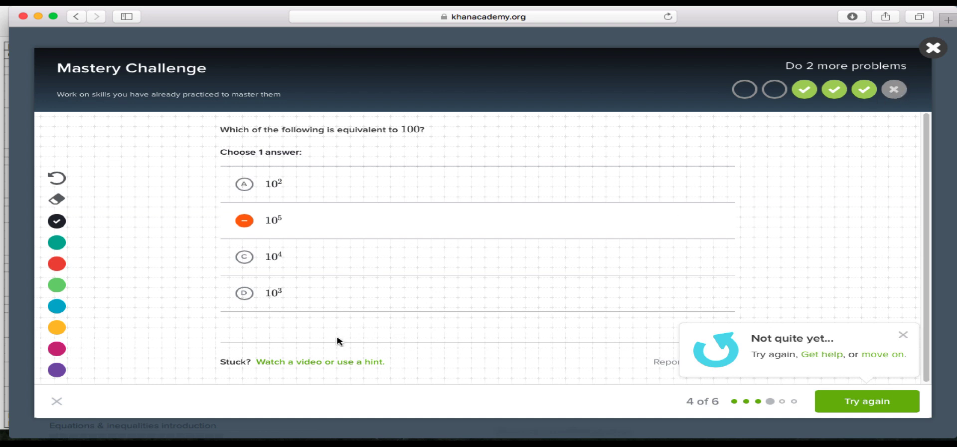
mouse_move(293, 368)
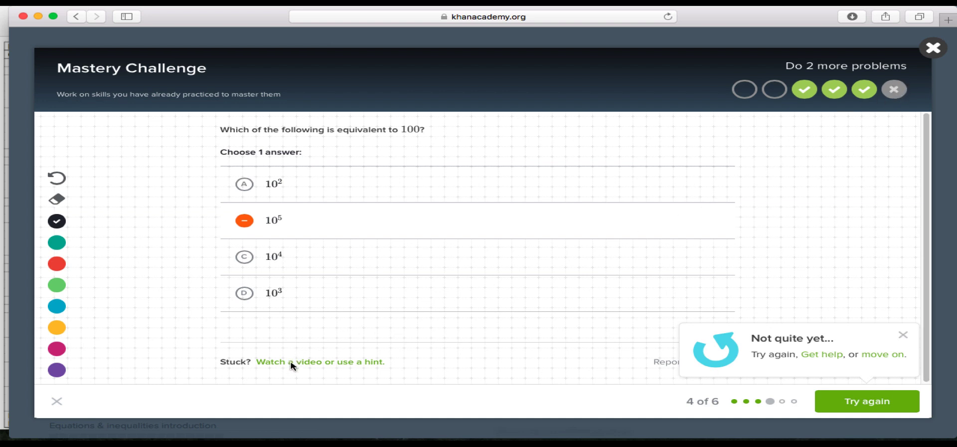
mouse_move(362, 246)
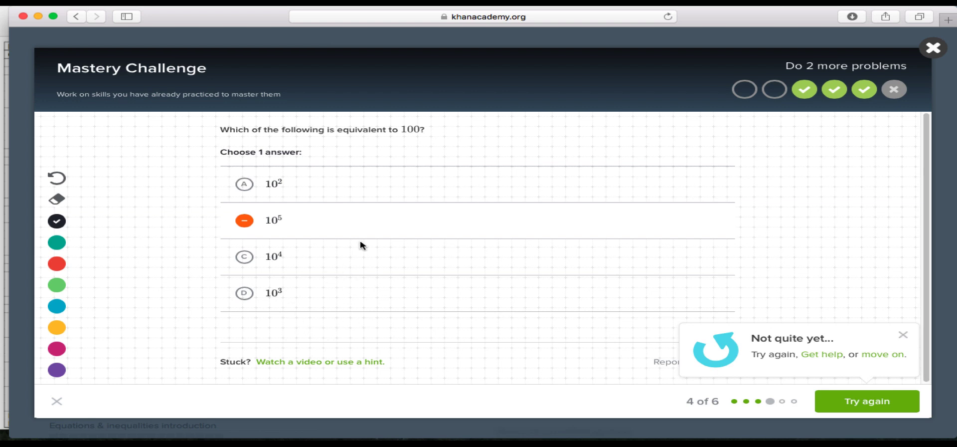
mouse_move(464, 180)
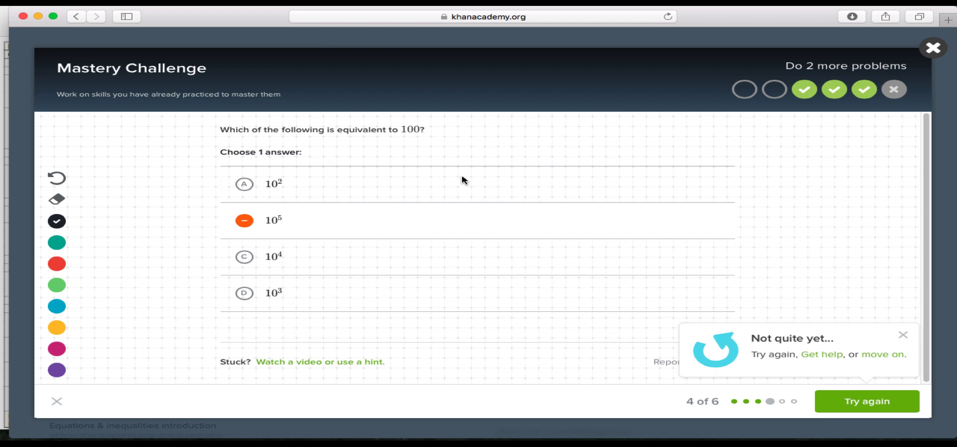
mouse_move(893, 92)
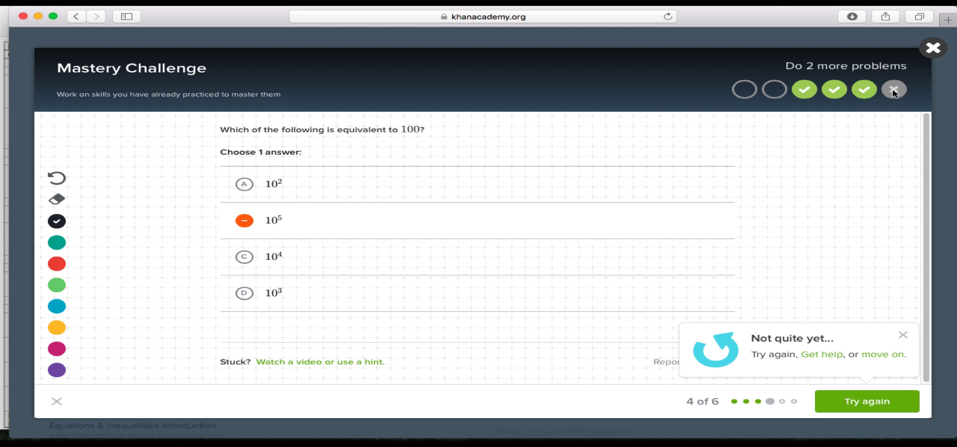
mouse_move(596, 287)
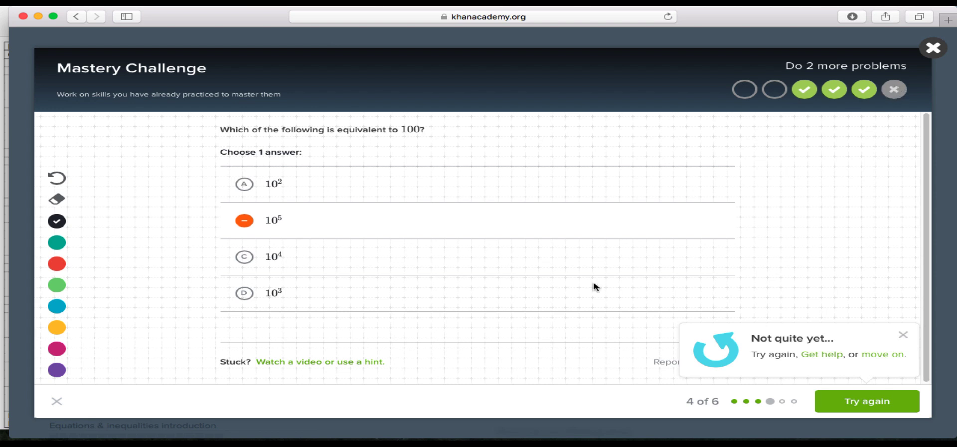
mouse_move(447, 311)
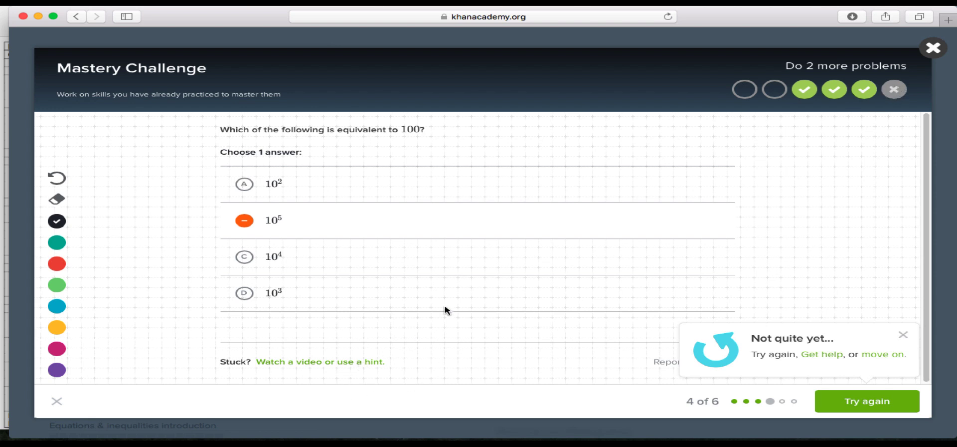
mouse_move(491, 293)
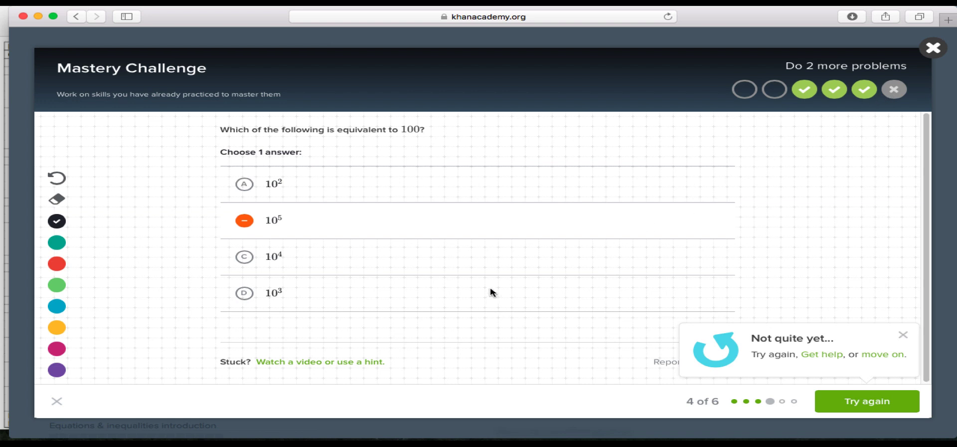
mouse_move(301, 351)
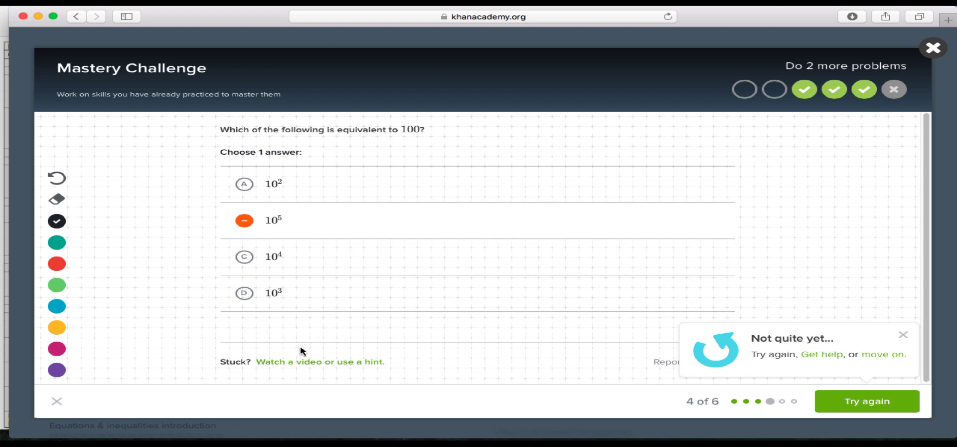
mouse_move(475, 338)
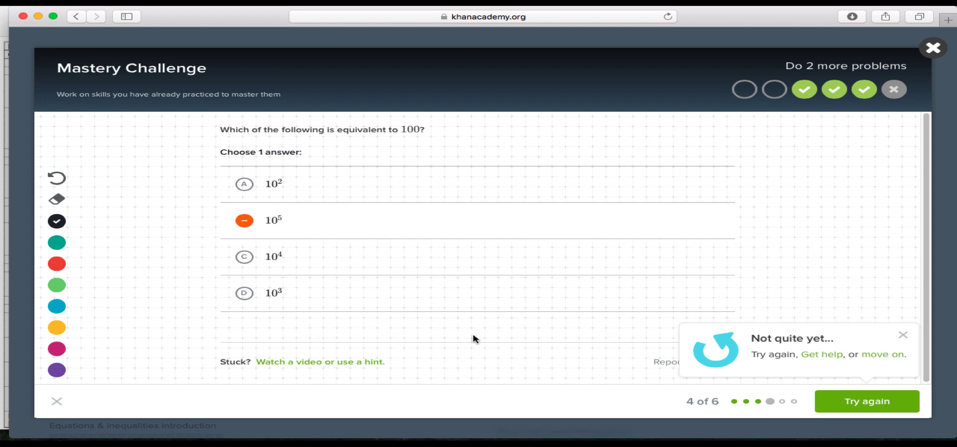
mouse_move(313, 172)
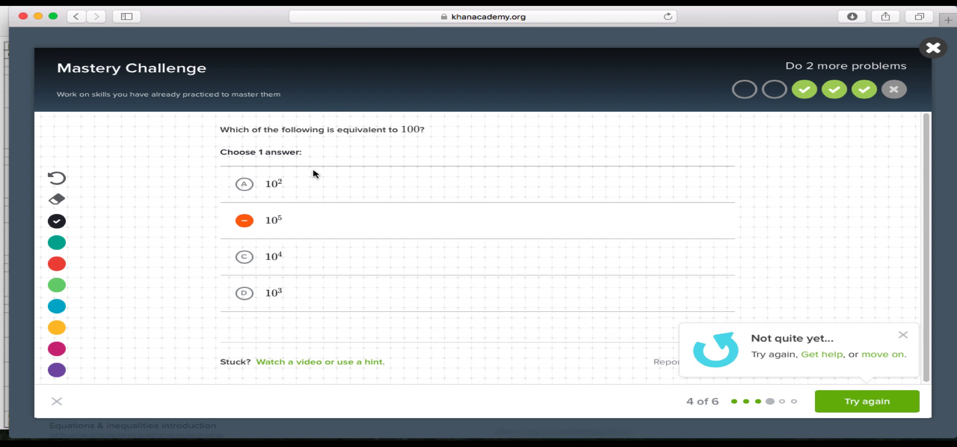
mouse_move(277, 368)
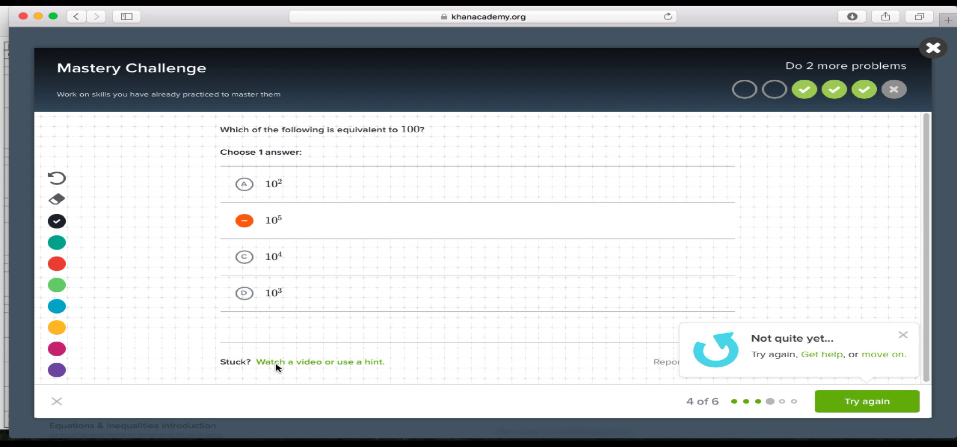
mouse_move(282, 365)
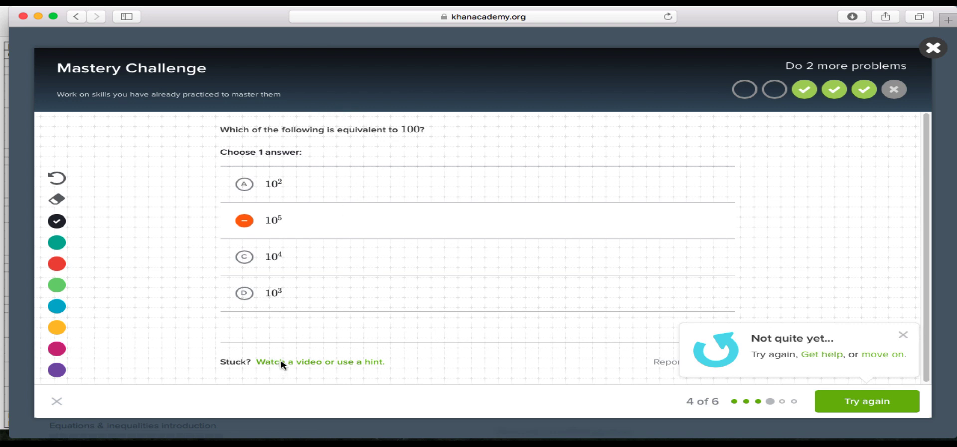
mouse_move(896, 96)
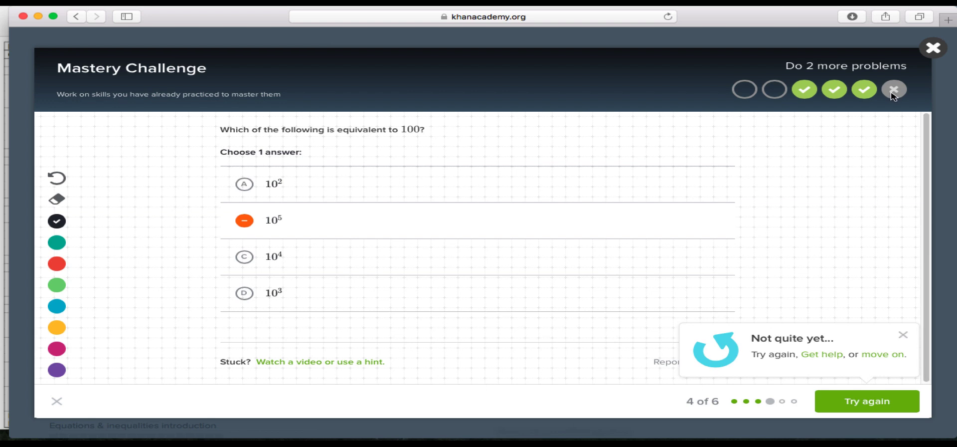
mouse_move(891, 99)
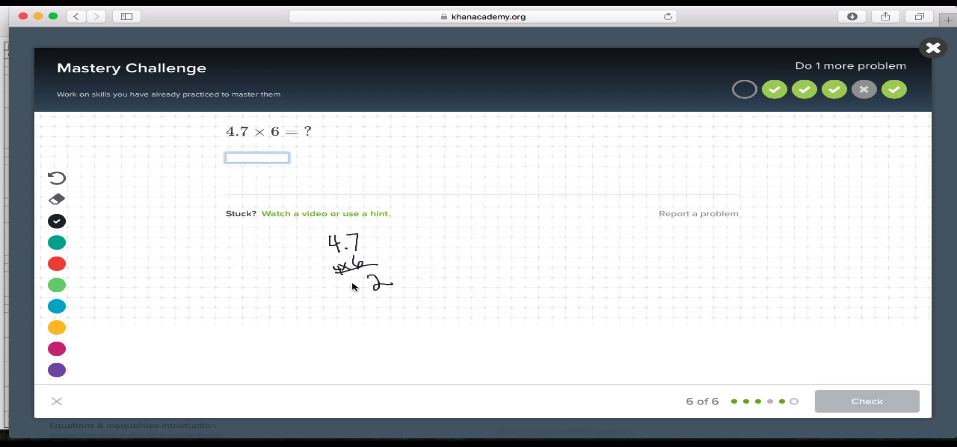
Work out 4.7 × 6 on the scratchpad and submit 28.2
left_click_drag(332, 293, 357, 287)
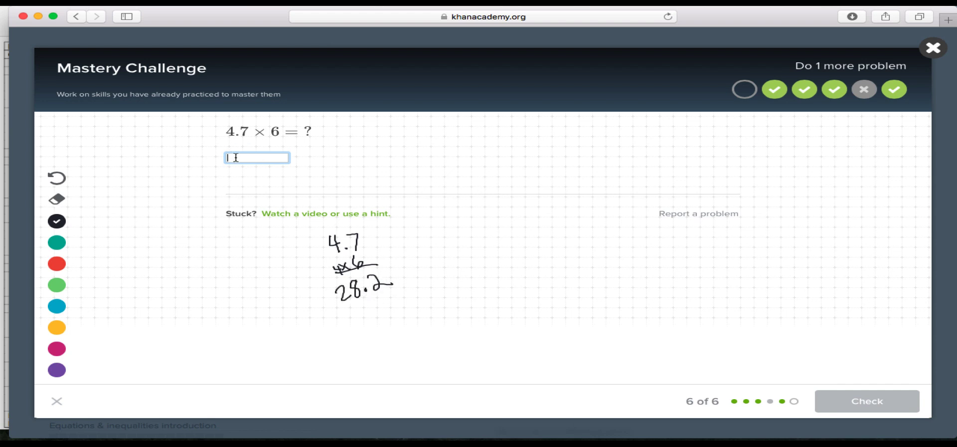
type("28.2")
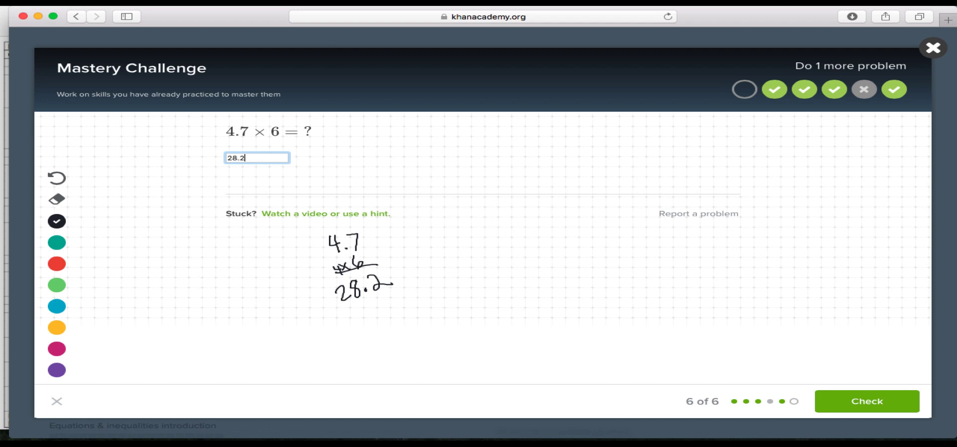
left_click(867, 401)
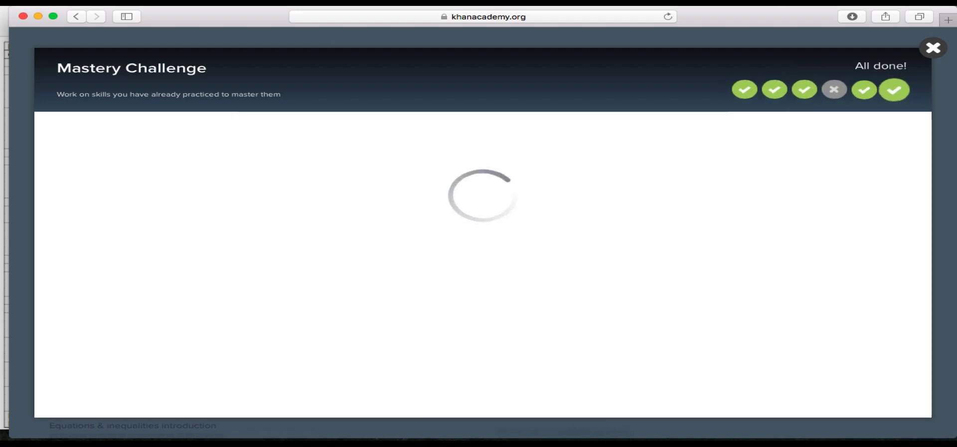
mouse_move(561, 298)
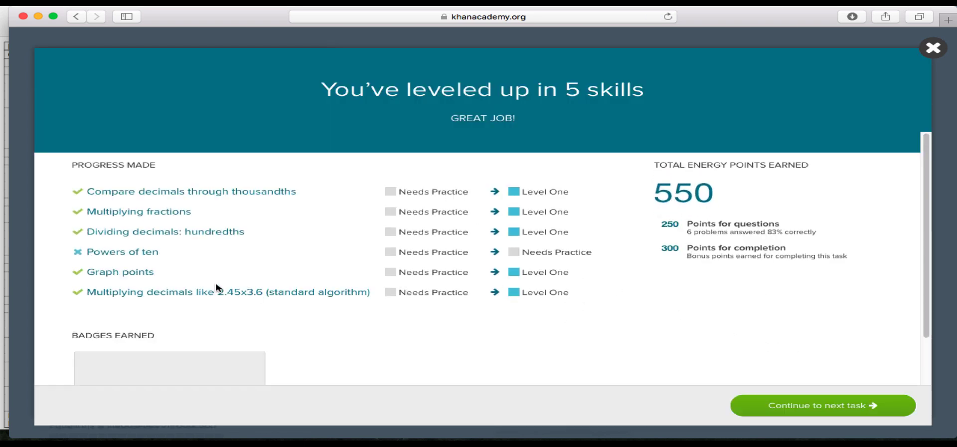
mouse_move(634, 163)
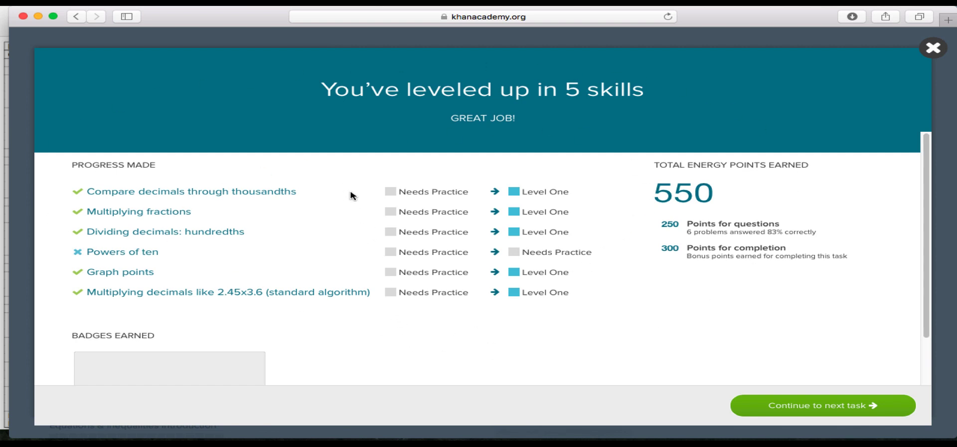
mouse_move(501, 193)
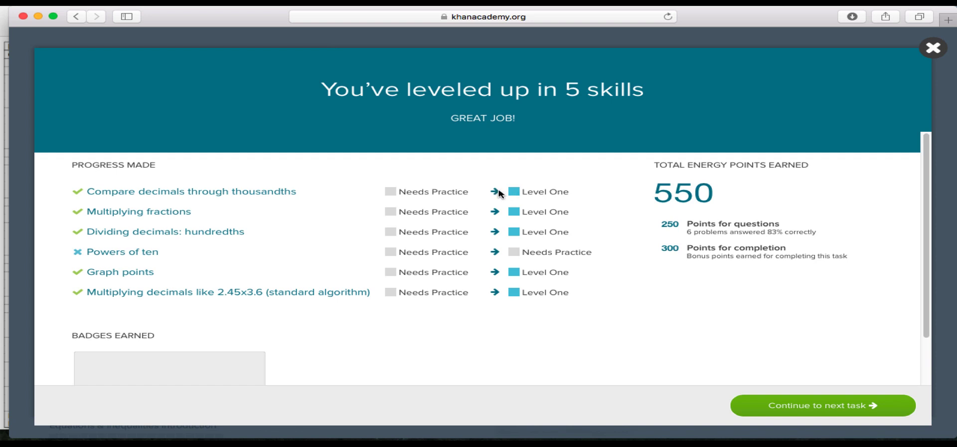
mouse_move(513, 202)
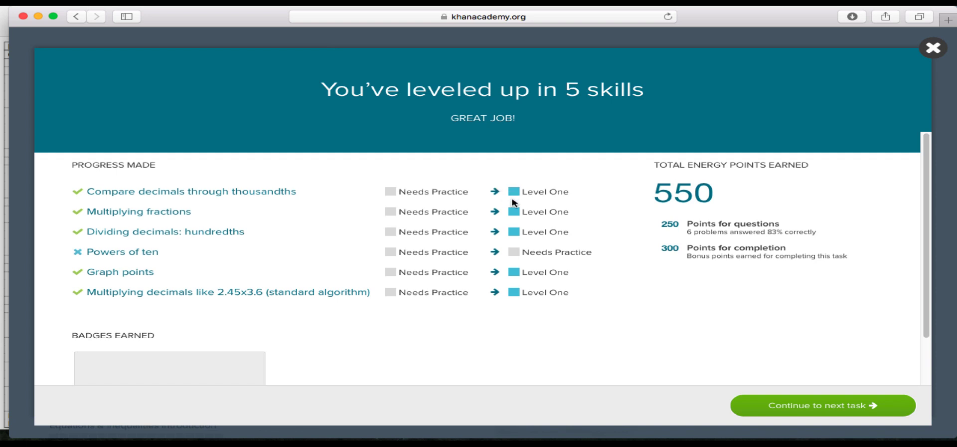
mouse_move(487, 205)
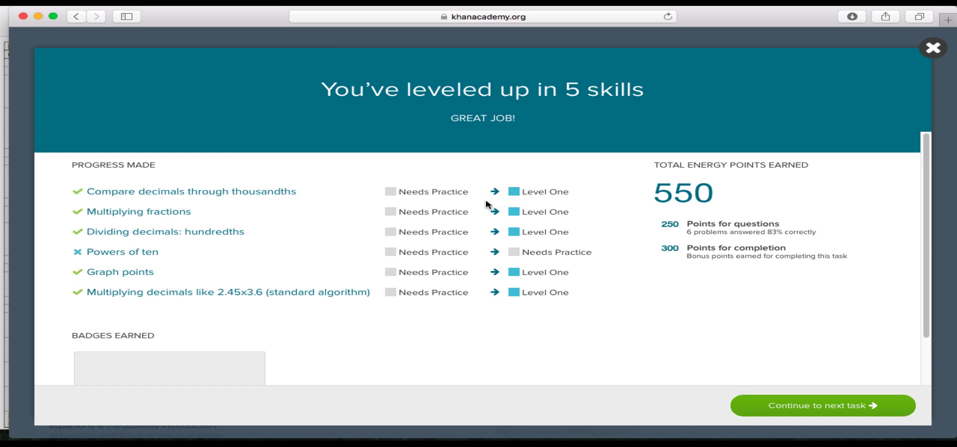
mouse_move(516, 248)
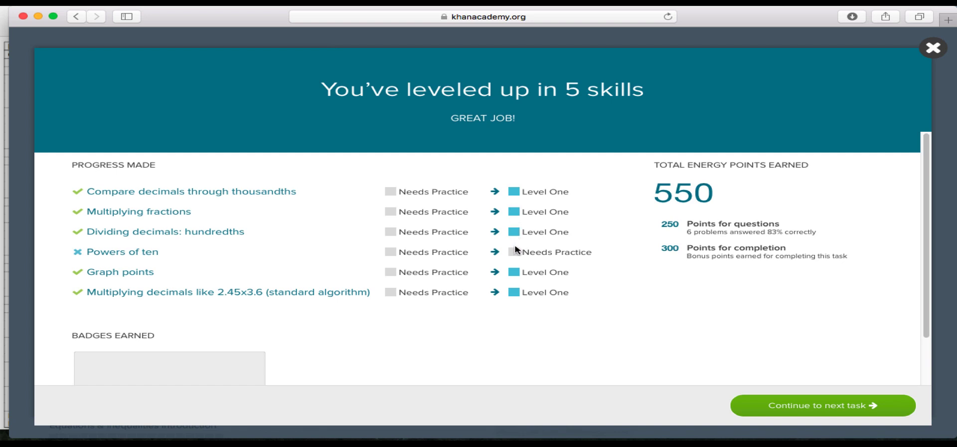
mouse_move(520, 311)
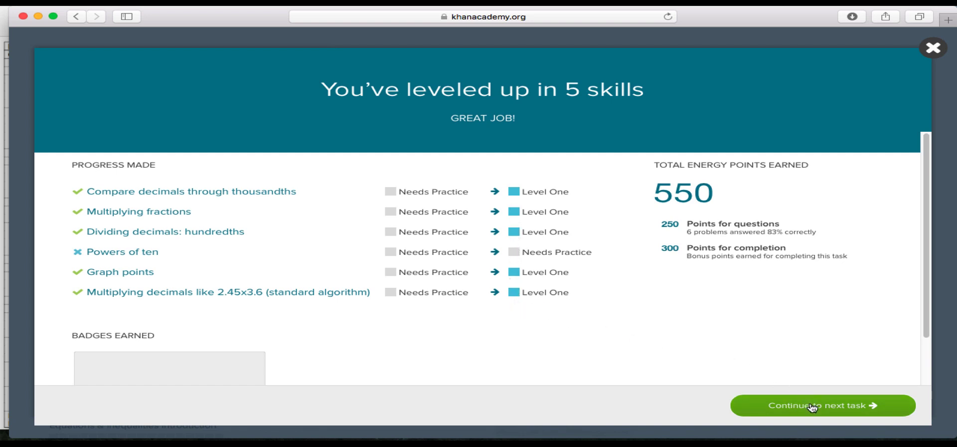
mouse_move(777, 377)
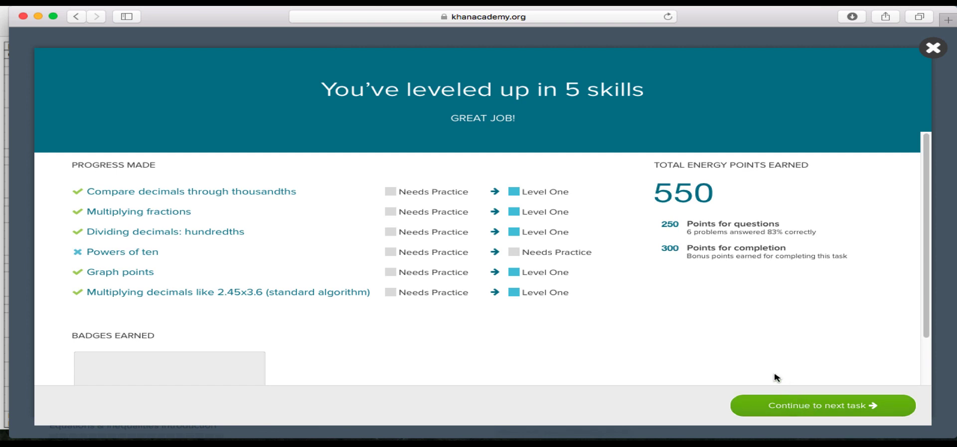
mouse_move(859, 83)
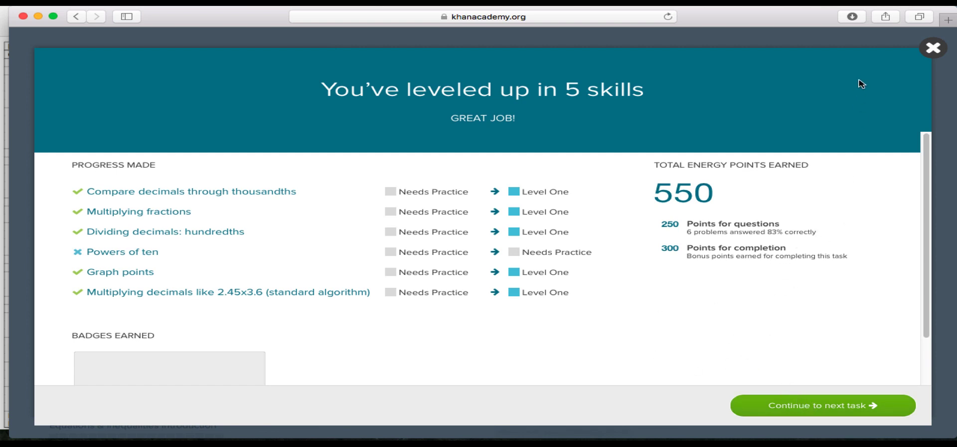
mouse_move(933, 48)
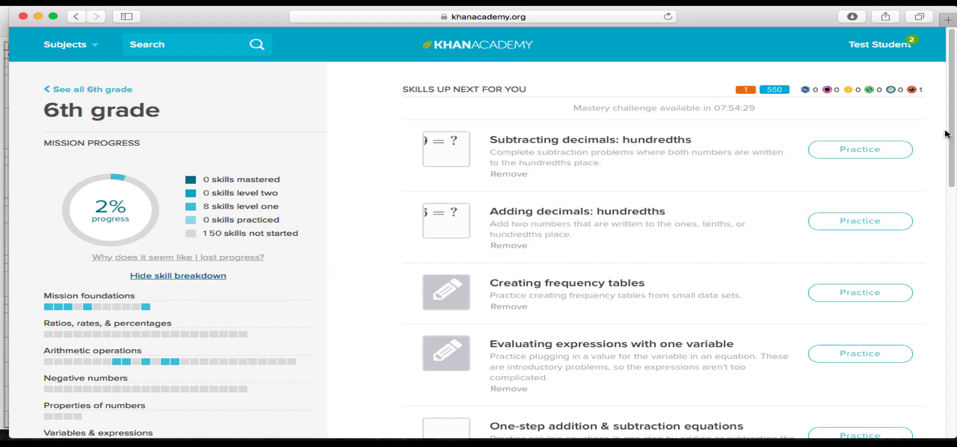
scroll("down", 3)
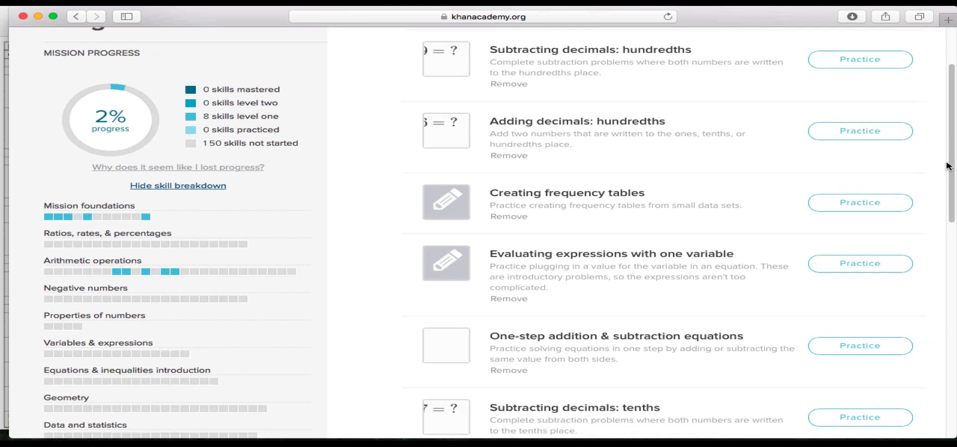
scroll("up", 3)
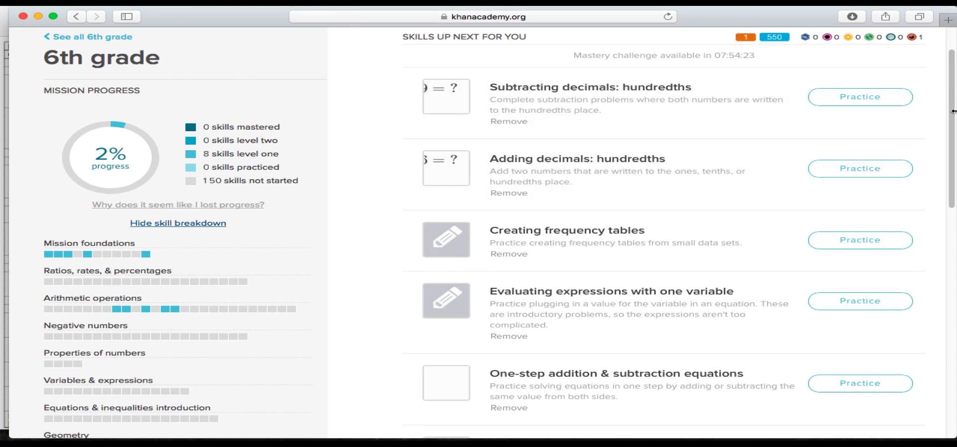
scroll("down", 3)
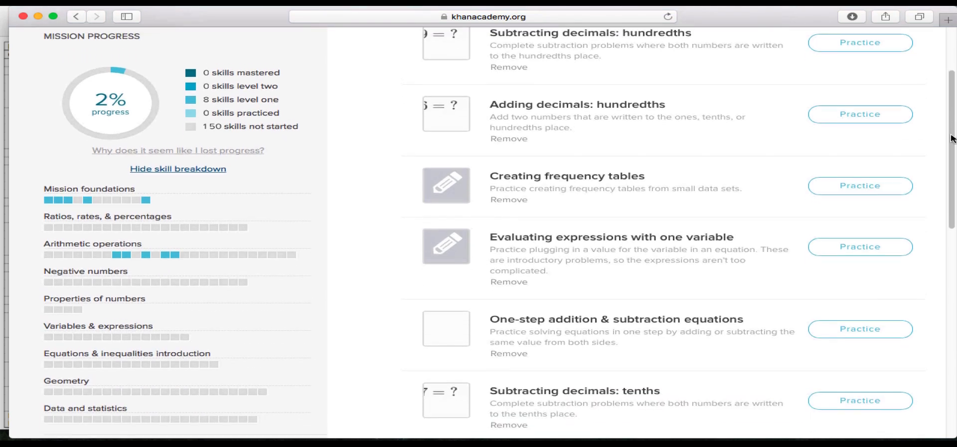
scroll("down", 3)
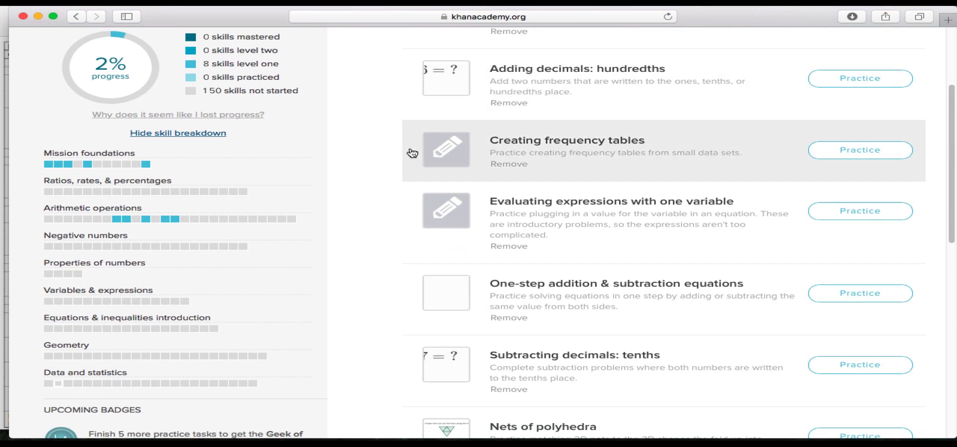
mouse_move(200, 79)
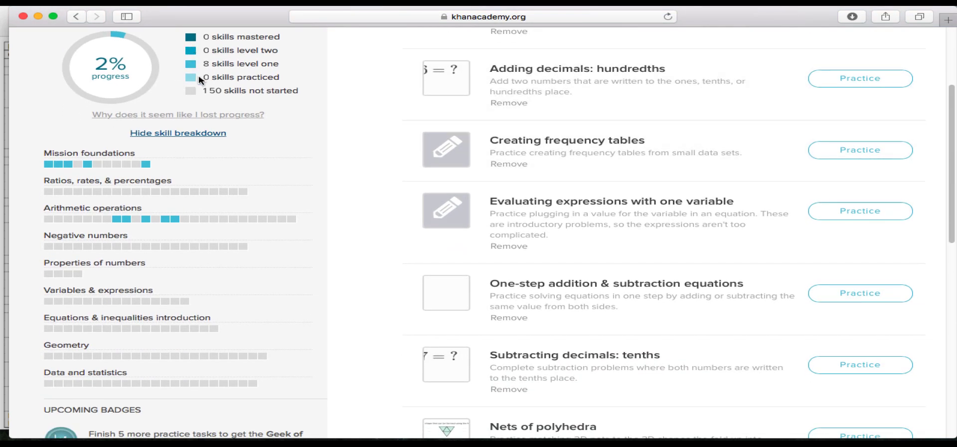
mouse_move(98, 156)
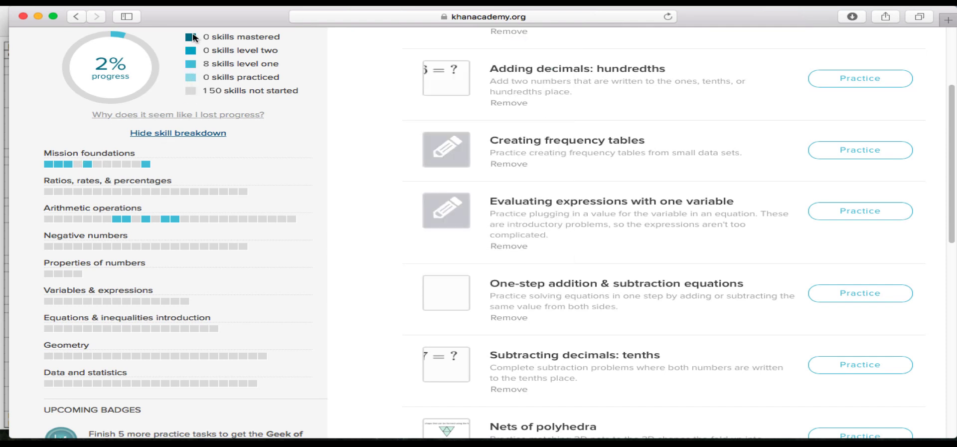
mouse_move(198, 42)
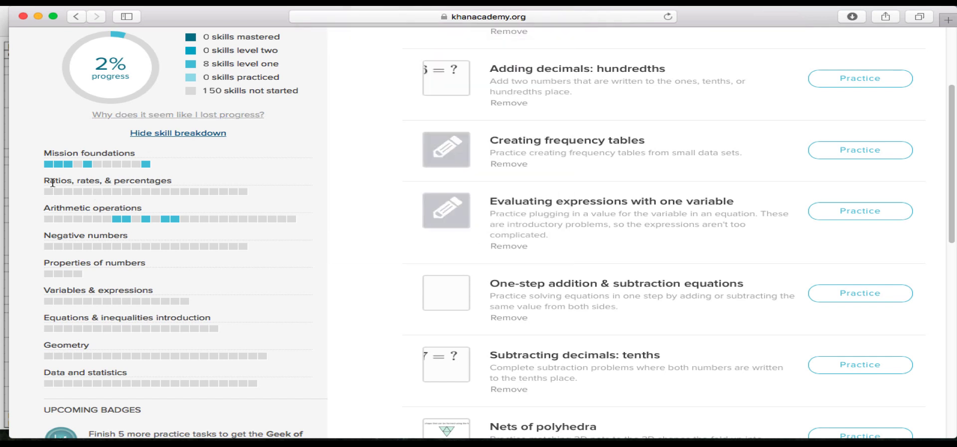
mouse_move(46, 165)
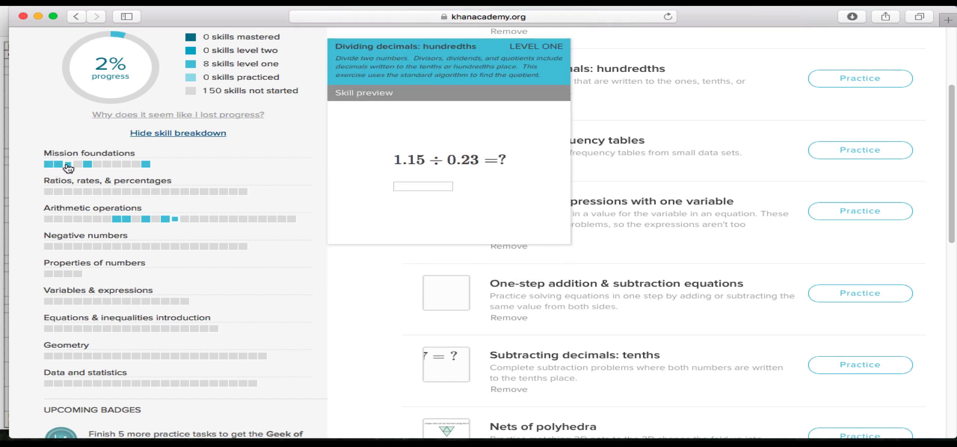
mouse_move(76, 167)
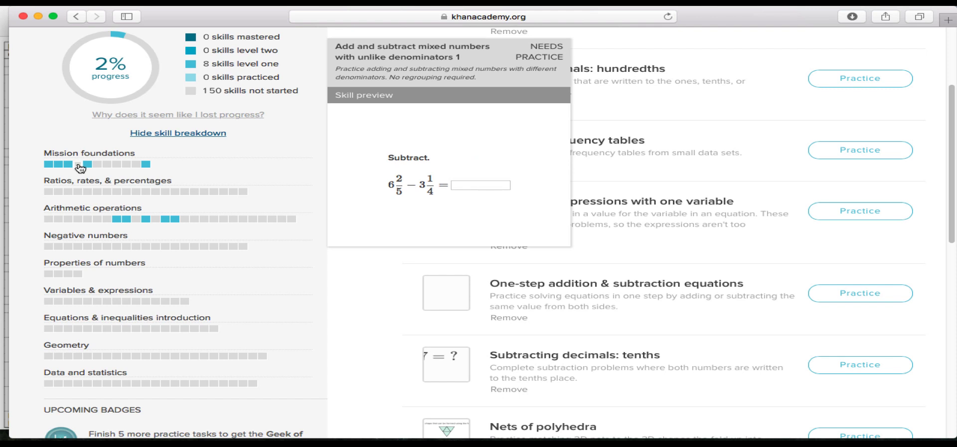
mouse_move(76, 154)
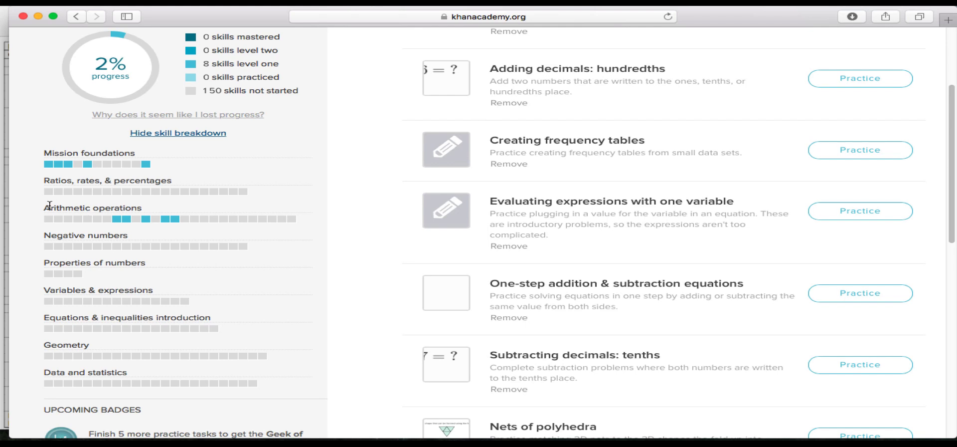
mouse_move(74, 166)
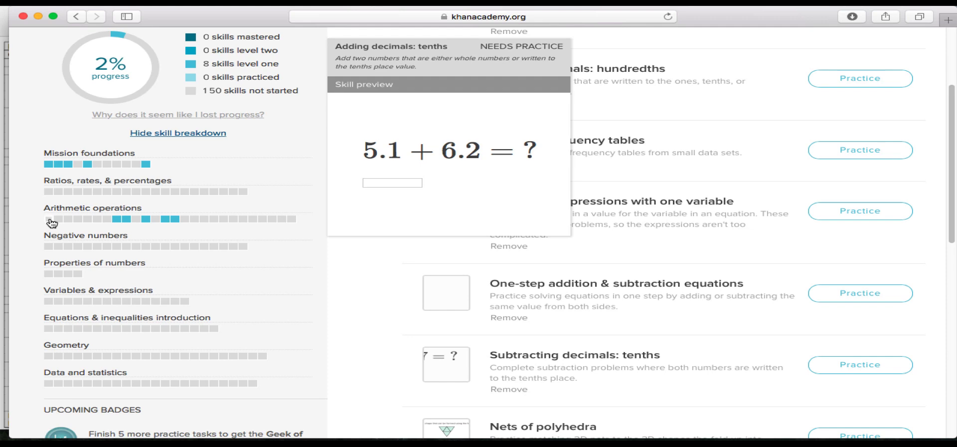
scroll("down", 3)
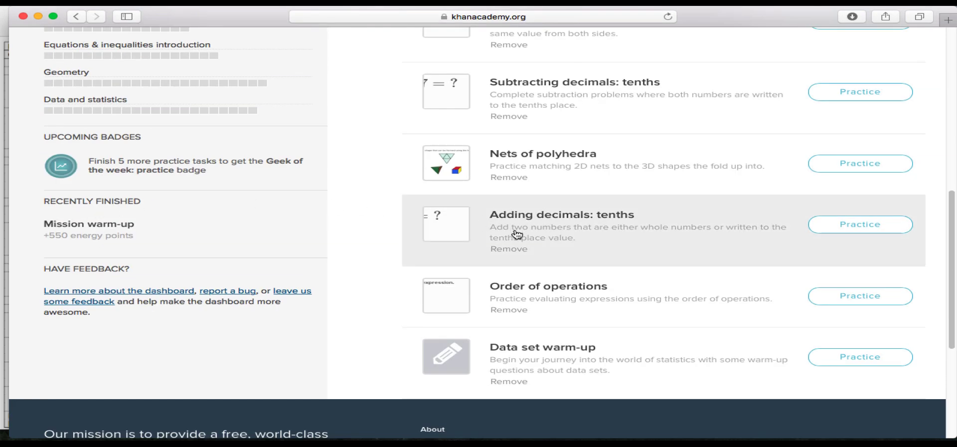
mouse_move(644, 237)
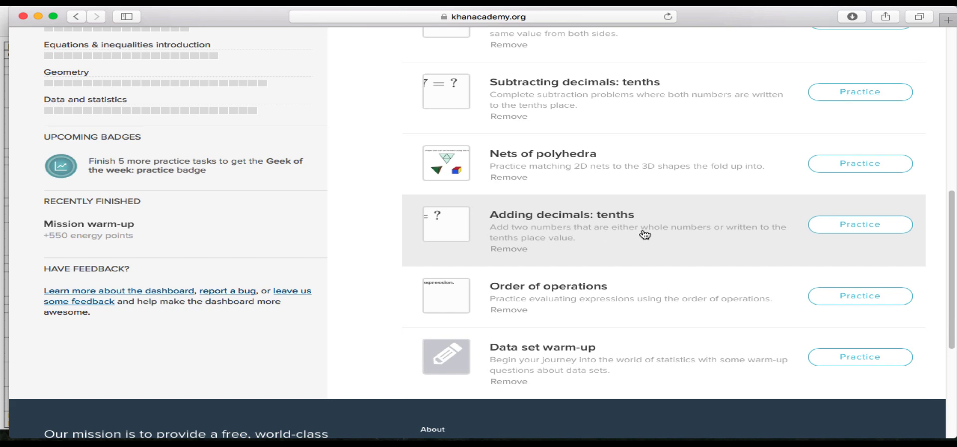
Start Adding decimals: tenths and answer 6.2 + 3.4 and 5.1 + 6.2 (11.3)
left_click(860, 225)
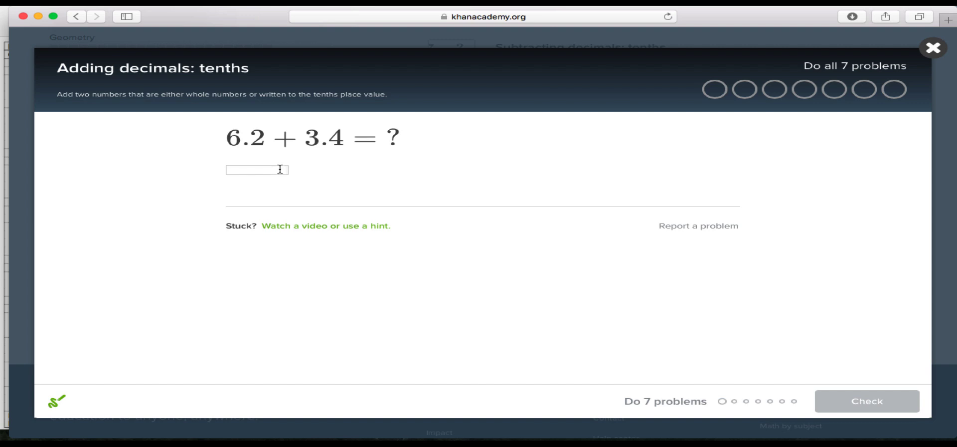
mouse_move(278, 169)
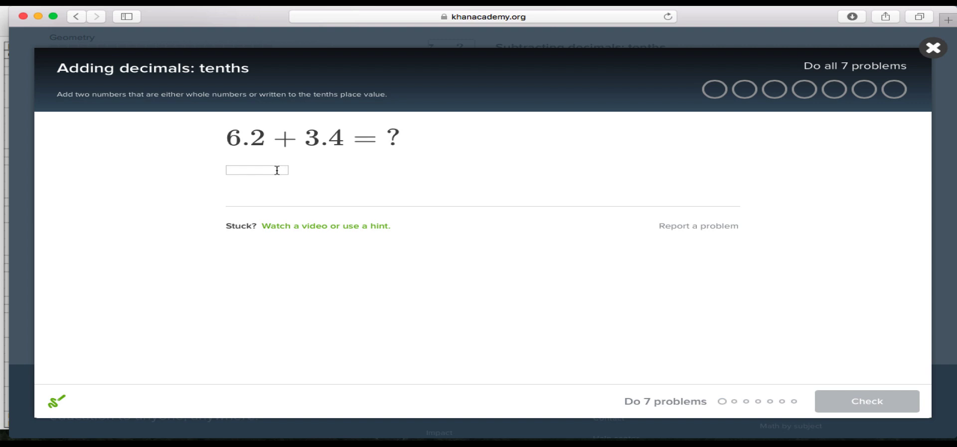
type("9.")
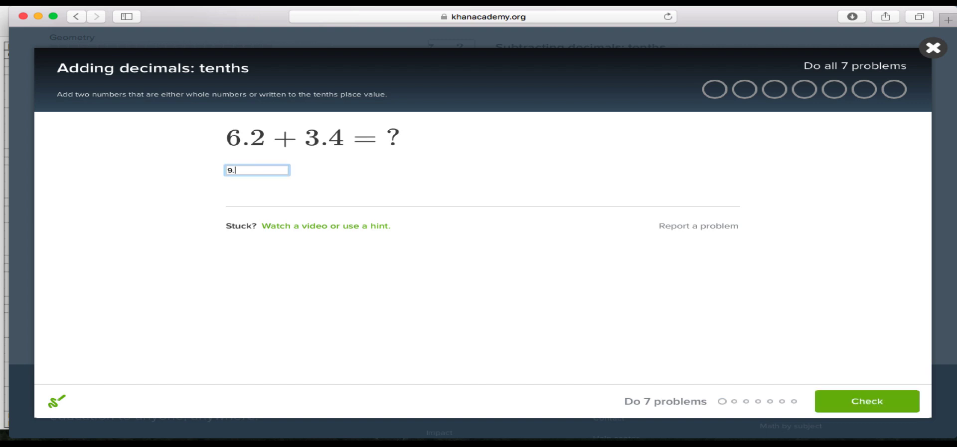
left_click(867, 402)
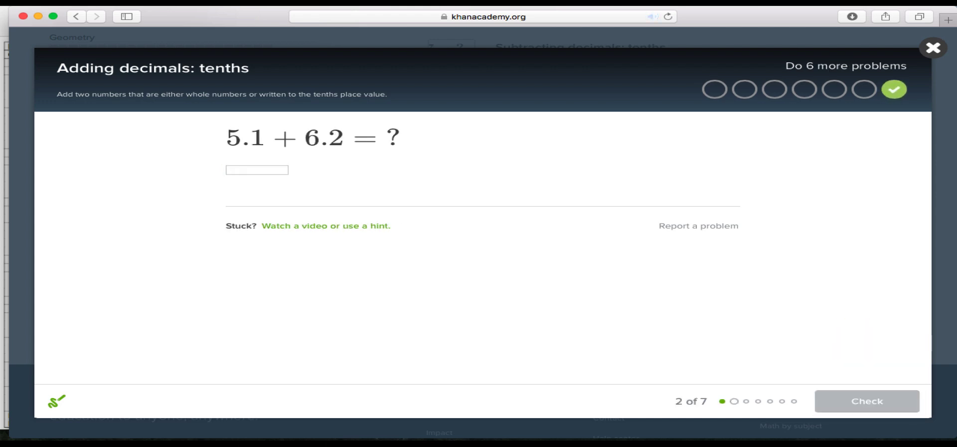
type("11.3")
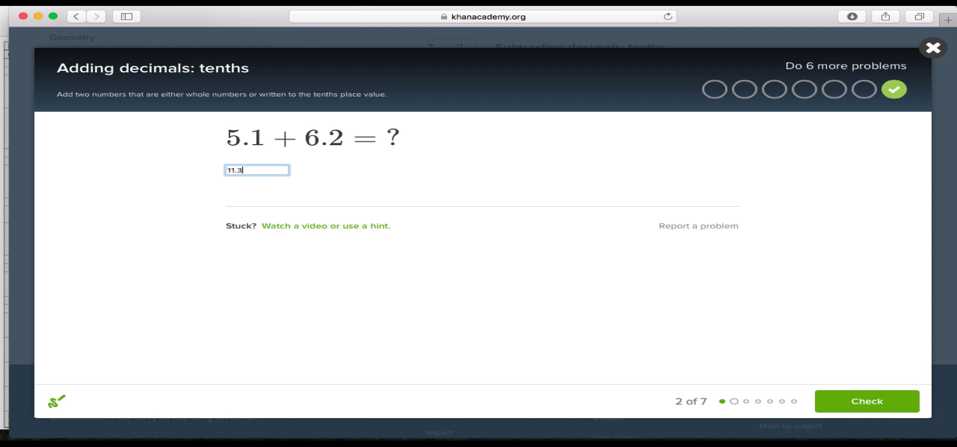
left_click(867, 401)
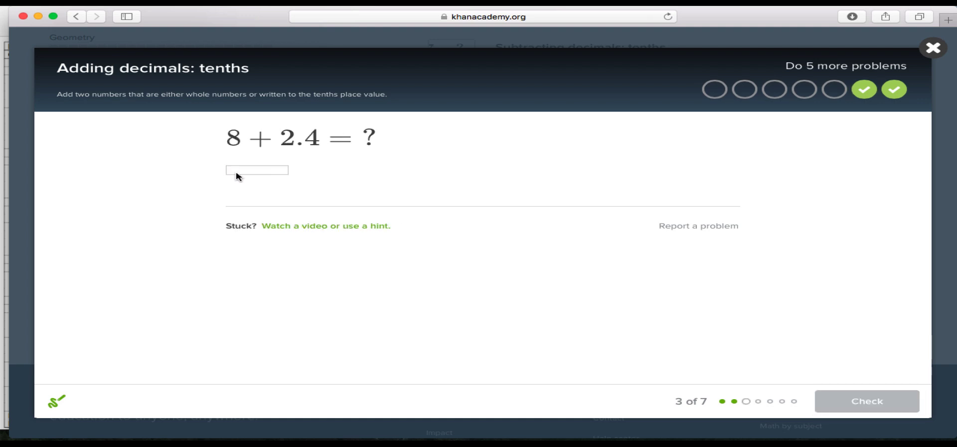
Answer 8 + 2.4 (10.4), 2.5 + 1.8, 2.4 + 7, 9.8 + 7.2 (17) and 2.3 + 8.3
type("10.4")
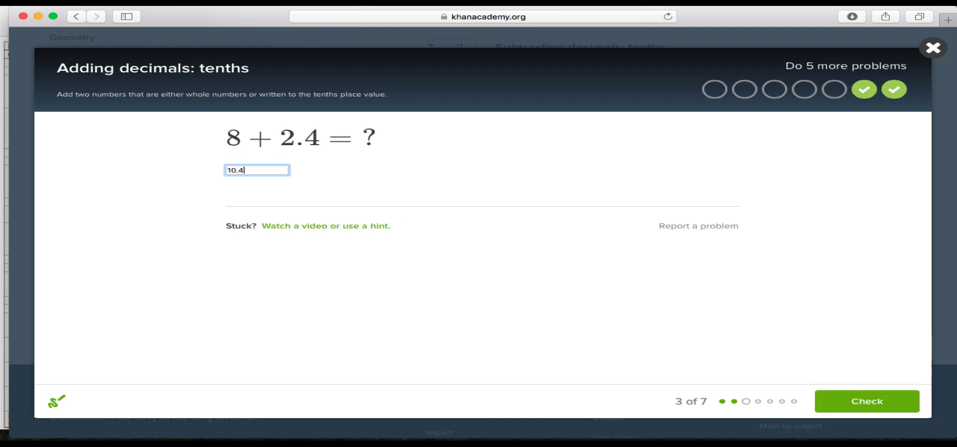
left_click(867, 401)
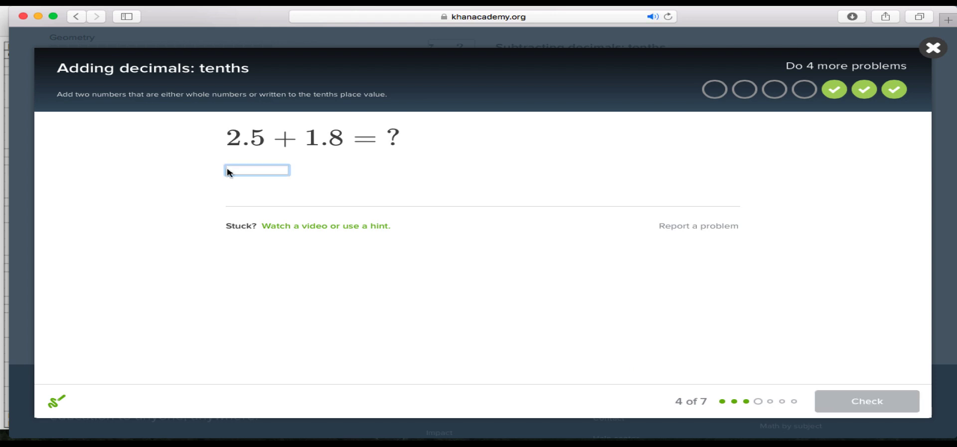
type("4")
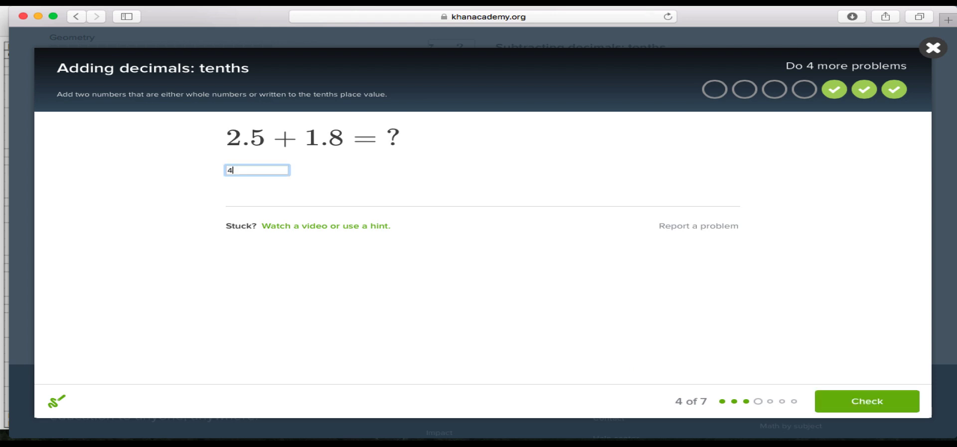
left_click(867, 401)
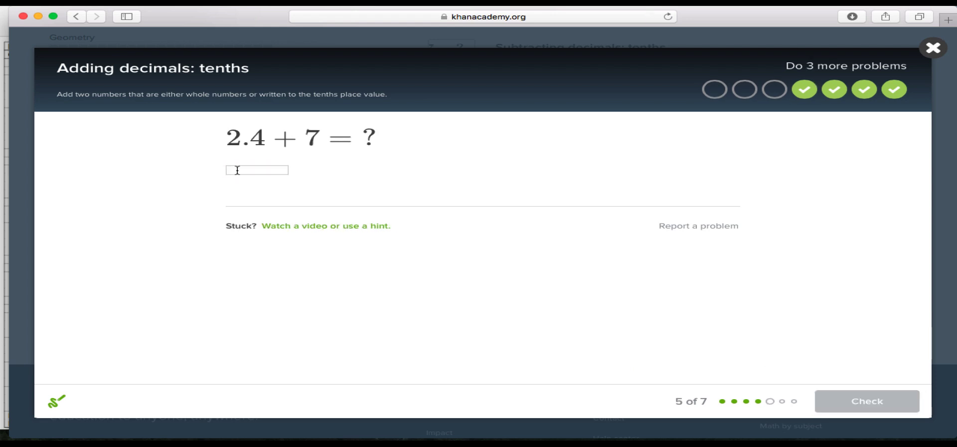
left_click(867, 401)
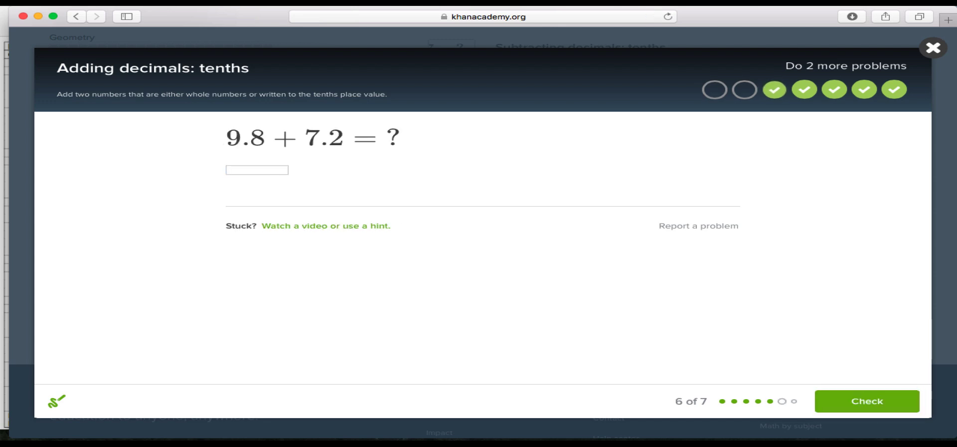
left_click(867, 401)
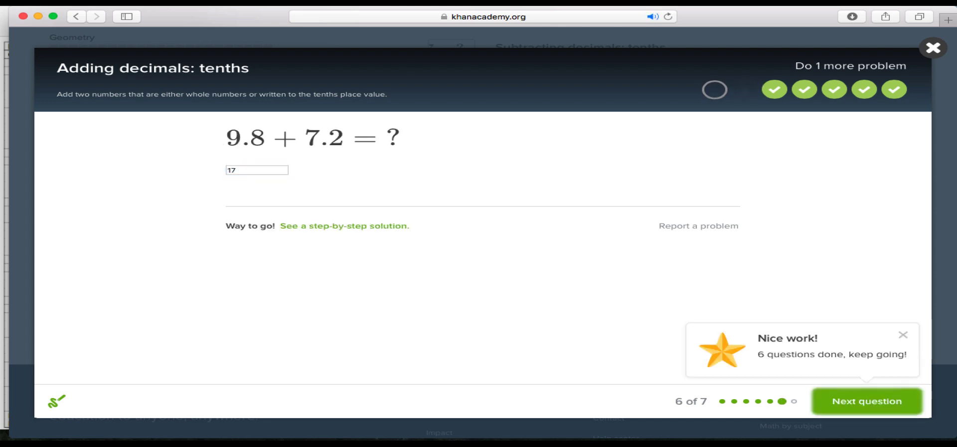
left_click(867, 401)
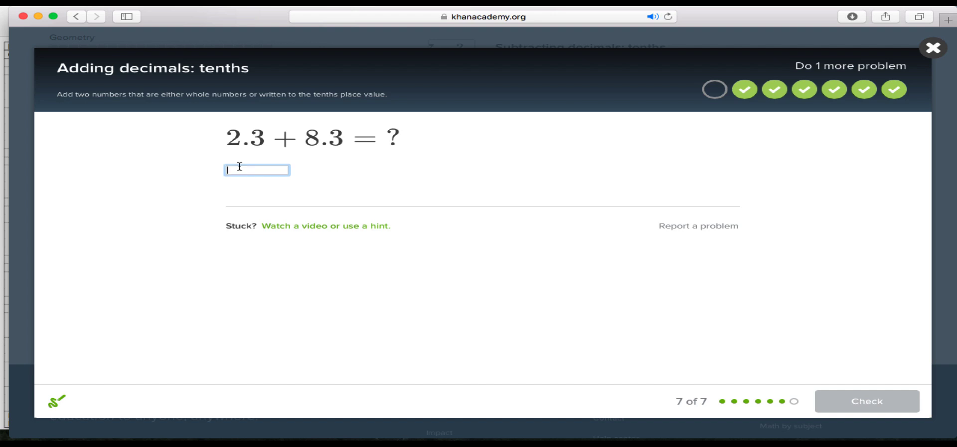
left_click(868, 401)
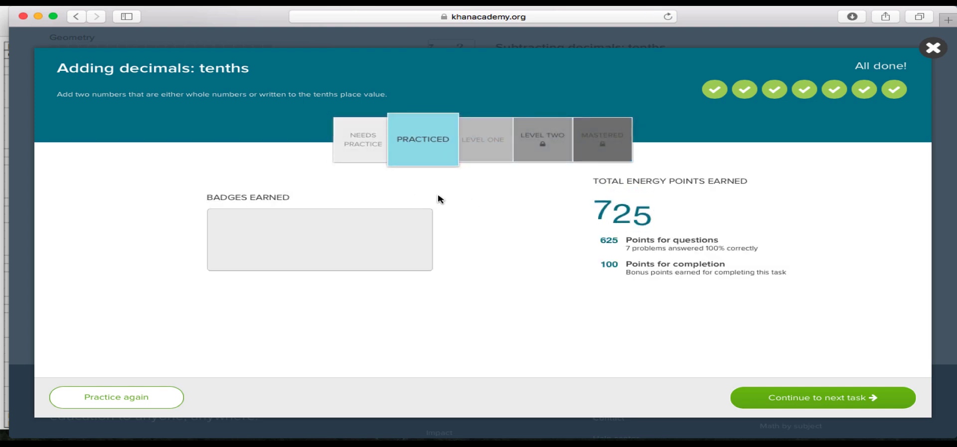
mouse_move(430, 134)
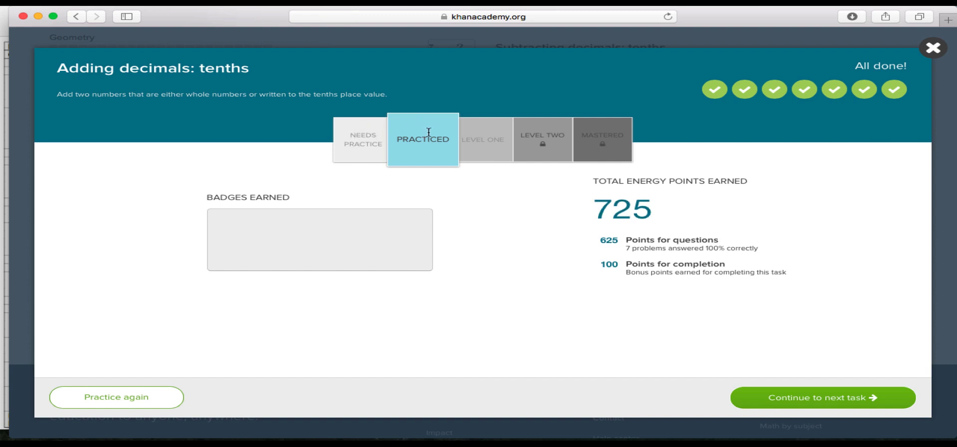
mouse_move(420, 138)
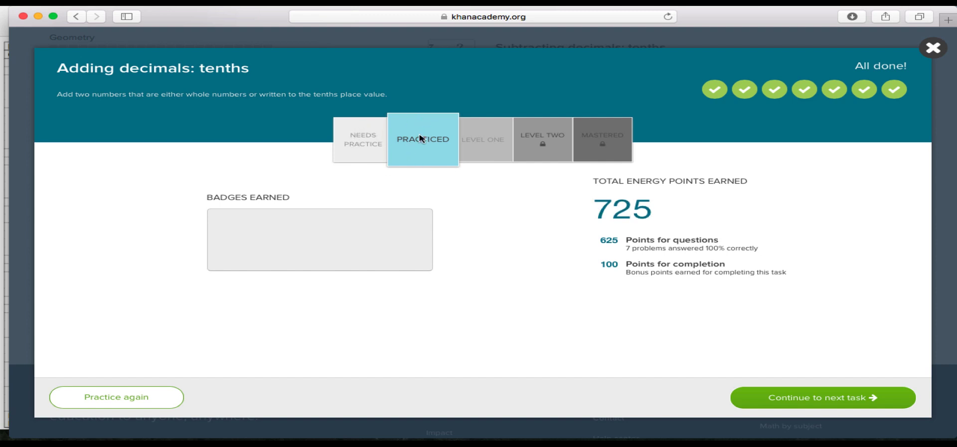
mouse_move(248, 88)
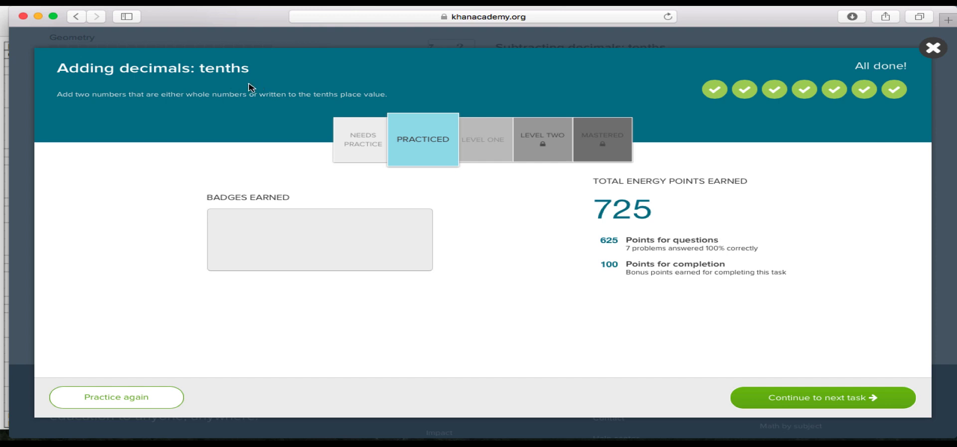
mouse_move(427, 125)
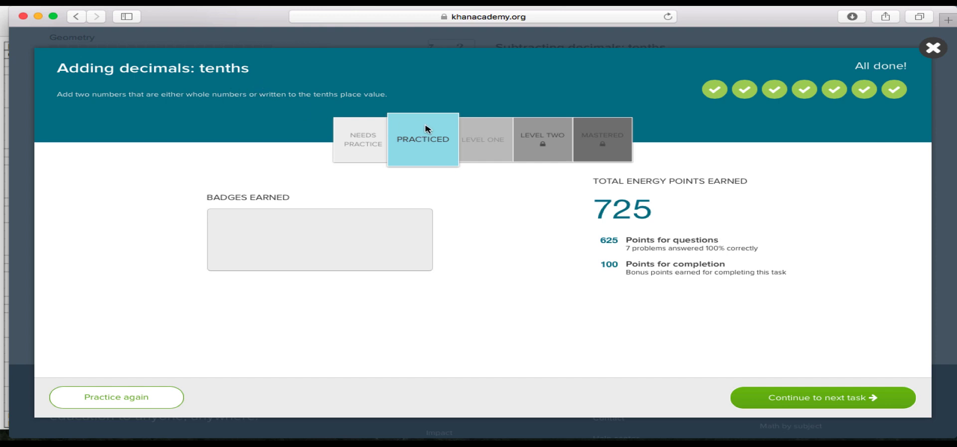
mouse_move(506, 122)
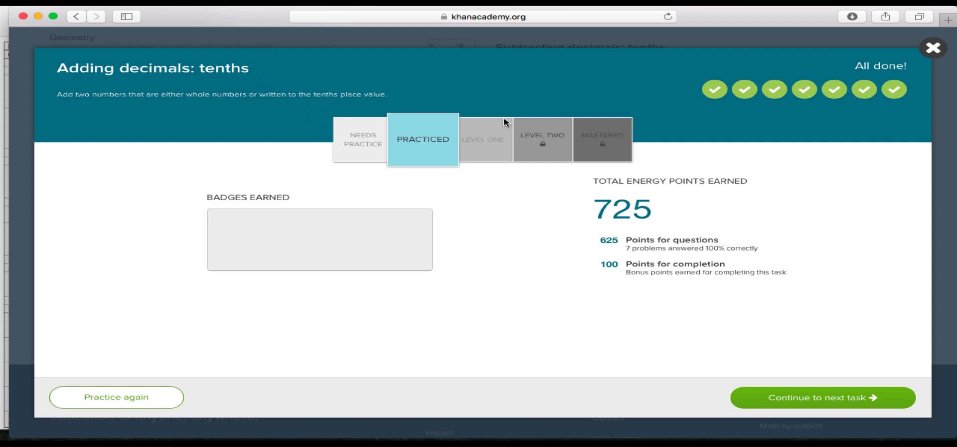
mouse_move(418, 125)
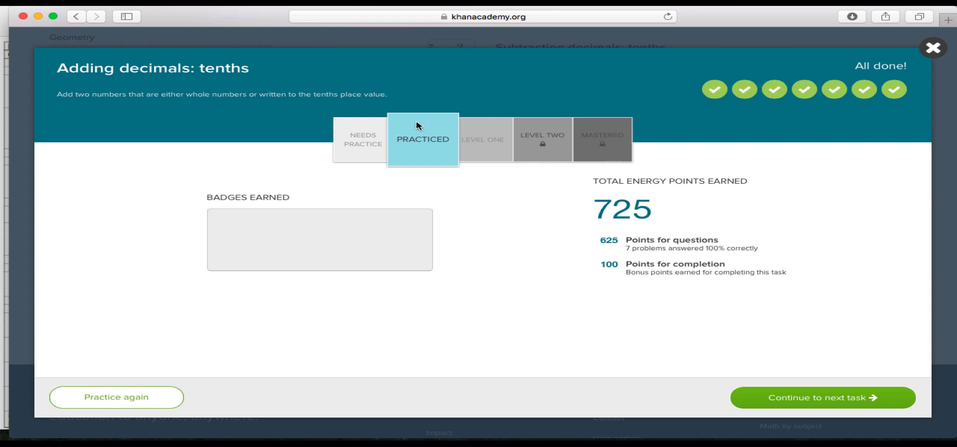
mouse_move(430, 152)
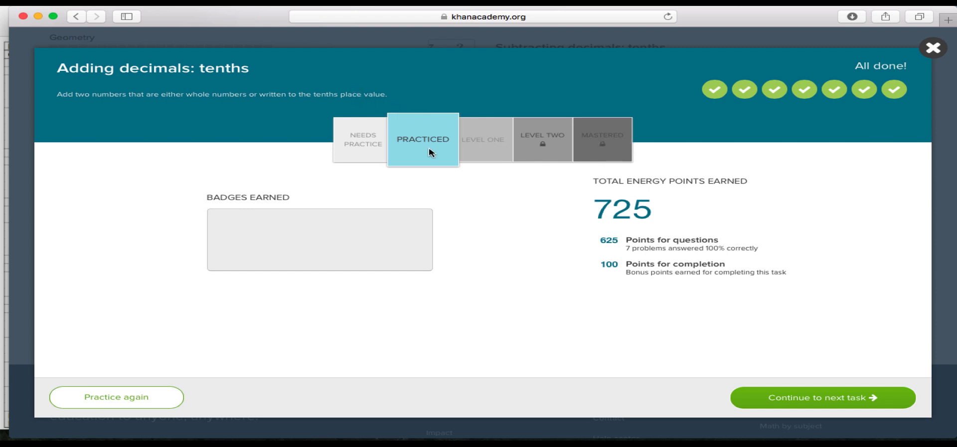
mouse_move(460, 153)
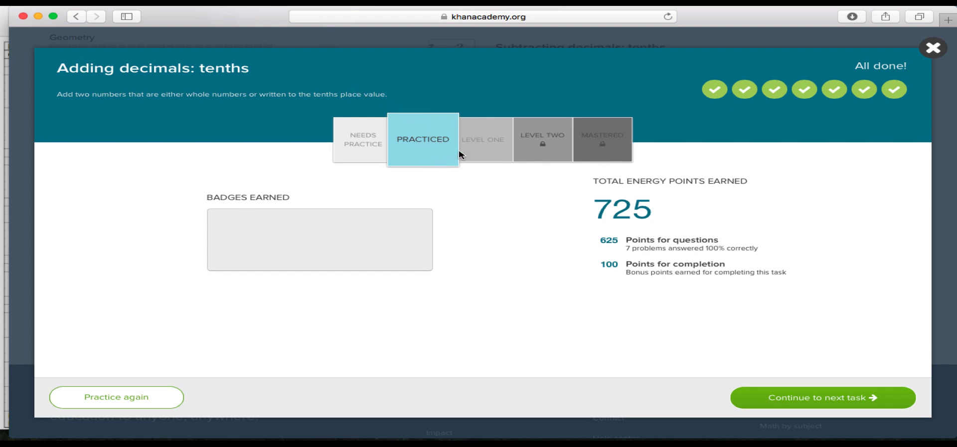
mouse_move(724, 108)
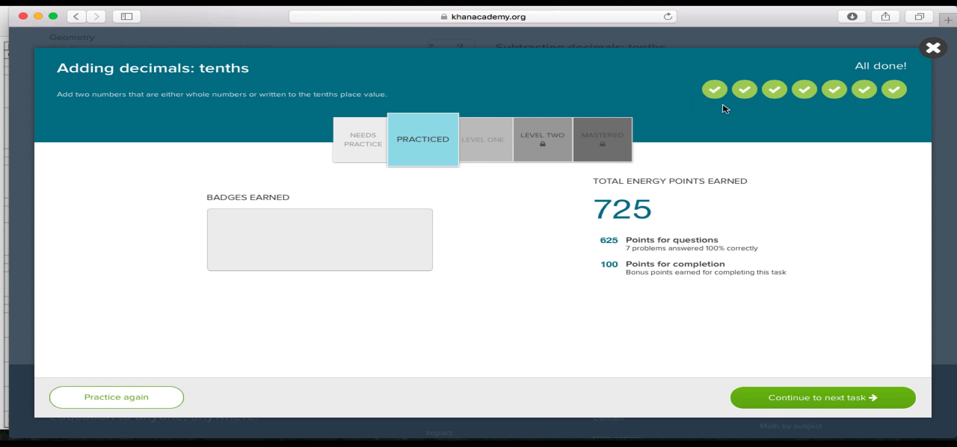
mouse_move(451, 149)
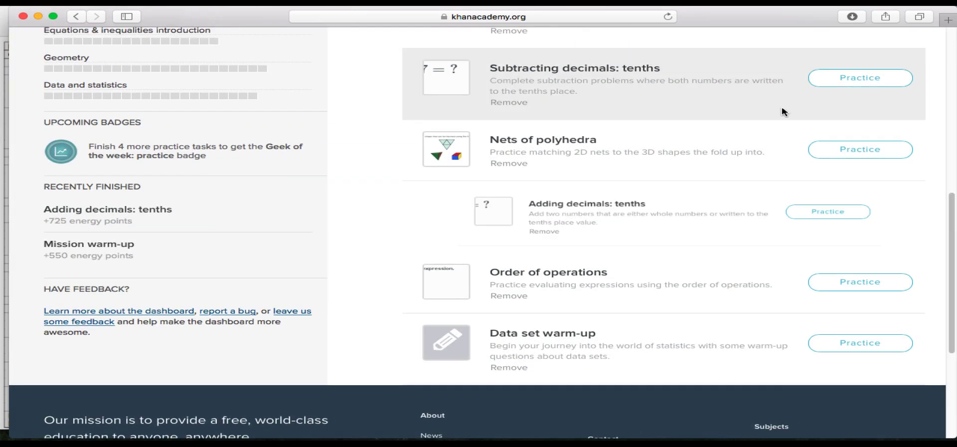
Scroll to the top of the 6th grade dashboard showing 2% progress
scroll("up", 3)
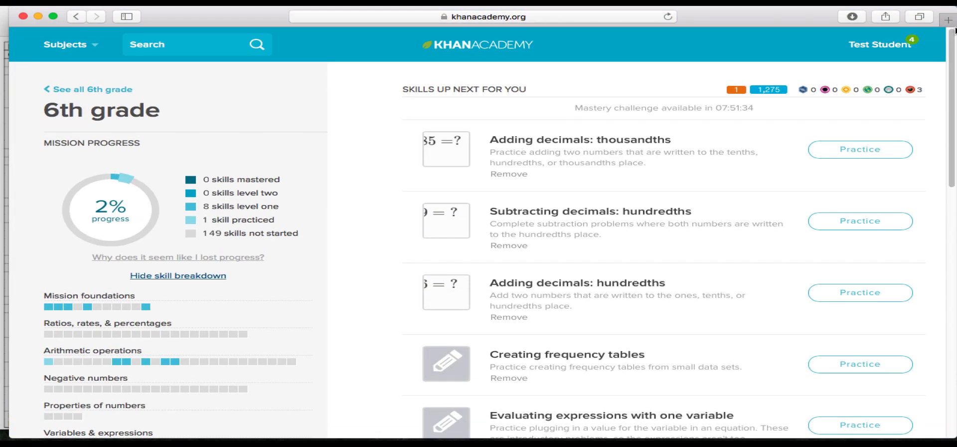
mouse_move(601, 103)
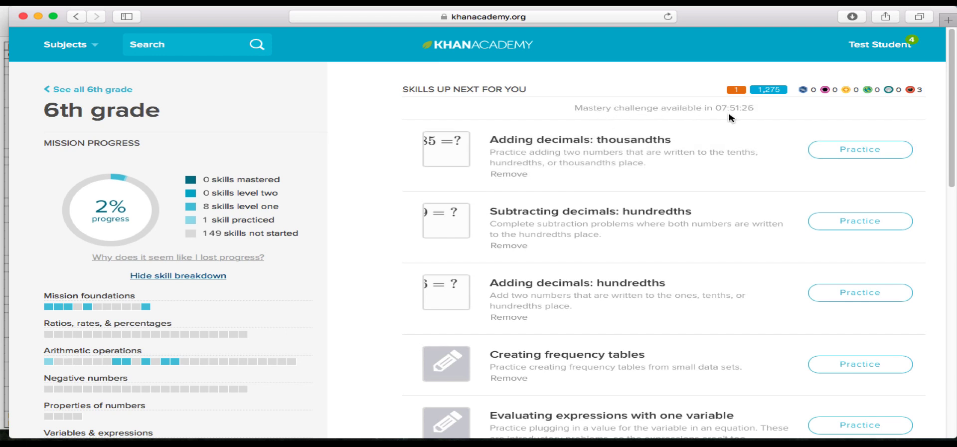
mouse_move(749, 119)
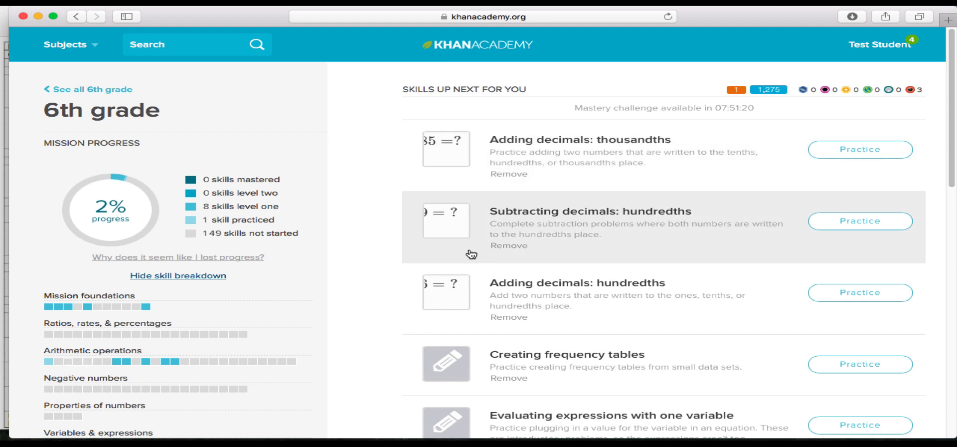
mouse_move(542, 110)
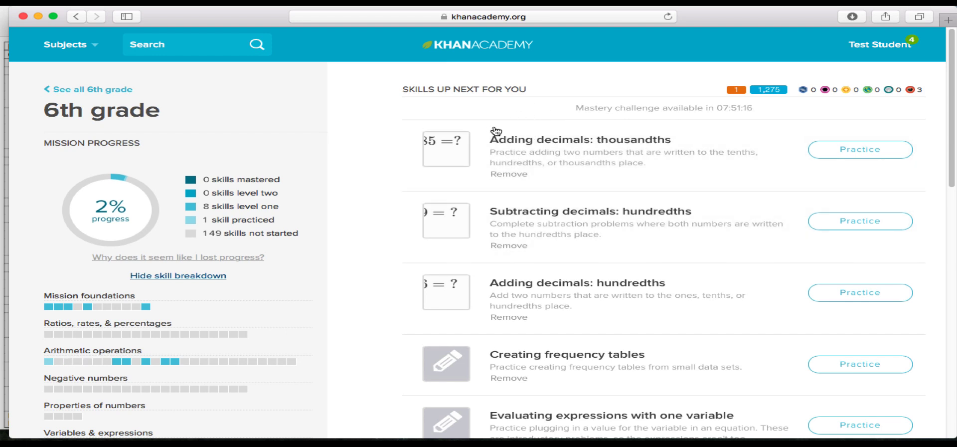
mouse_move(199, 209)
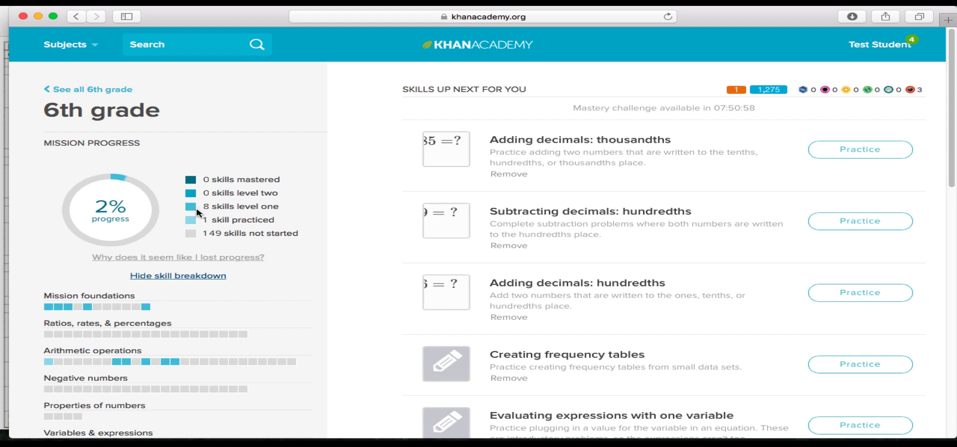
mouse_move(469, 130)
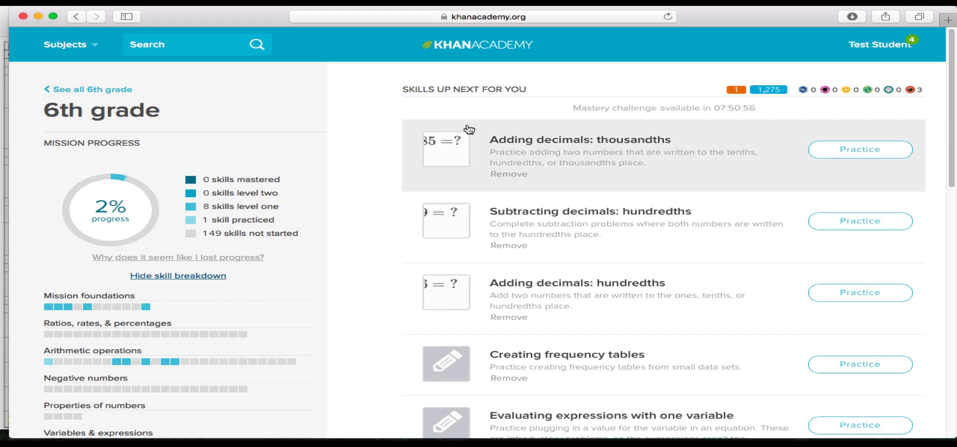
mouse_move(543, 98)
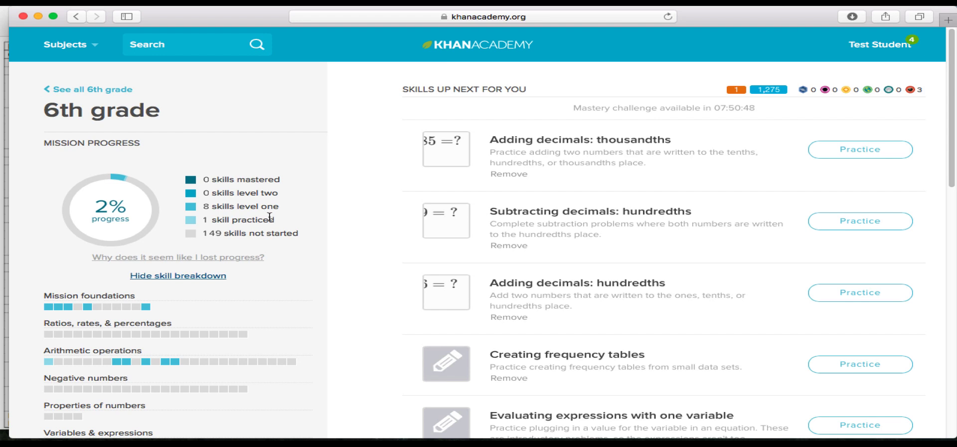
mouse_move(78, 306)
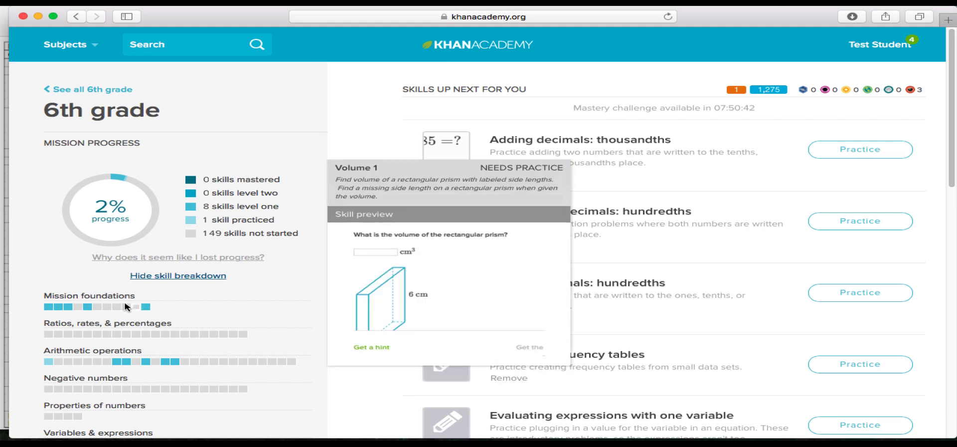
mouse_move(135, 310)
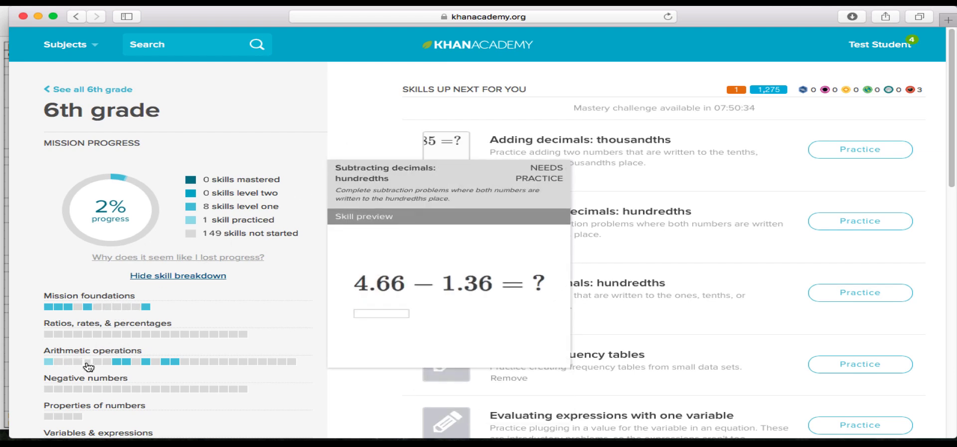
mouse_move(174, 366)
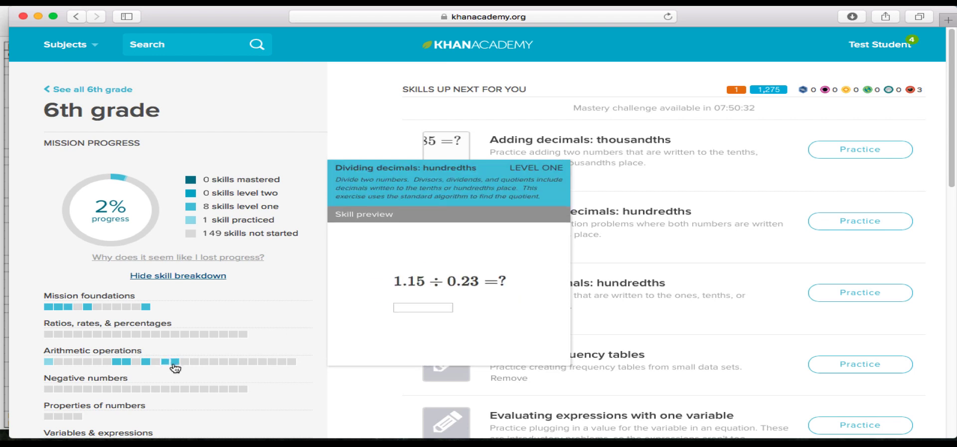
mouse_move(299, 188)
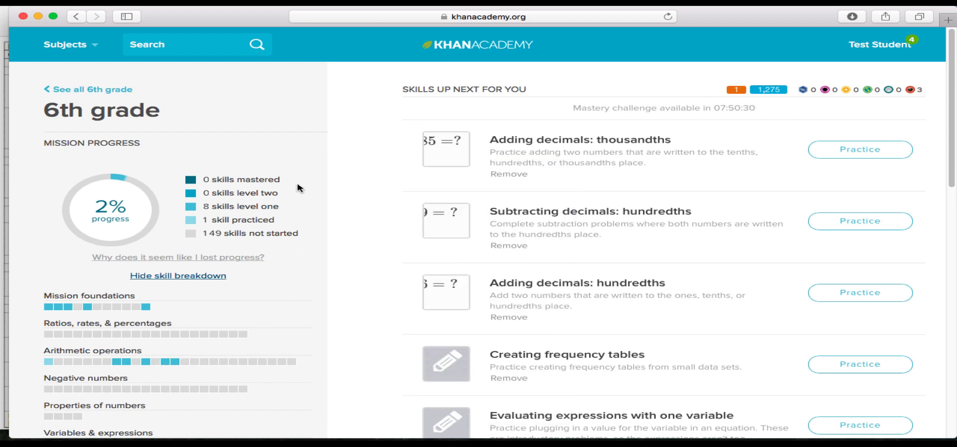
mouse_move(332, 126)
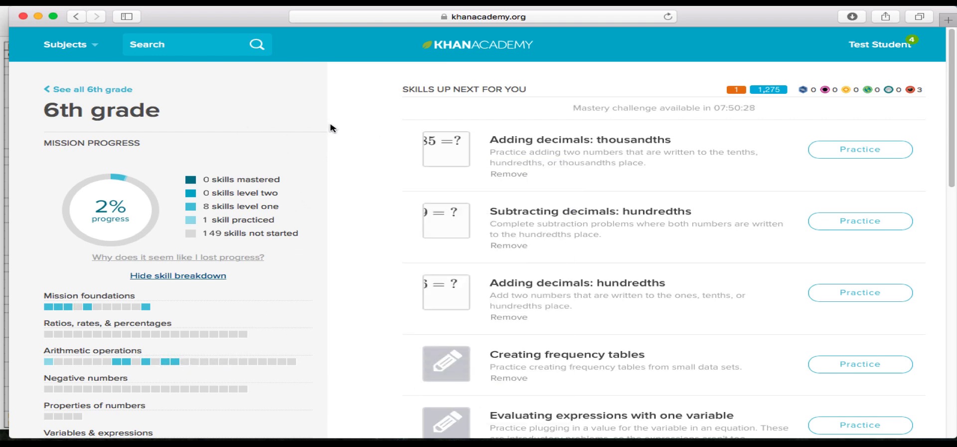
mouse_move(363, 121)
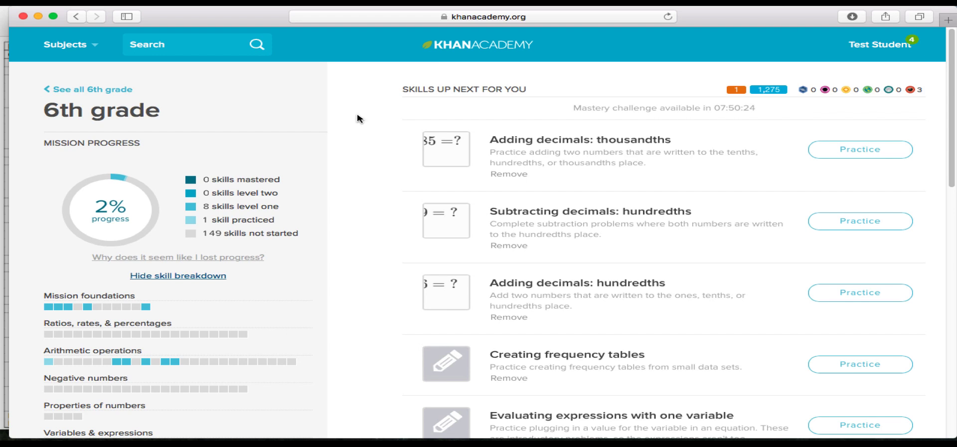
mouse_move(350, 124)
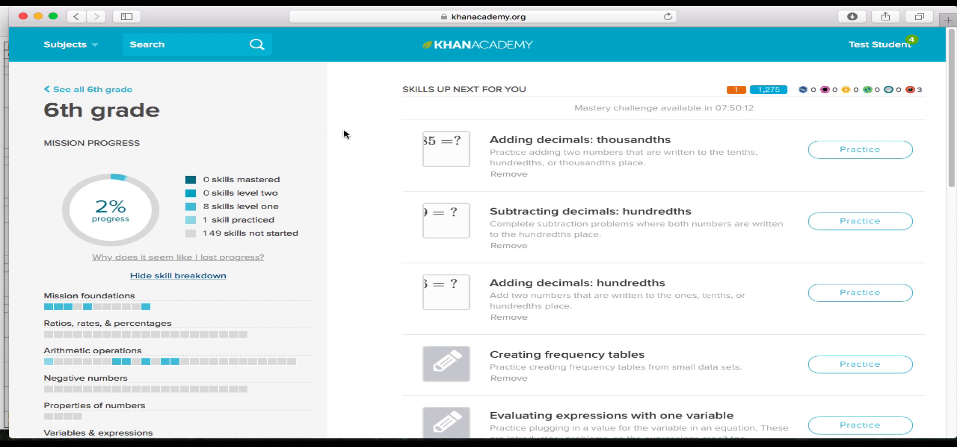
mouse_move(342, 144)
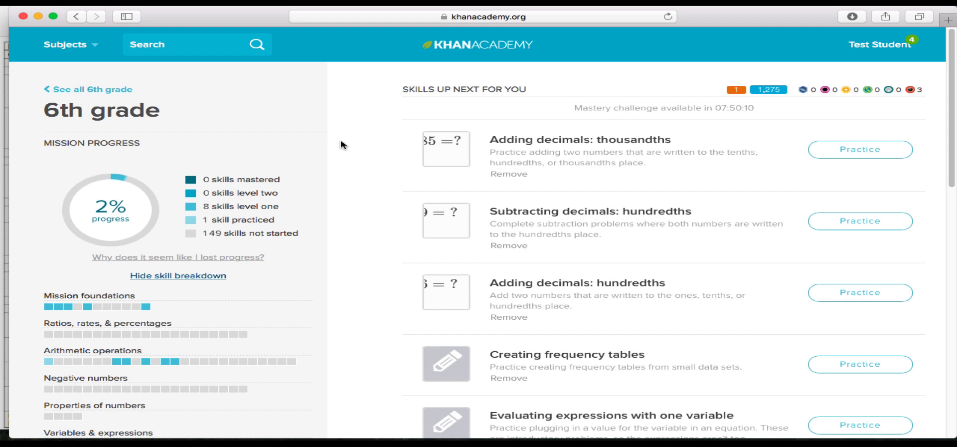
mouse_move(353, 130)
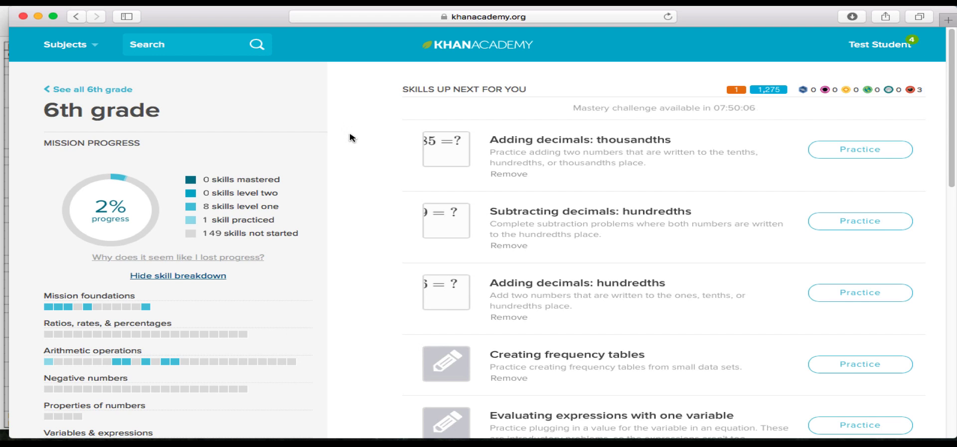
mouse_move(4, 97)
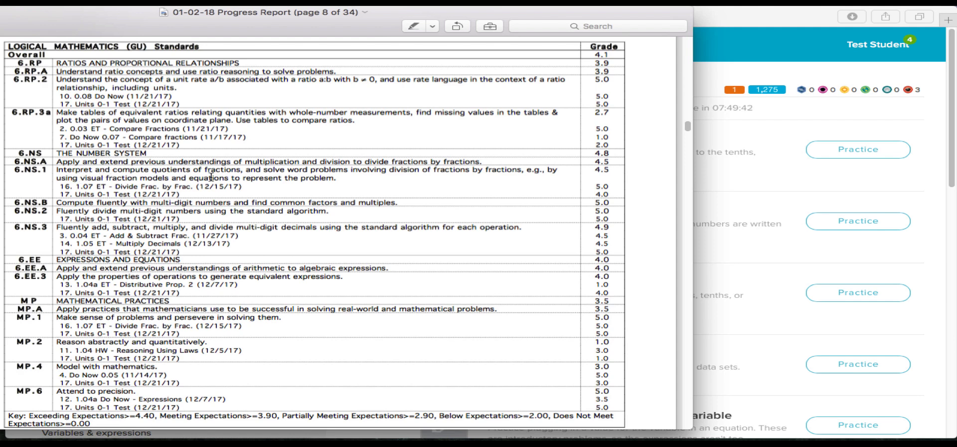
mouse_move(492, 174)
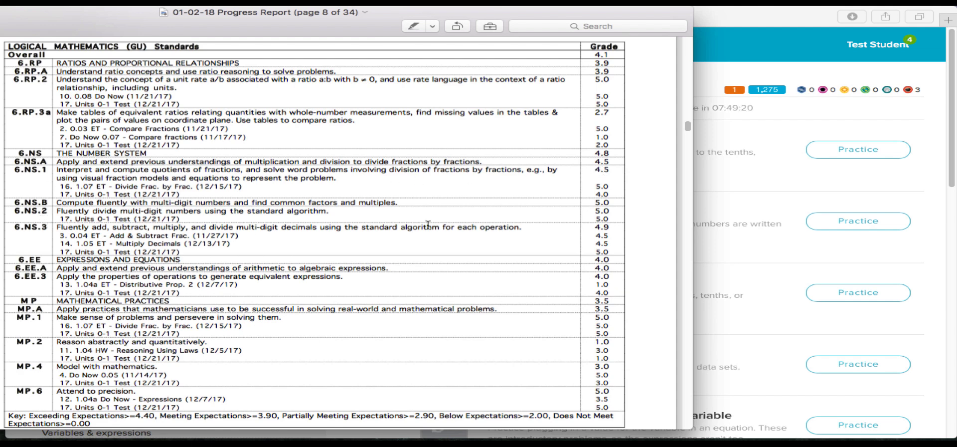
mouse_move(609, 207)
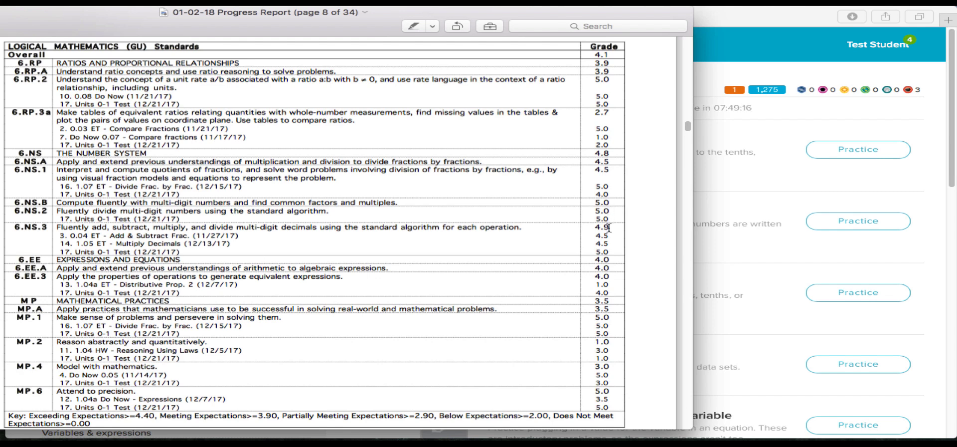
mouse_move(611, 300)
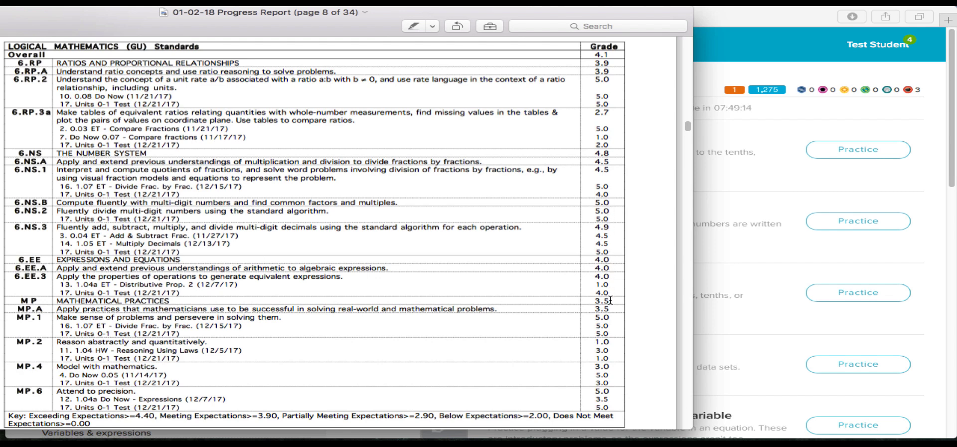
mouse_move(613, 165)
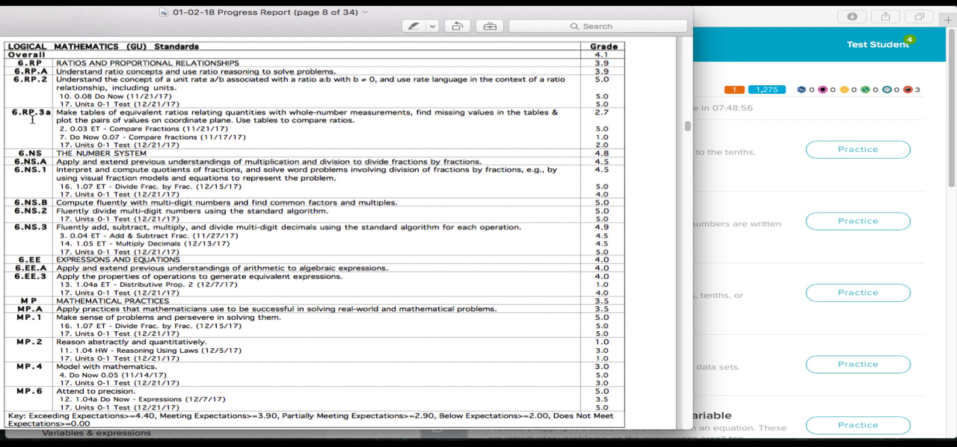
mouse_move(17, 181)
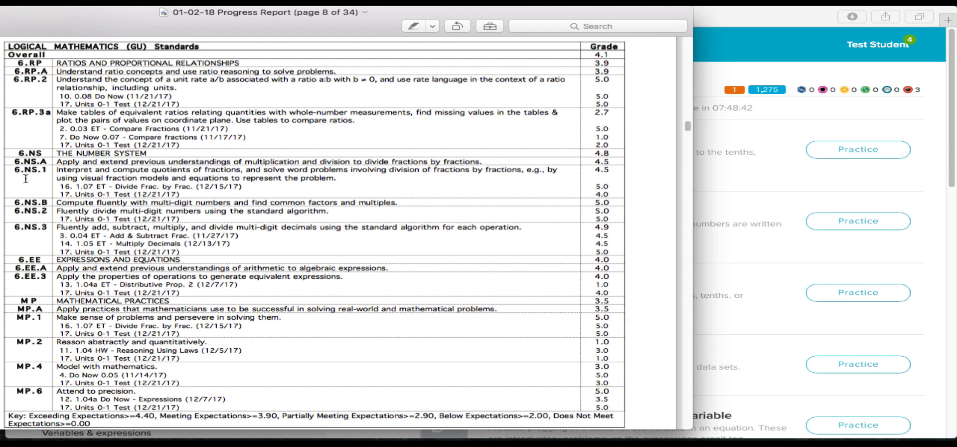
mouse_move(257, 180)
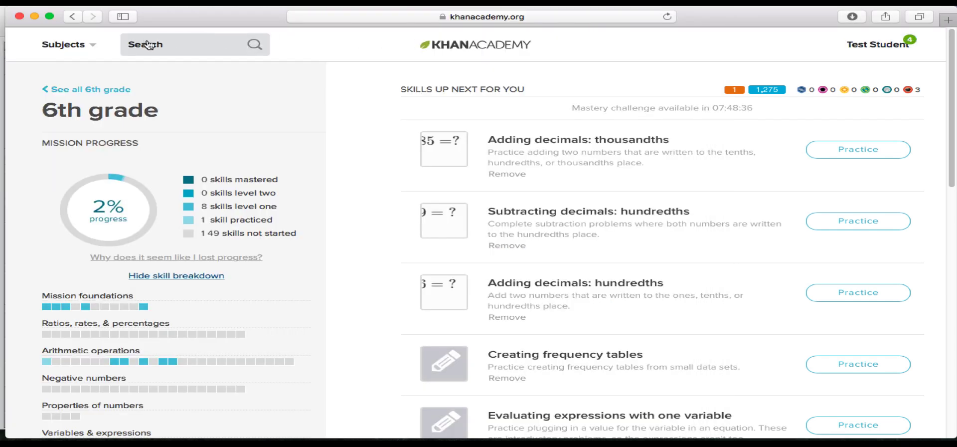
Search the site for '6.ns.1' to list the matching standard results
left_click(153, 44)
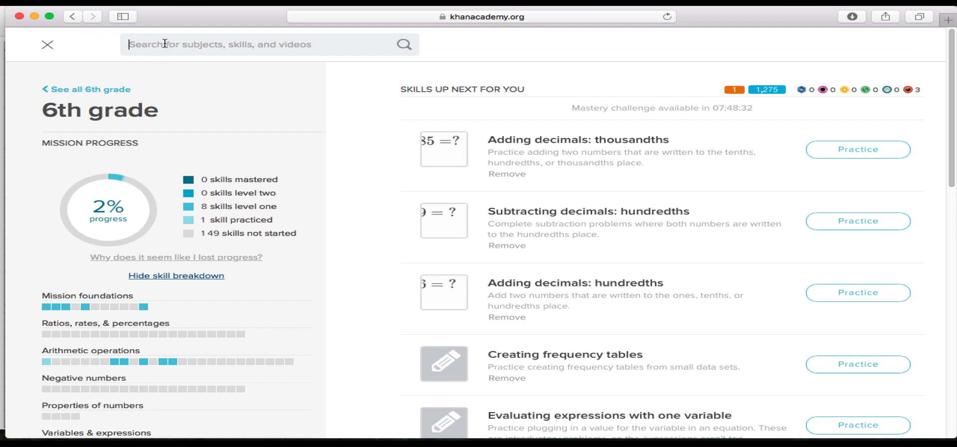
type("6")
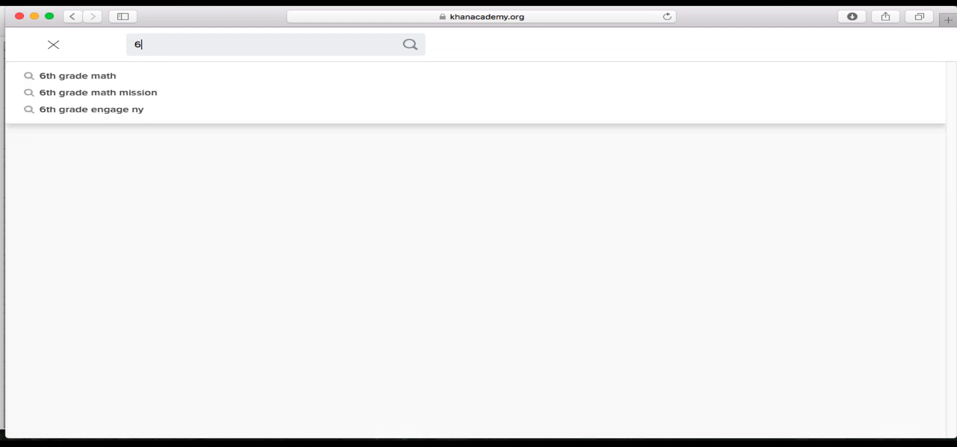
type(".ns.1")
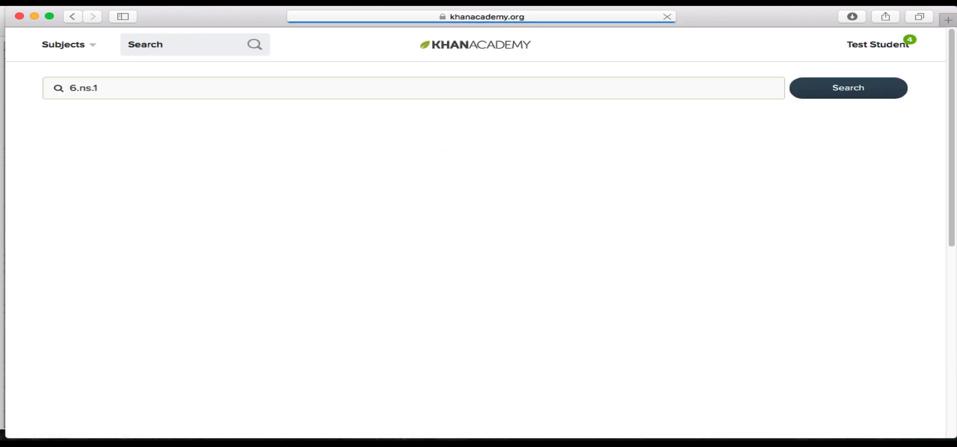
left_click(848, 88)
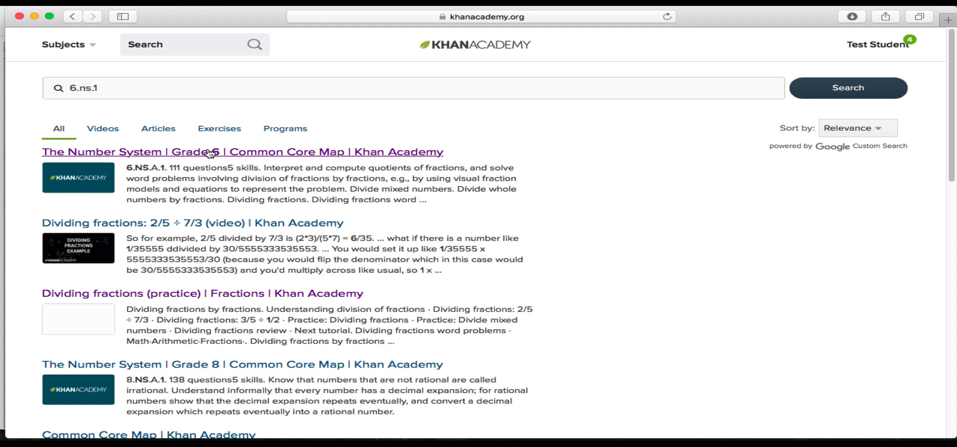
mouse_move(250, 150)
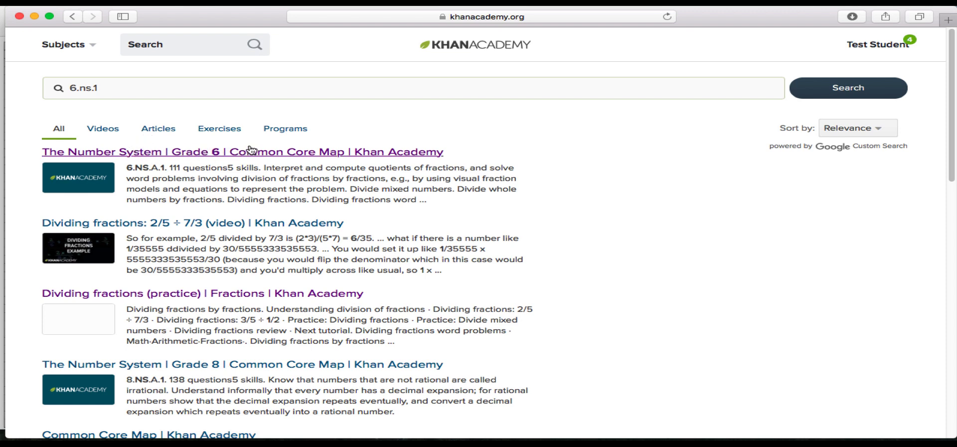
mouse_move(301, 156)
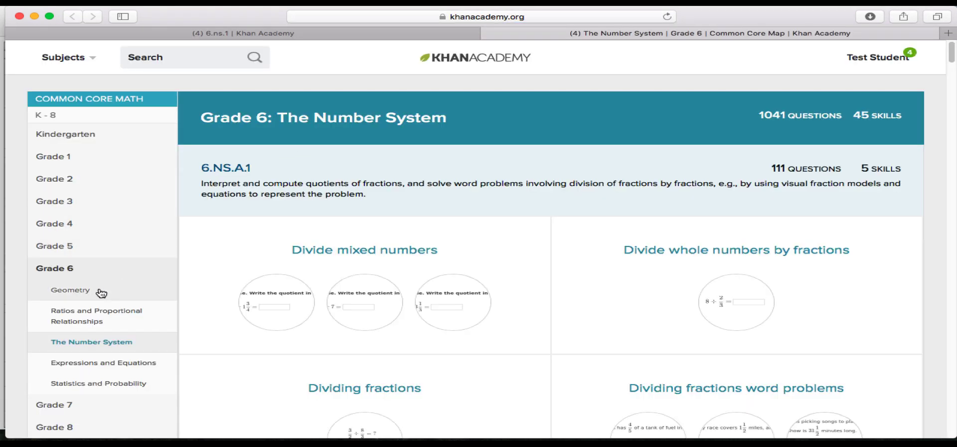
Scroll through the Grade 6 Number System map's 6.NS.A.1 fraction-division skill cards
scroll("down", 3)
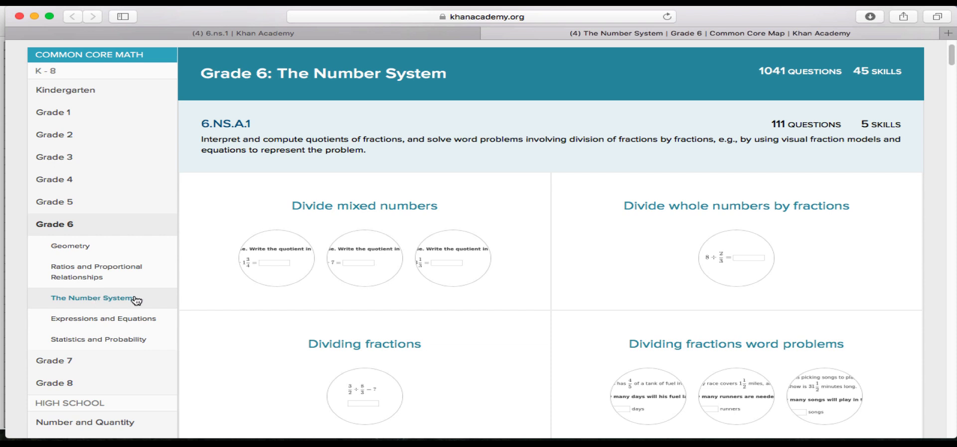
mouse_move(200, 210)
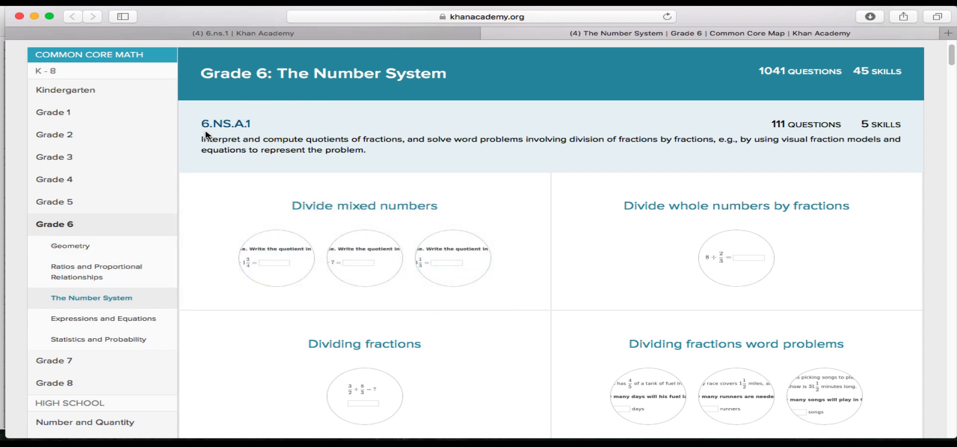
mouse_move(244, 131)
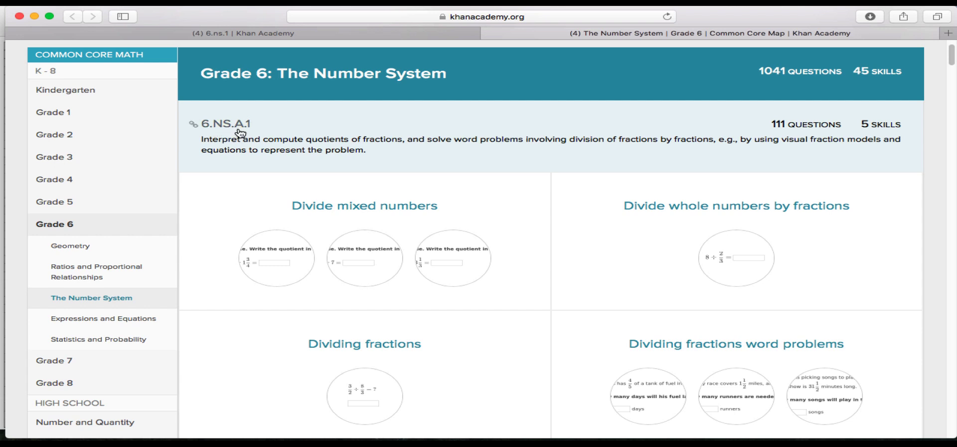
mouse_move(249, 133)
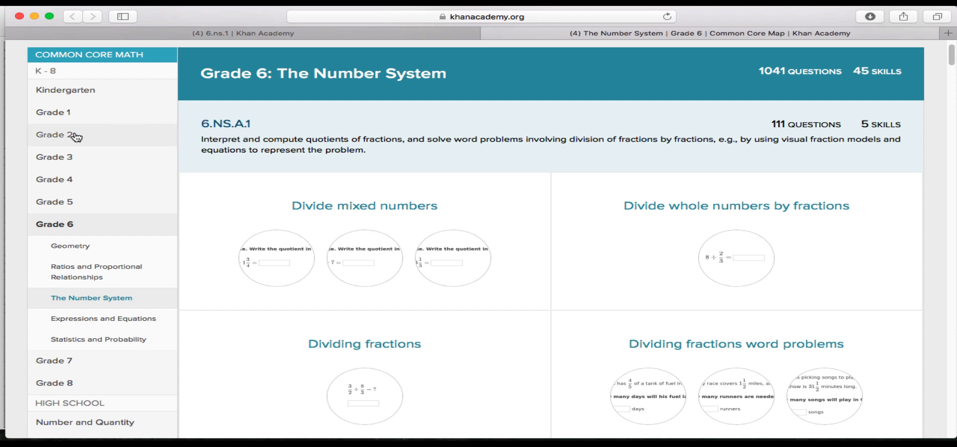
mouse_move(247, 135)
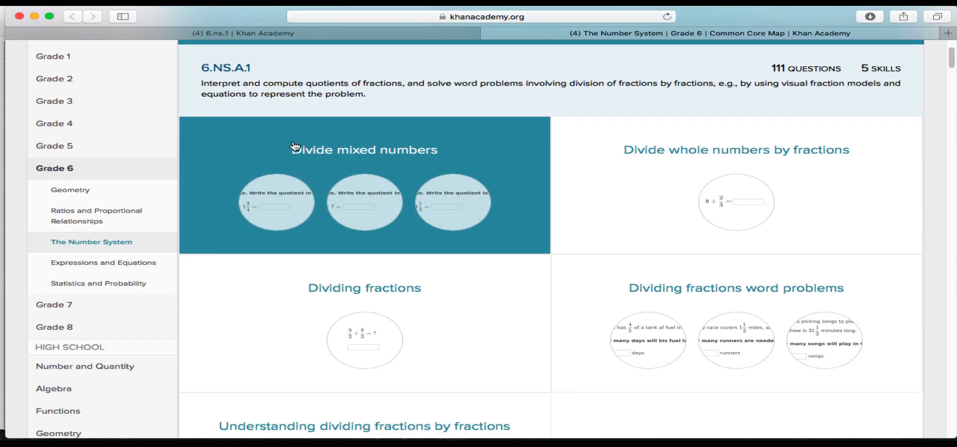
mouse_move(343, 117)
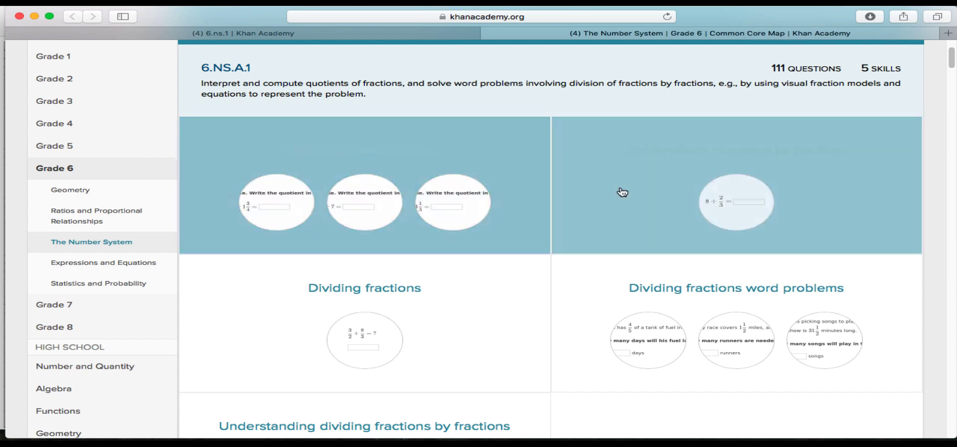
scroll("down", 3)
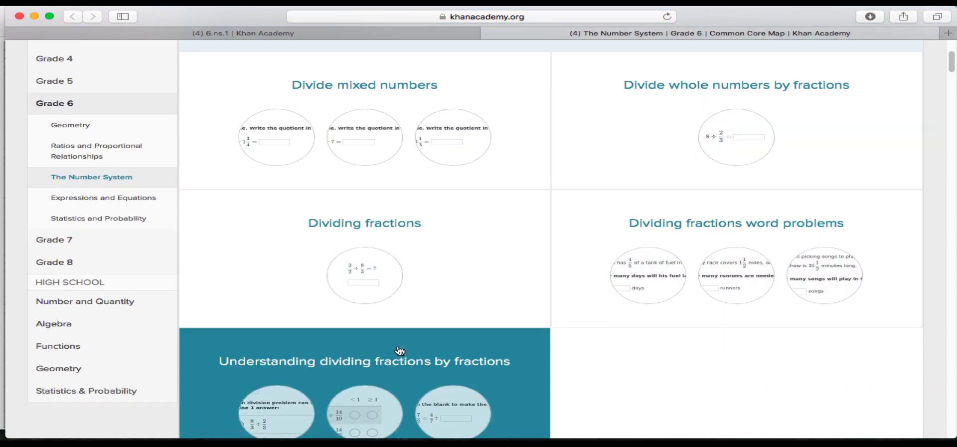
mouse_move(690, 225)
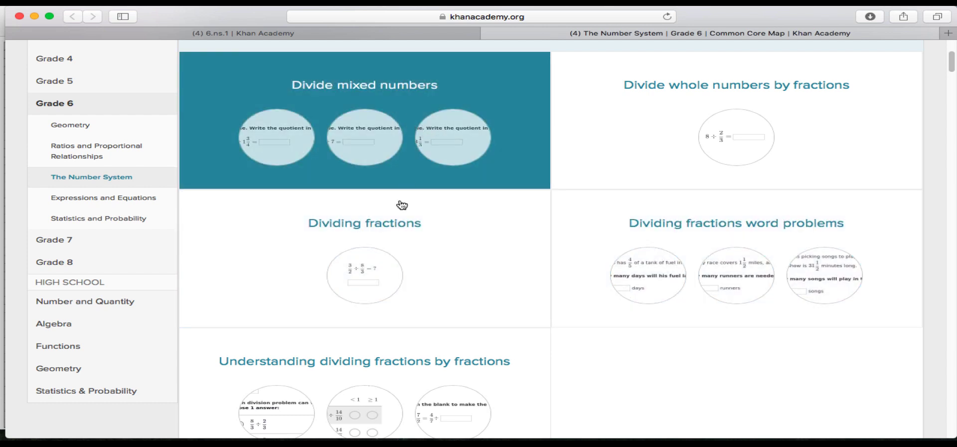
mouse_move(394, 246)
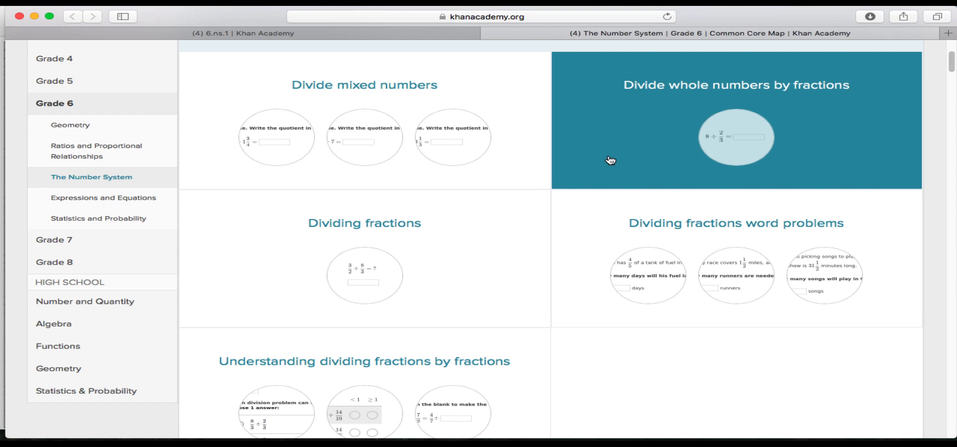
mouse_move(601, 162)
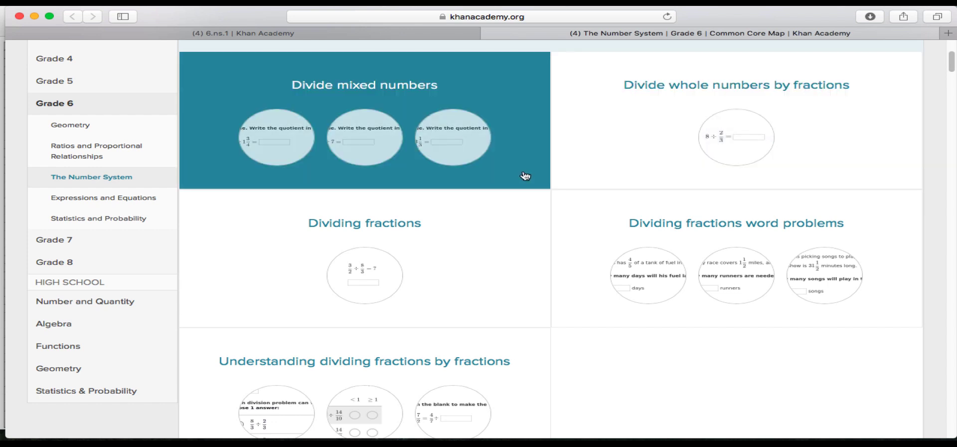
mouse_move(405, 380)
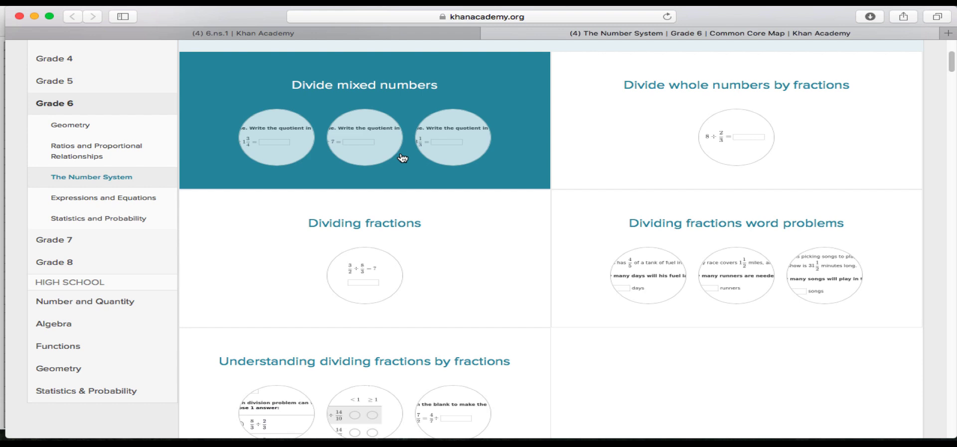
mouse_move(423, 183)
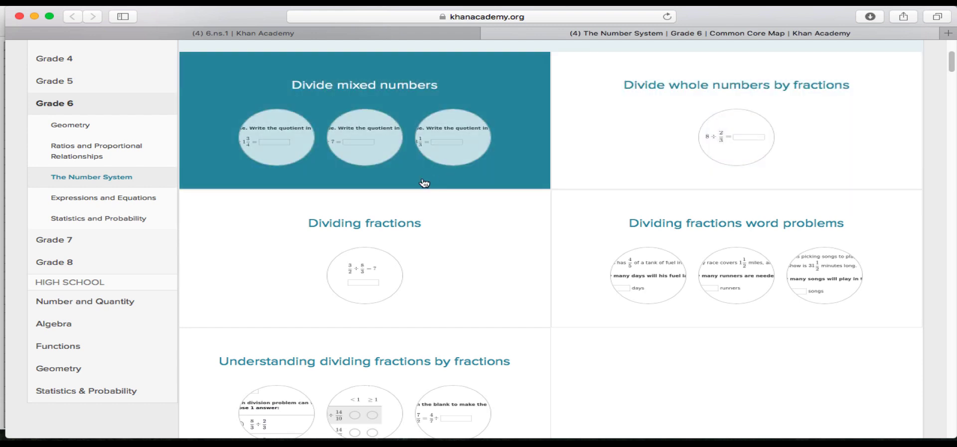
mouse_move(535, 146)
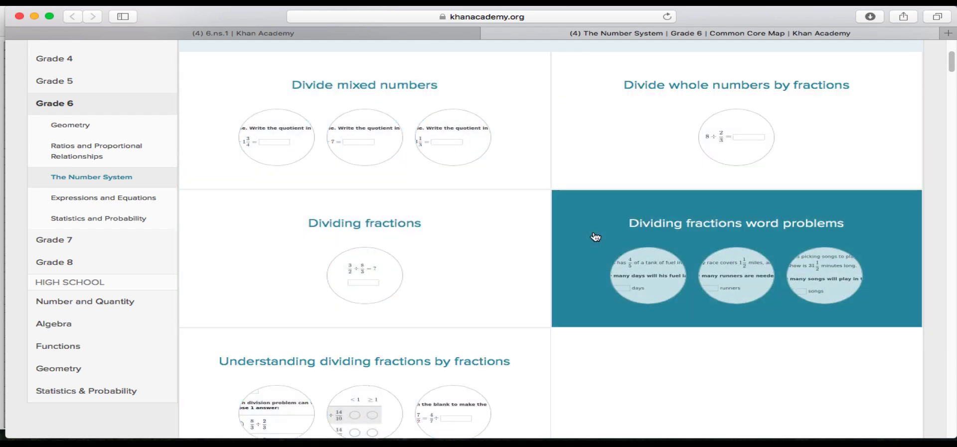
mouse_move(624, 246)
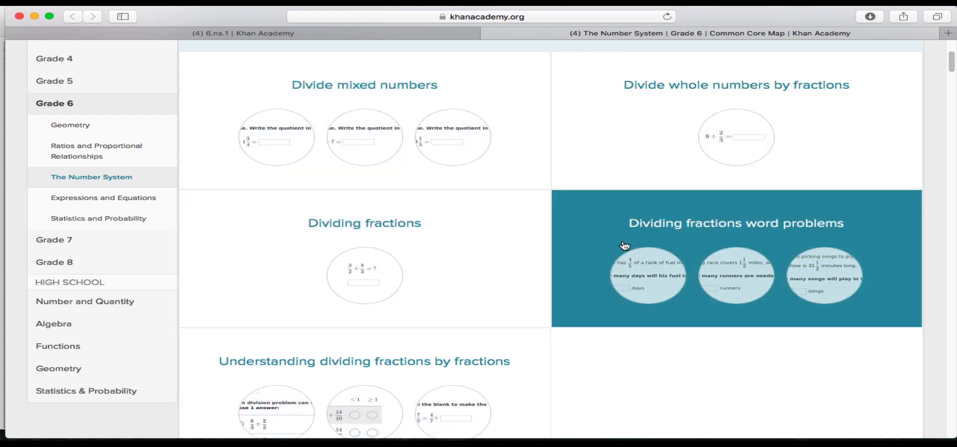
mouse_move(665, 235)
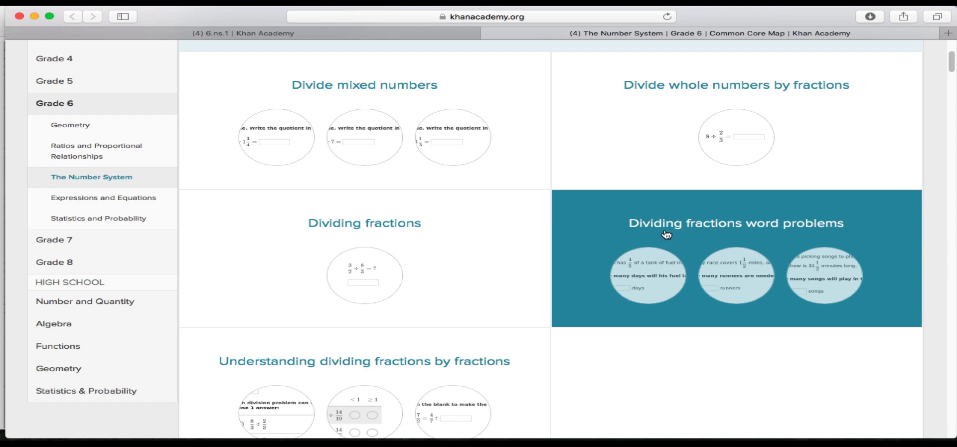
mouse_move(668, 242)
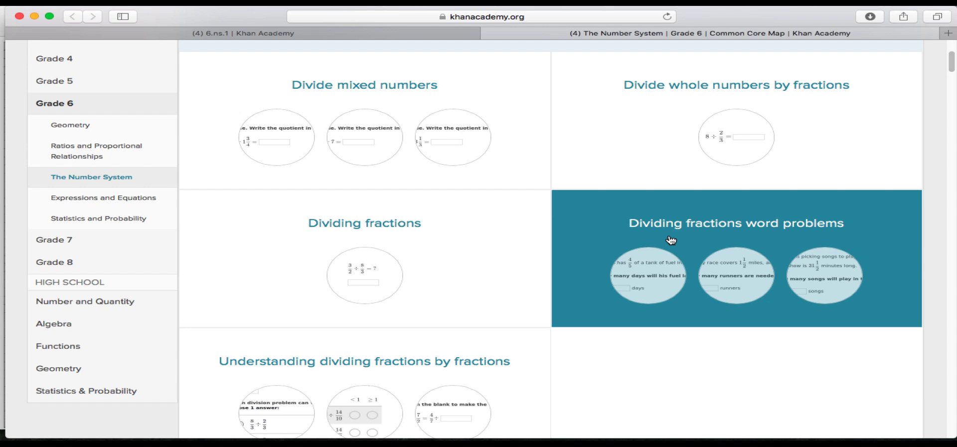
mouse_move(454, 173)
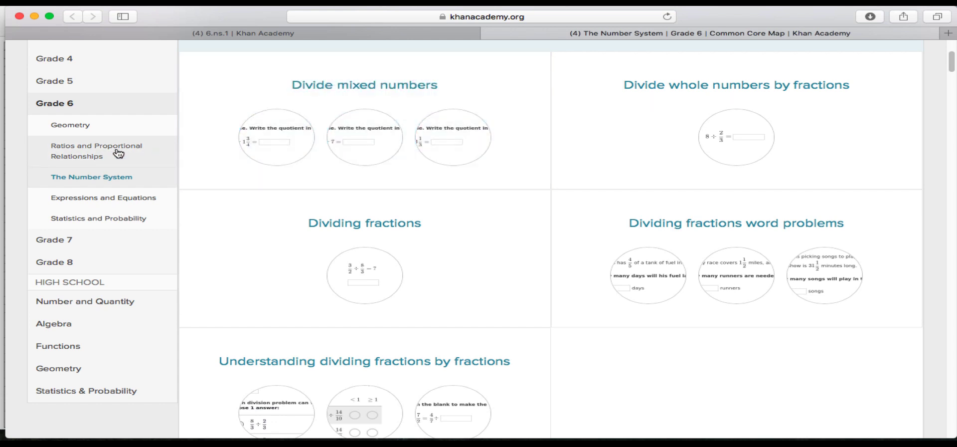
mouse_move(100, 198)
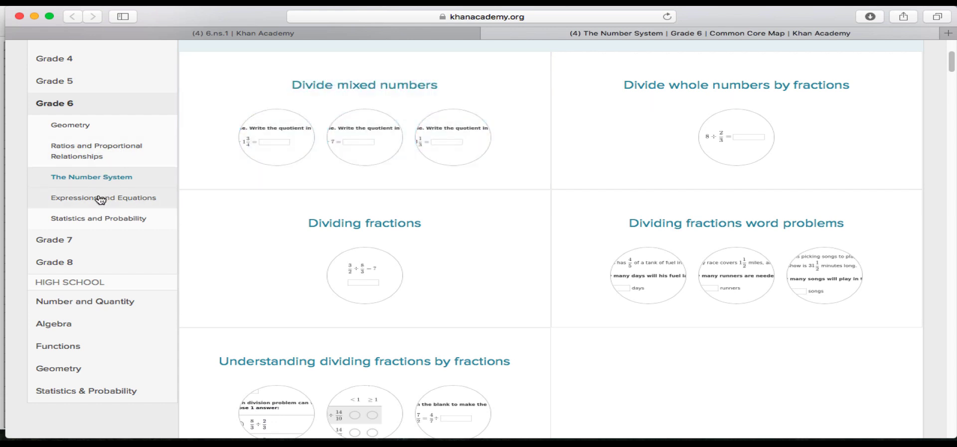
left_click(103, 198)
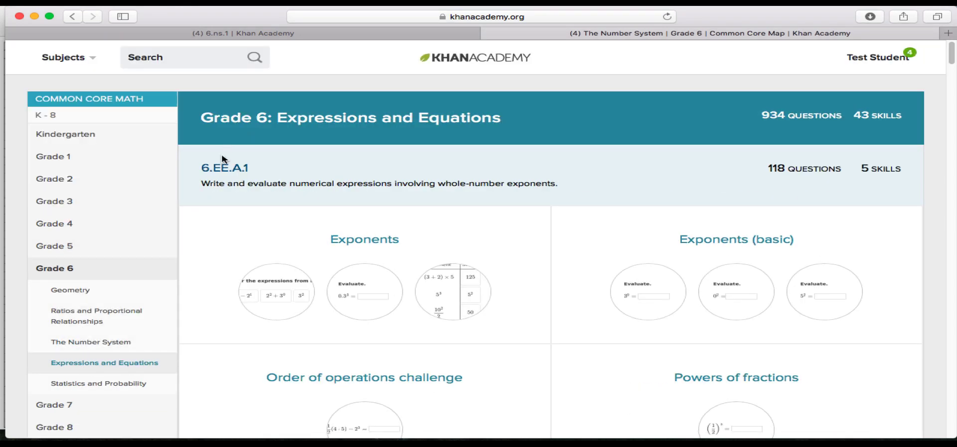
scroll("down", 3)
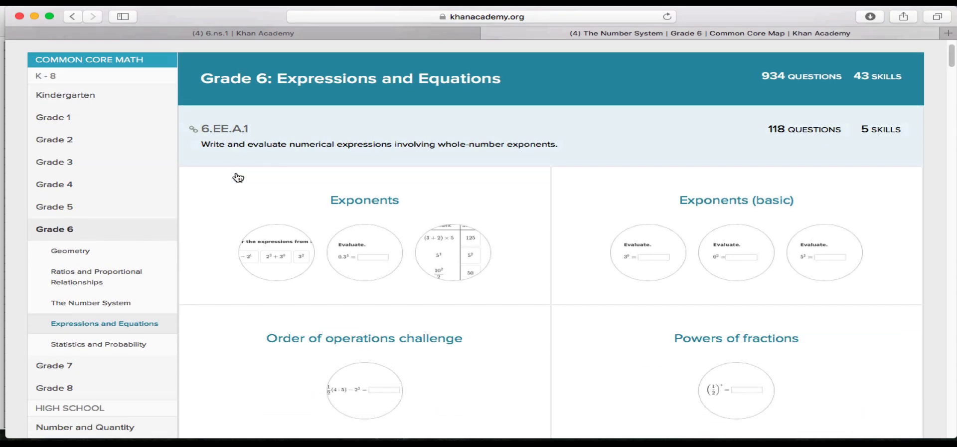
scroll("down", 3)
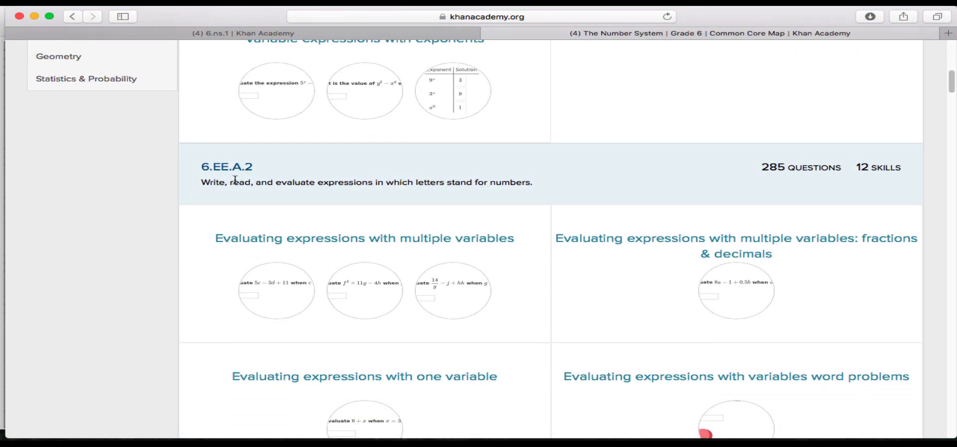
scroll("down", 3)
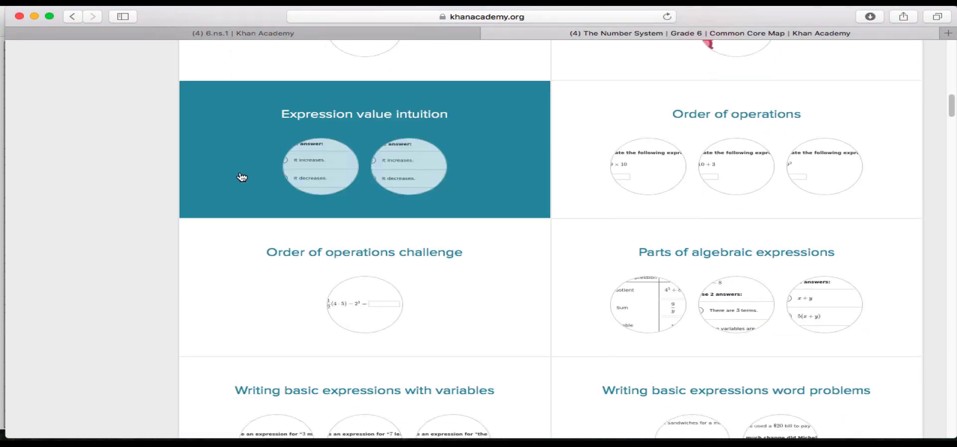
scroll("down", 3)
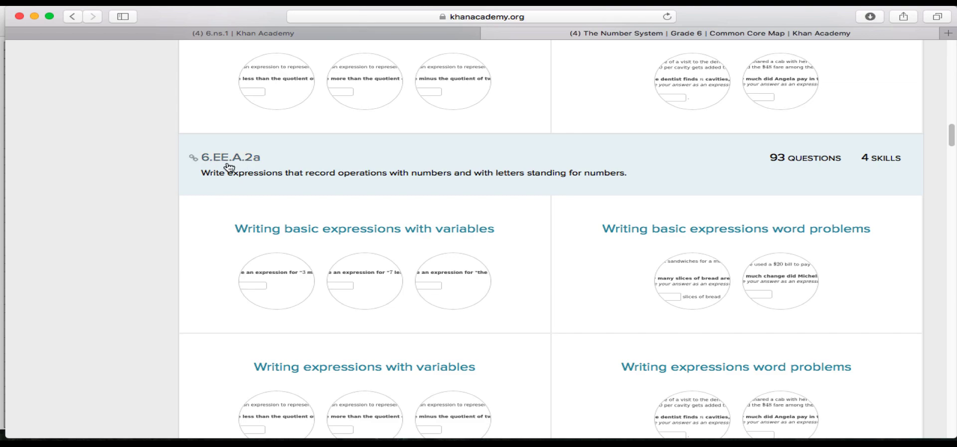
scroll("down", 3)
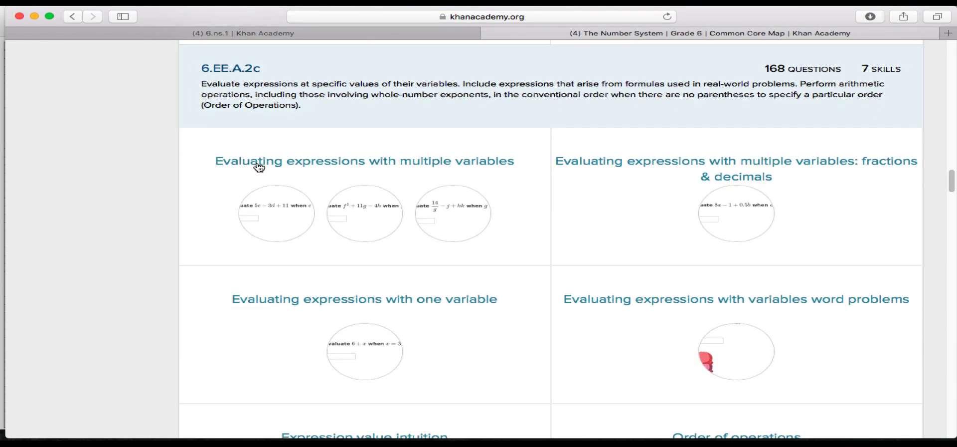
scroll("down", 3)
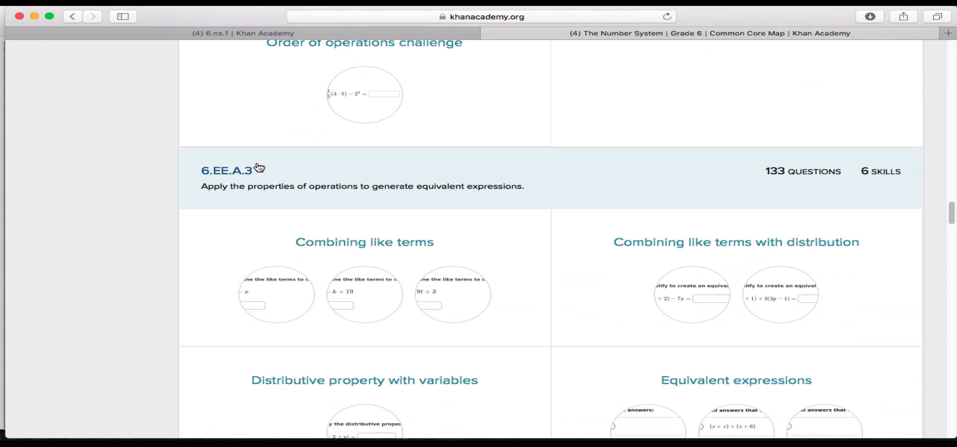
mouse_move(414, 201)
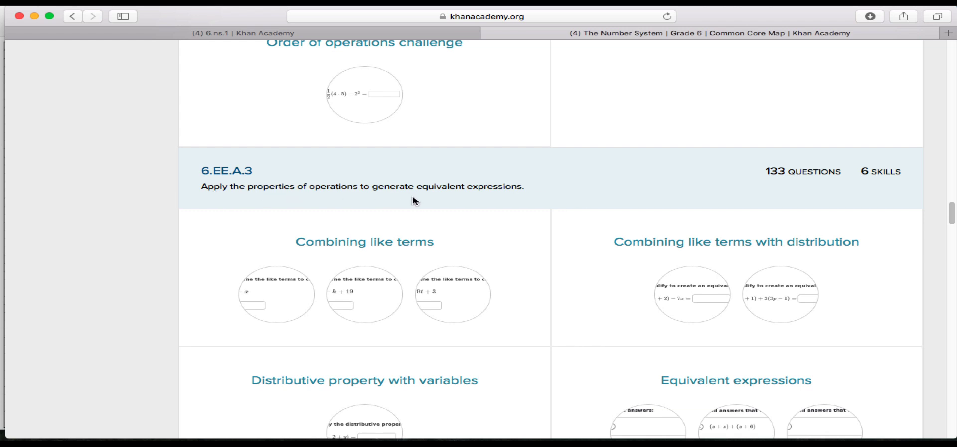
mouse_move(553, 199)
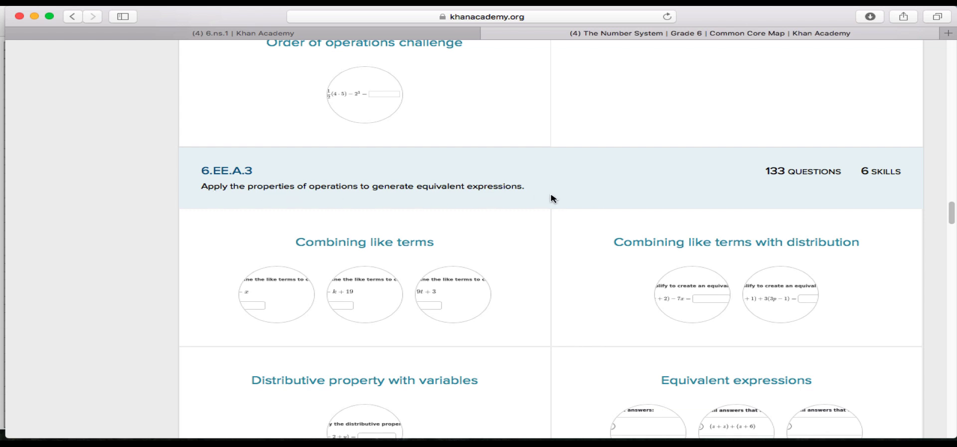
scroll("down", 3)
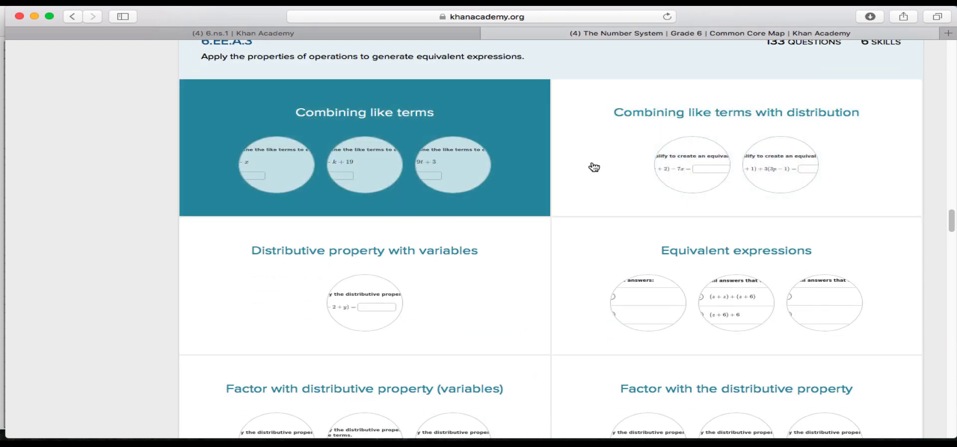
mouse_move(437, 253)
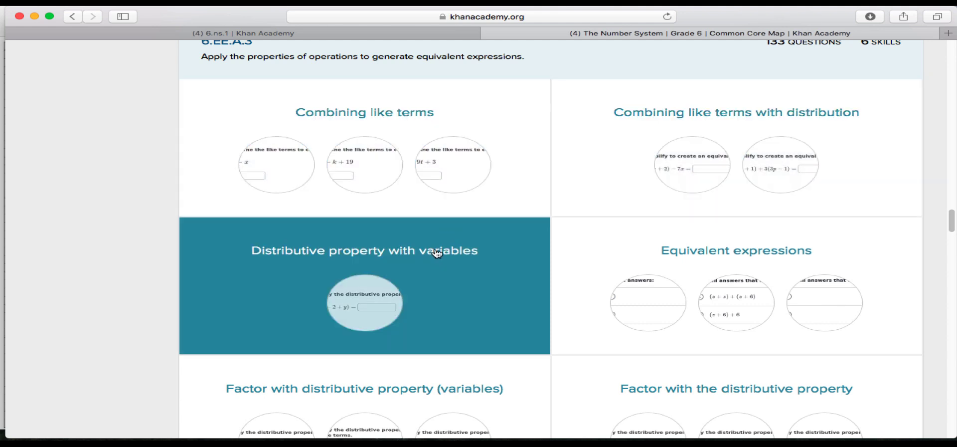
mouse_move(437, 173)
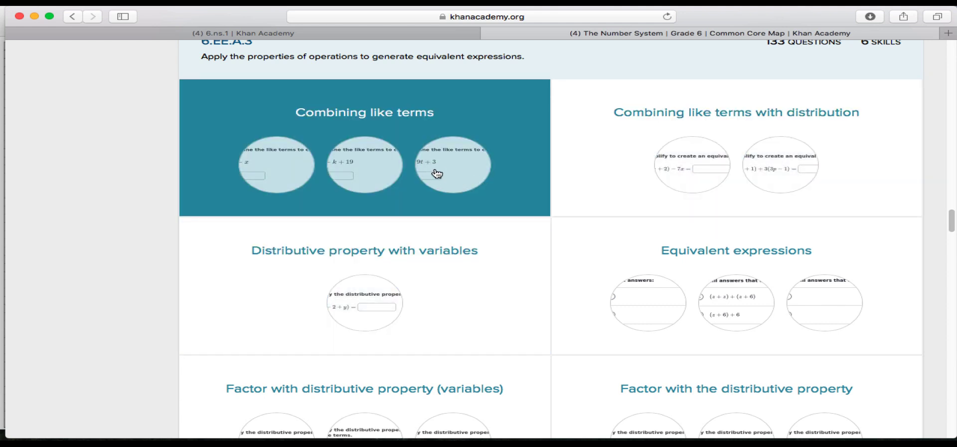
scroll("down", 3)
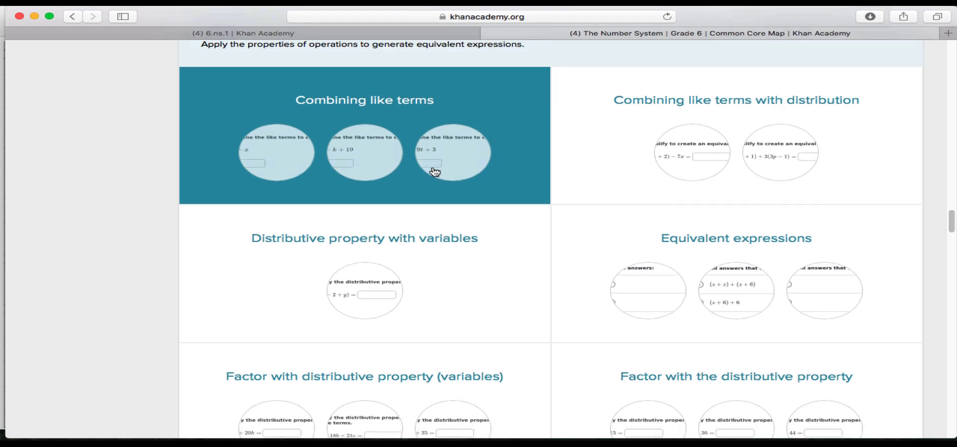
Open Combining like terms practice, answer 7n + 4n as 11n, and begin entering 12p
left_click(435, 165)
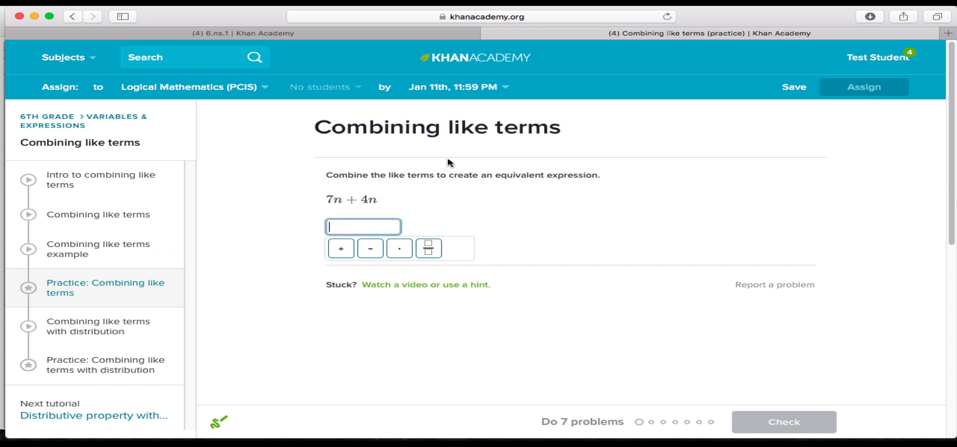
mouse_move(454, 164)
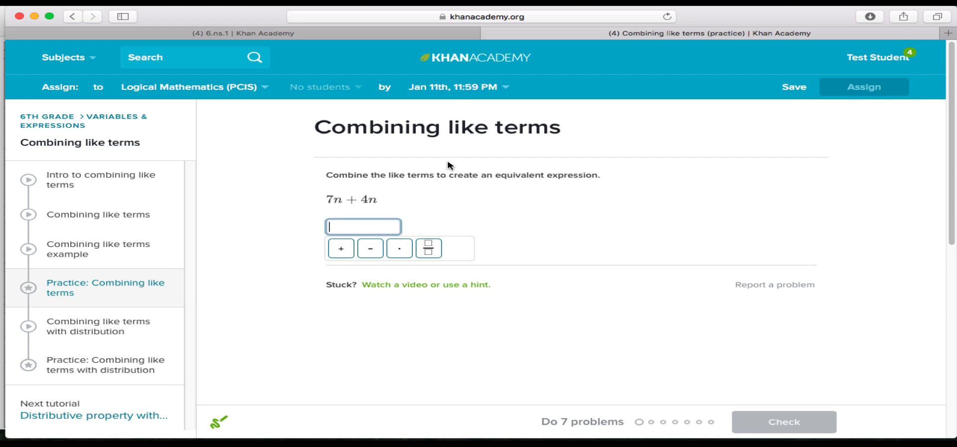
mouse_move(346, 196)
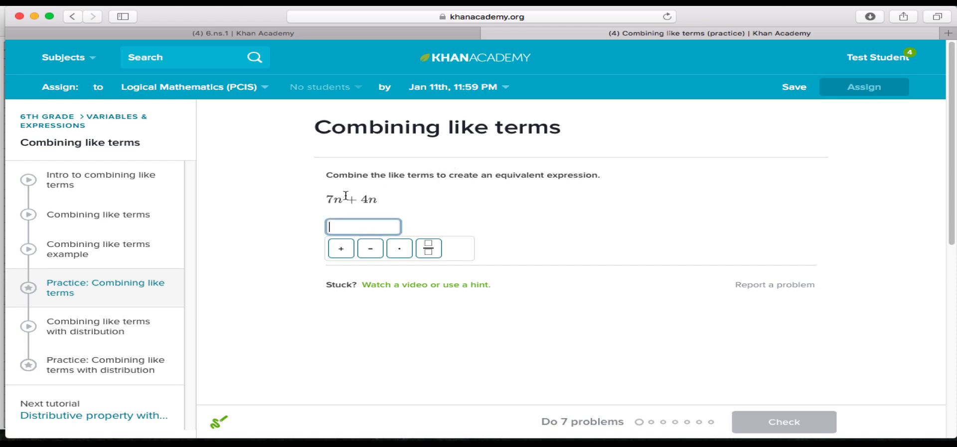
mouse_move(397, 208)
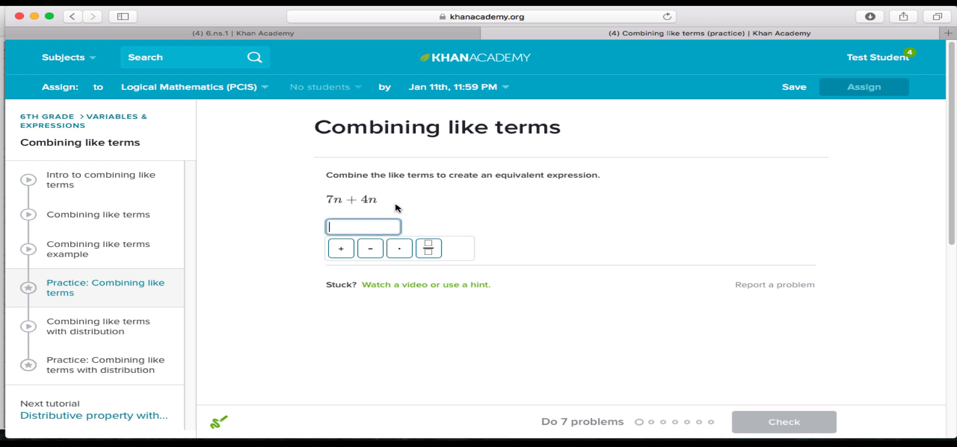
type("11")
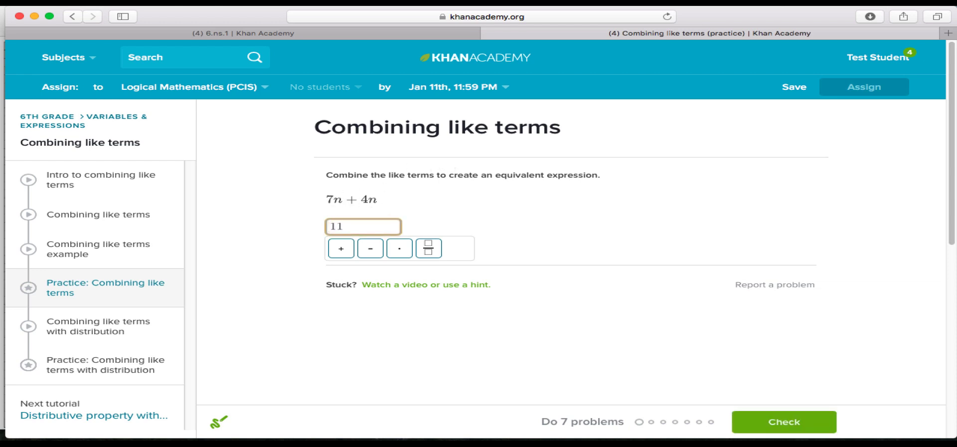
type("n")
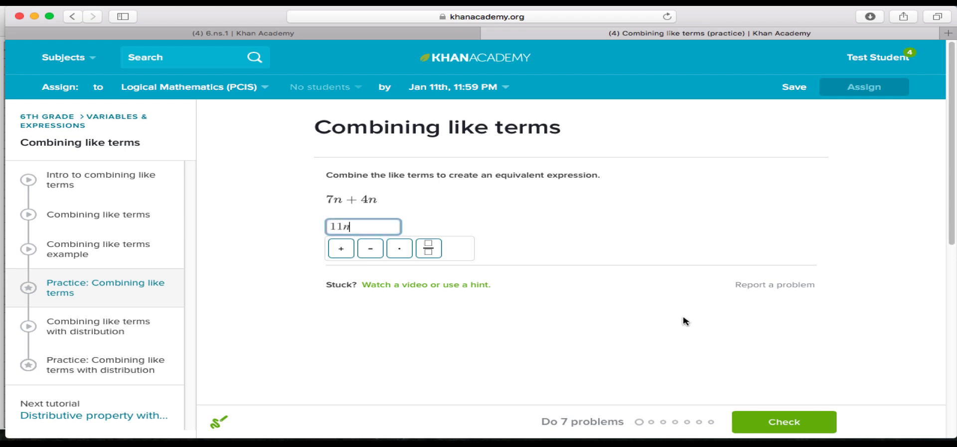
mouse_move(646, 430)
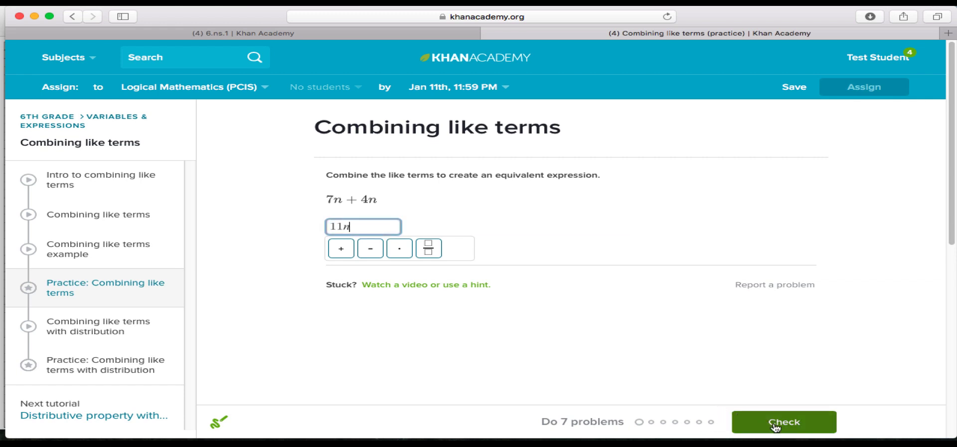
left_click(777, 427)
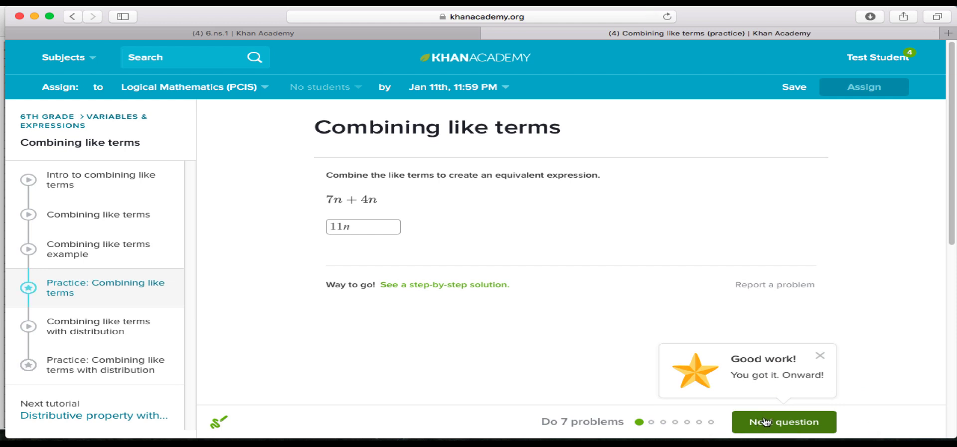
left_click(783, 422)
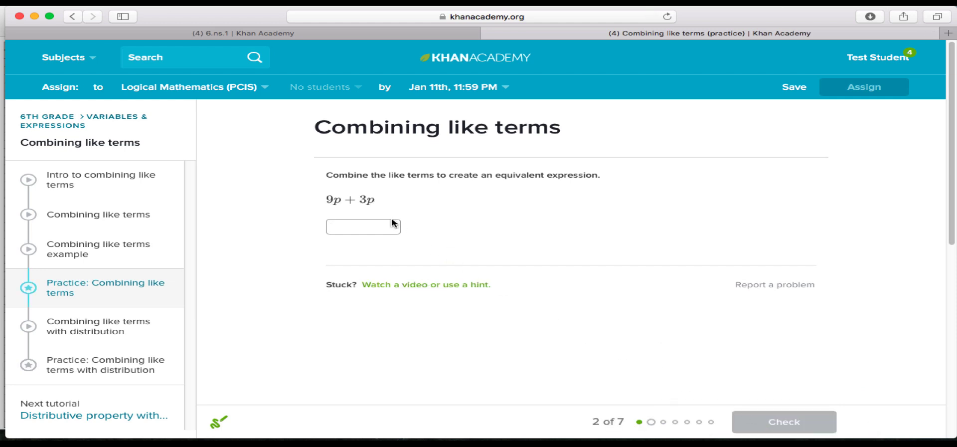
type("12")
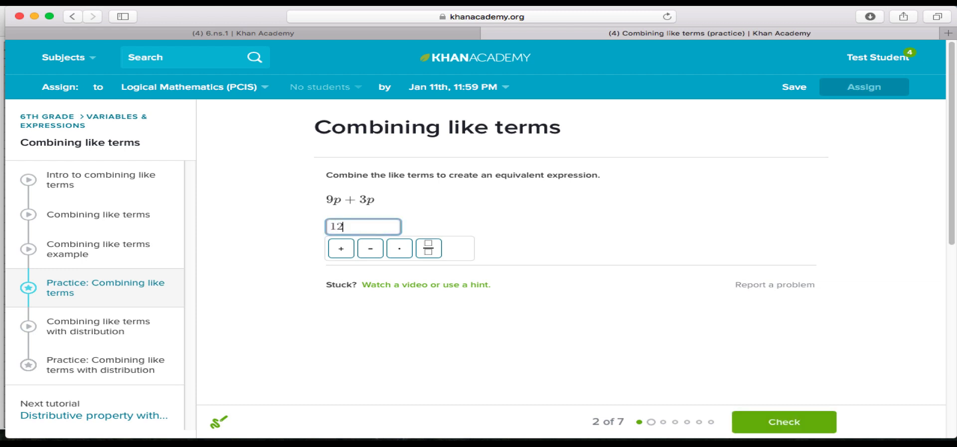
Submit 12p, then answer the third question with 2q + 11
type("p")
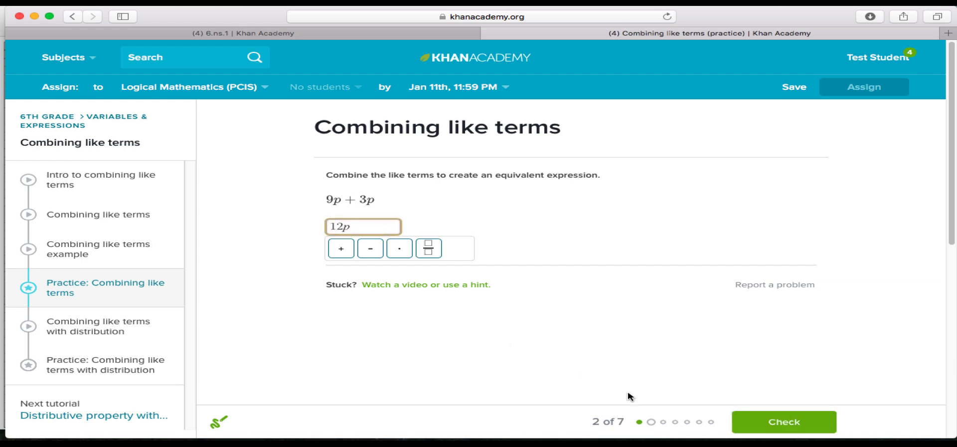
left_click(783, 422)
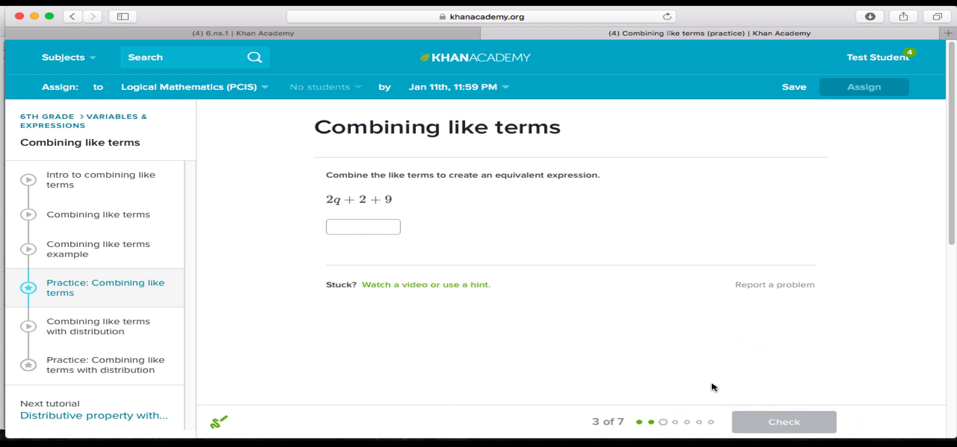
type("2q")
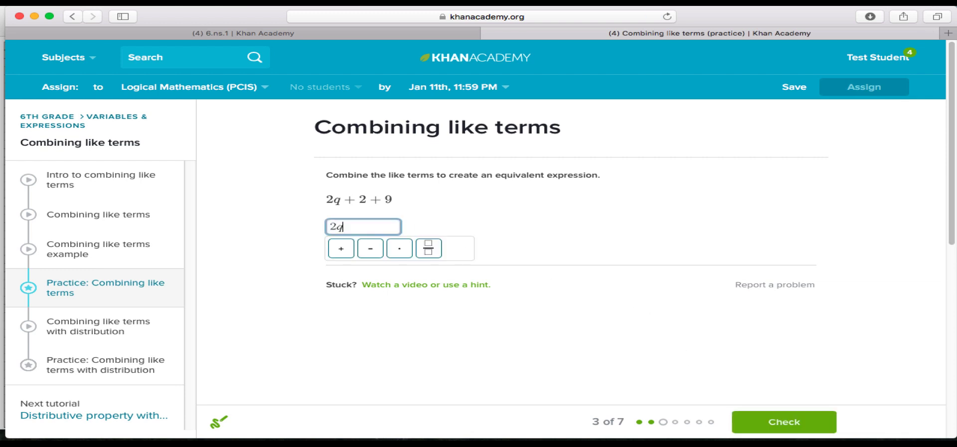
type("+ 11")
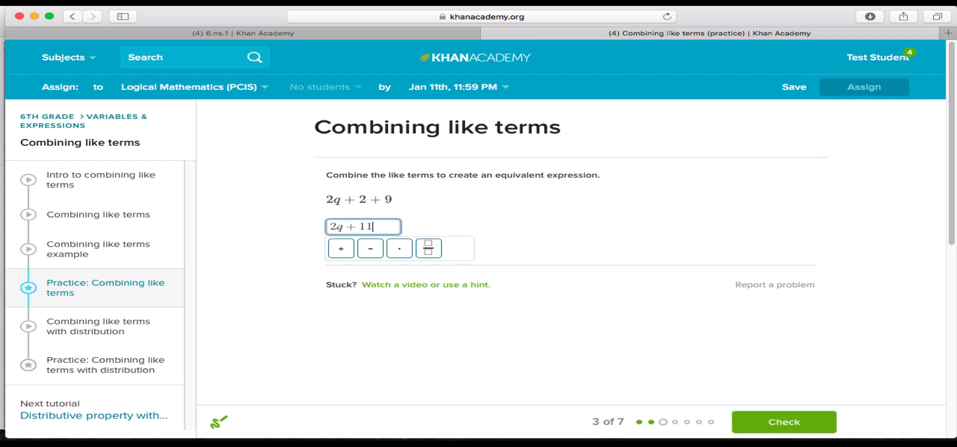
left_click(784, 421)
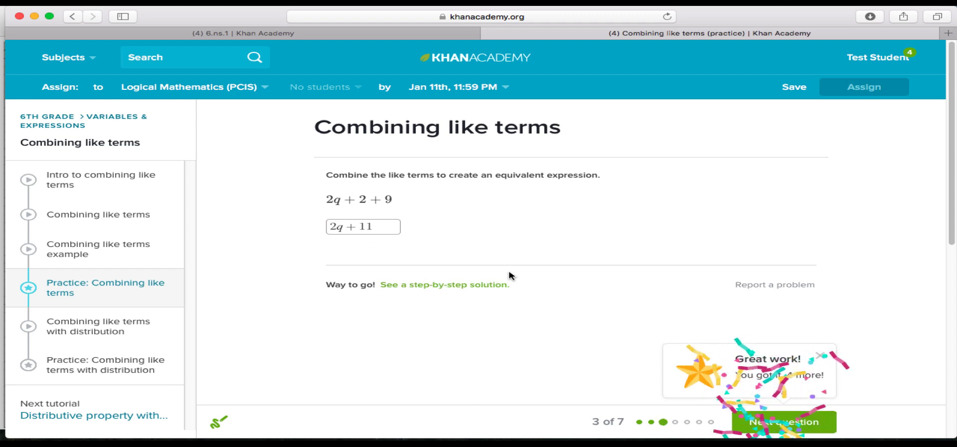
Move to the fourth question, 9t − 3t + 4, and enter 6t
left_click(783, 436)
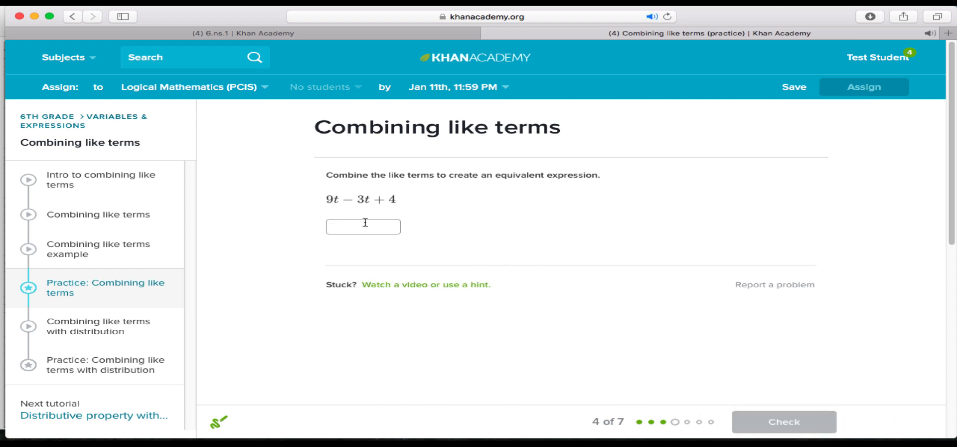
left_click(363, 226)
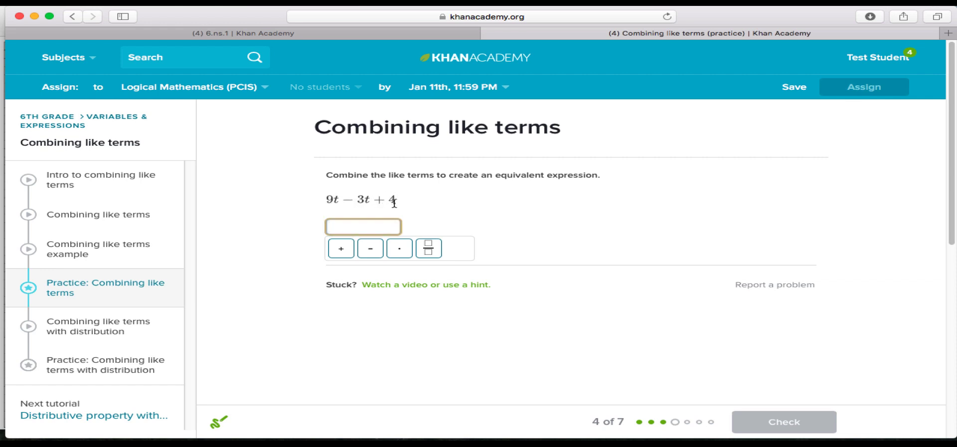
mouse_move(364, 214)
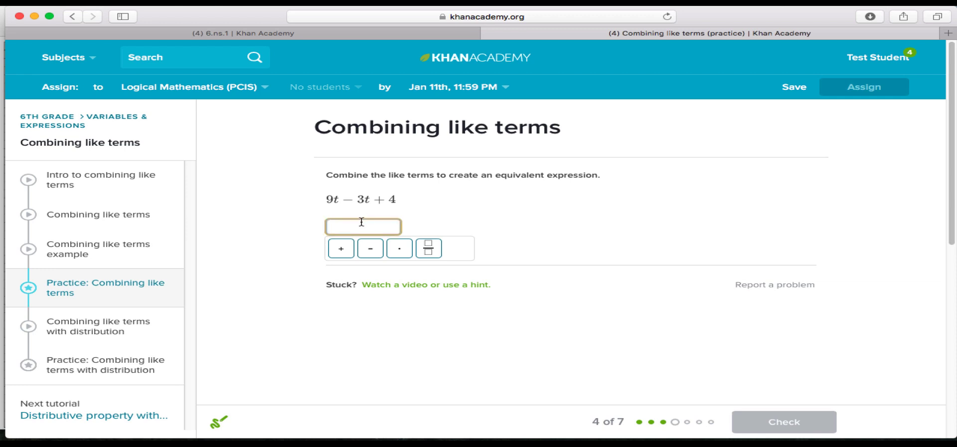
type("6t")
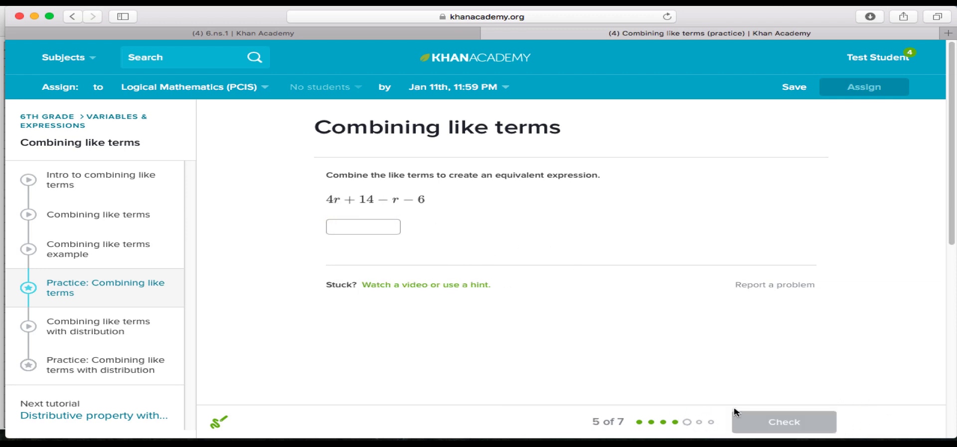
Answer 4r + 14 − r − 6 as 3r + 8 and go to the next question
left_click(363, 226)
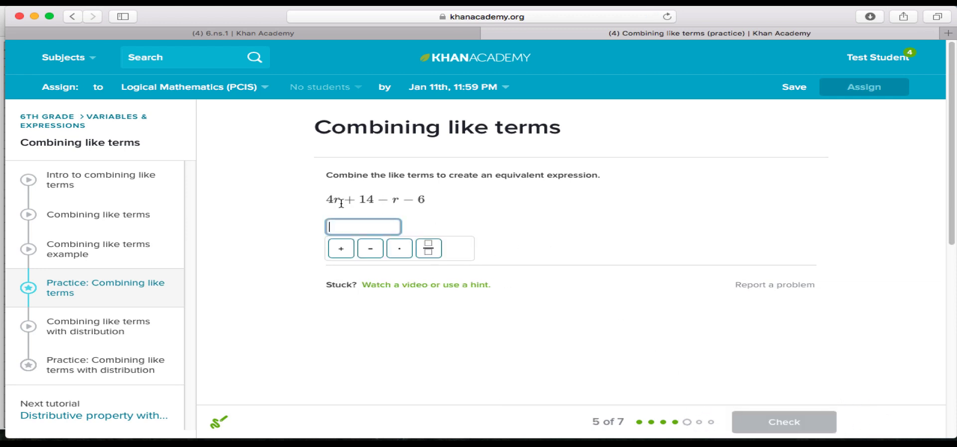
mouse_move(394, 202)
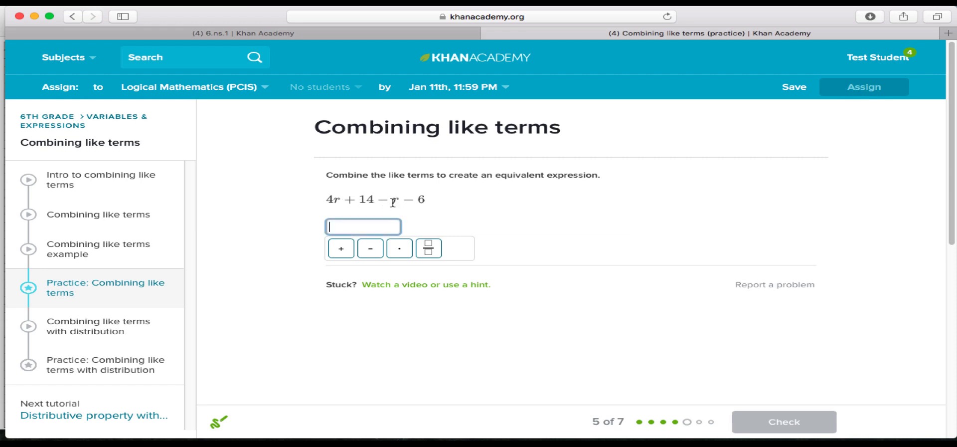
mouse_move(363, 226)
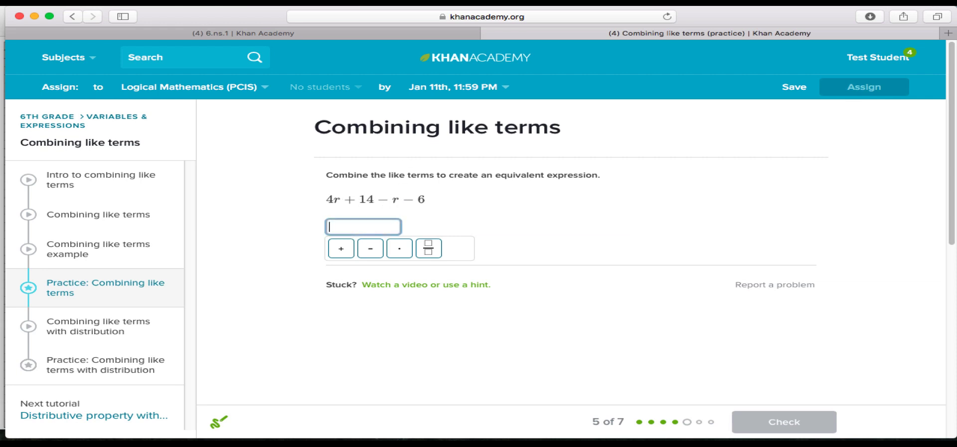
type("3r +")
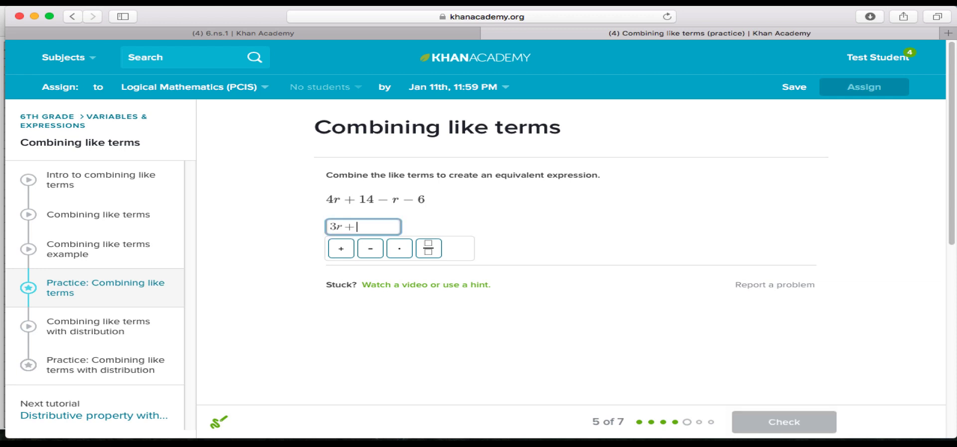
type("8")
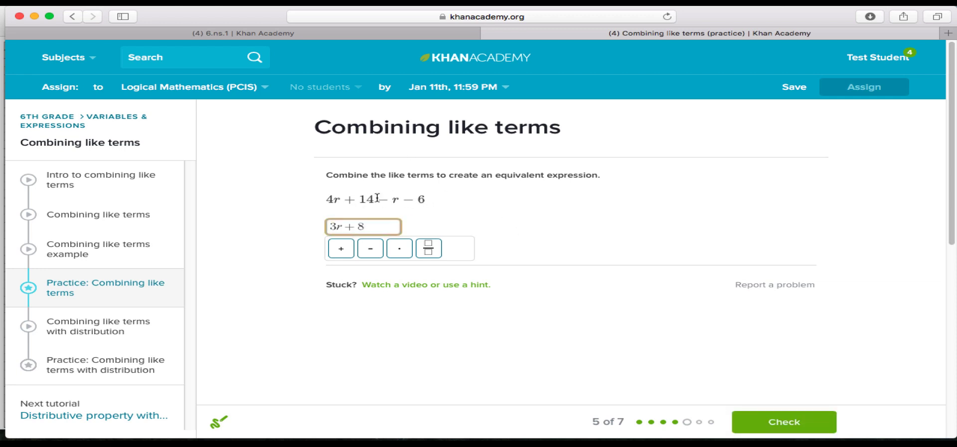
left_click(784, 422)
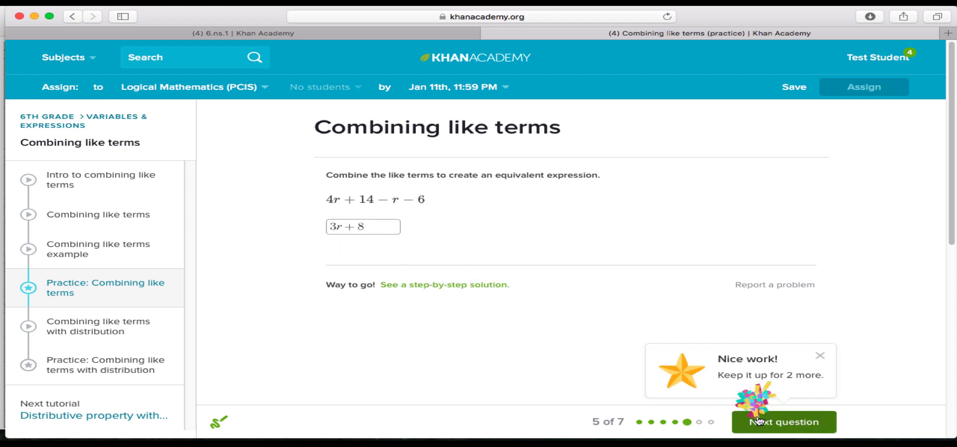
left_click(785, 422)
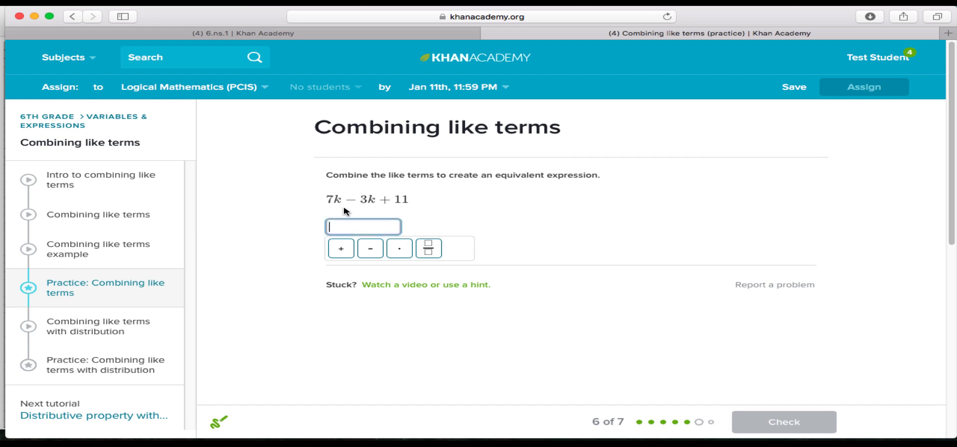
Answer the final two questions with 4k + 11 and 13p
type("4k +")
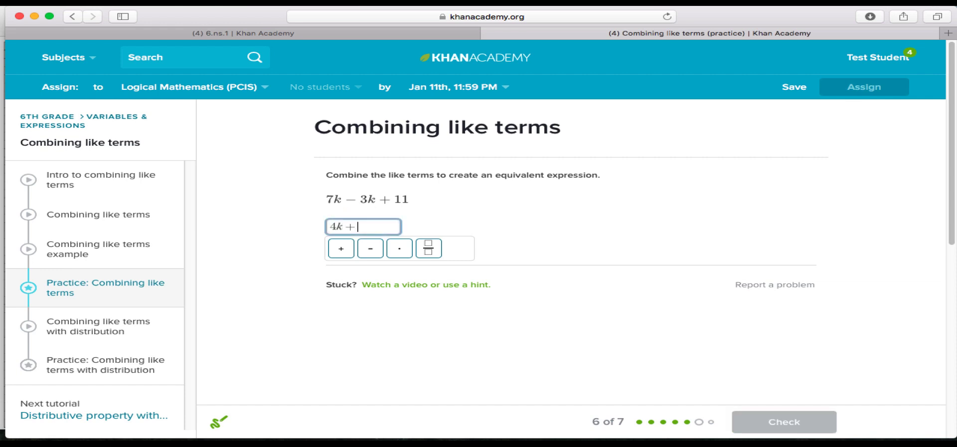
type("11")
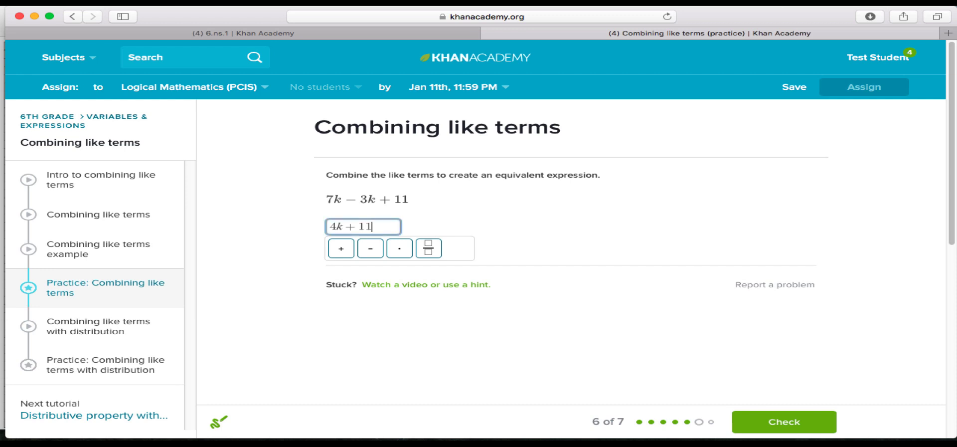
left_click(784, 422)
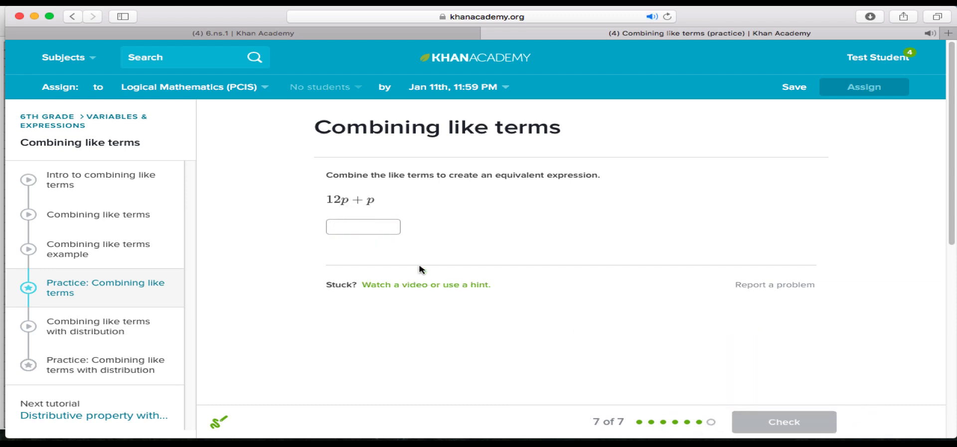
left_click(363, 226)
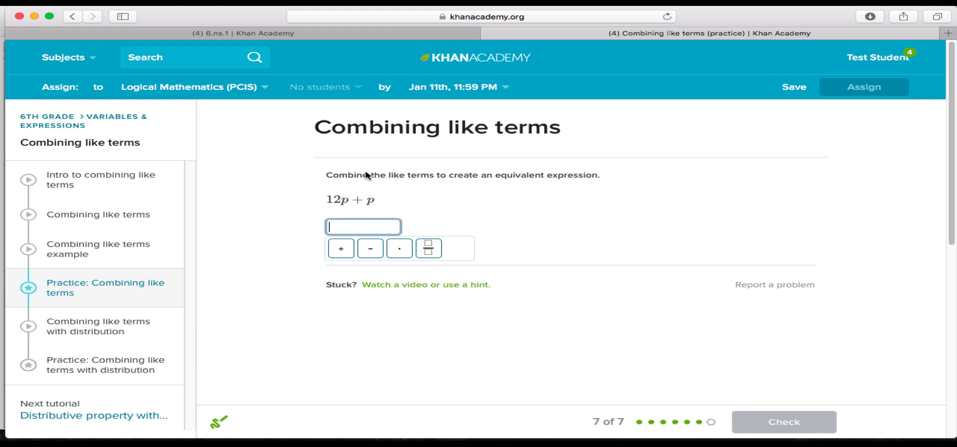
type("13p")
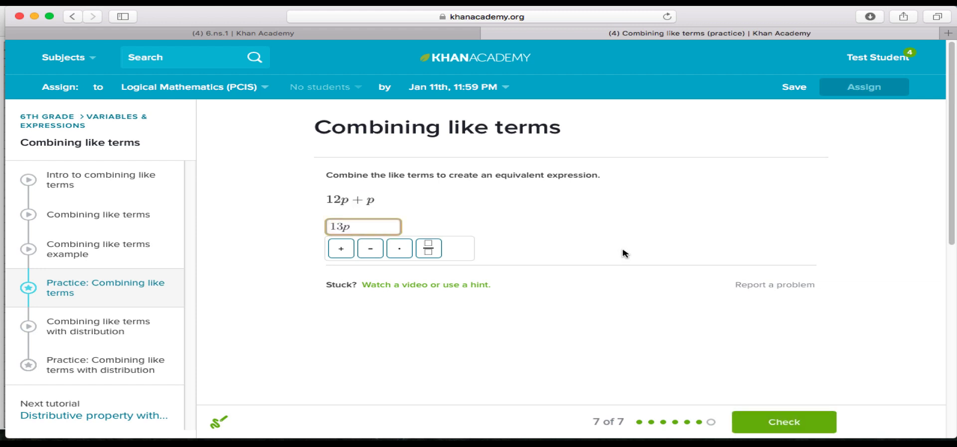
left_click(784, 436)
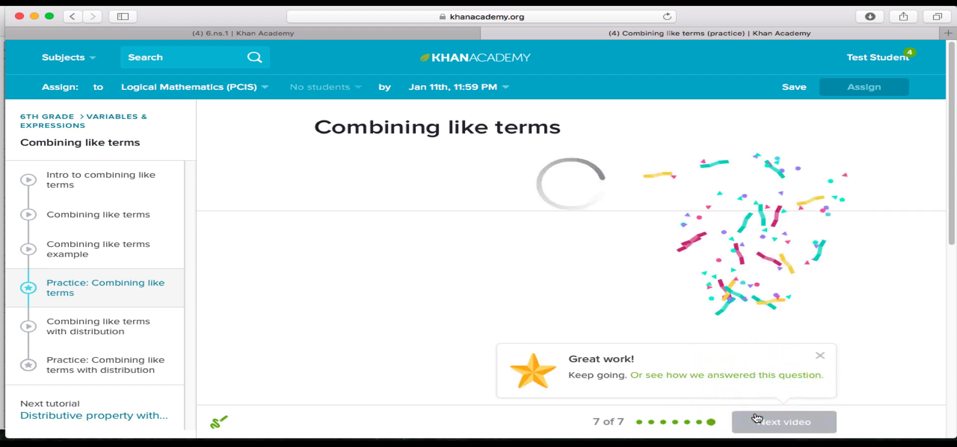
Show the practice summary: 100%, 7 of 7 correct, 625 energy points
left_click(784, 421)
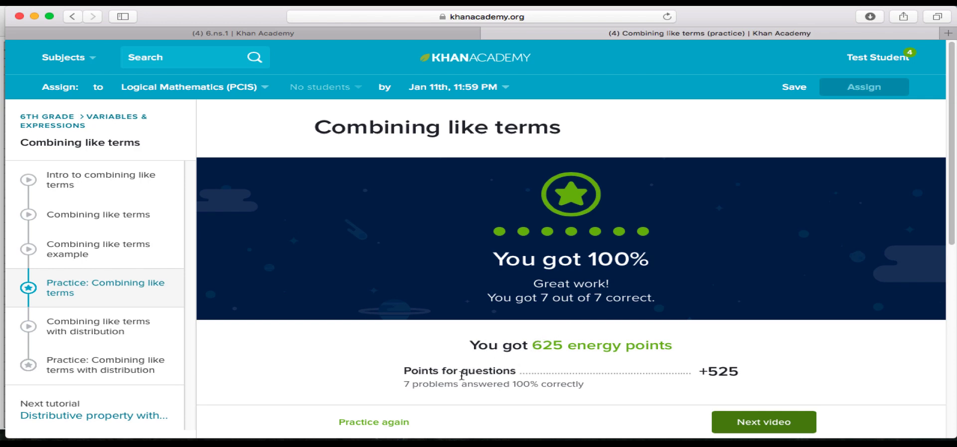
mouse_move(745, 314)
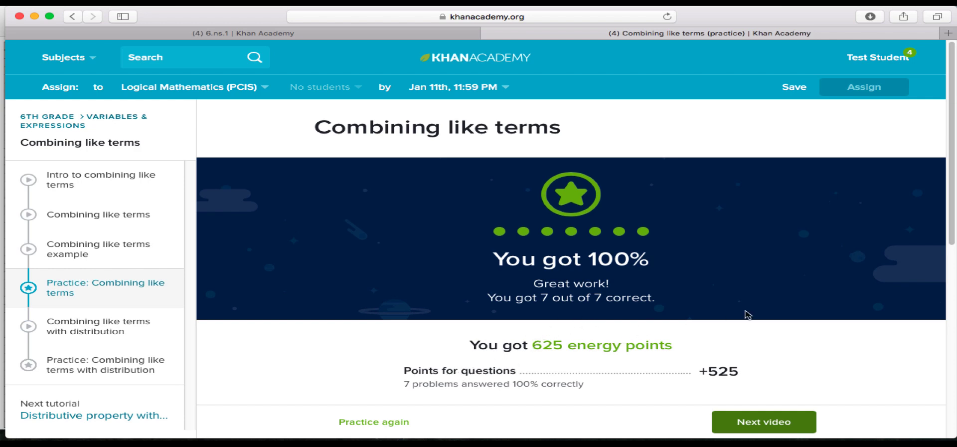
scroll("down", 3)
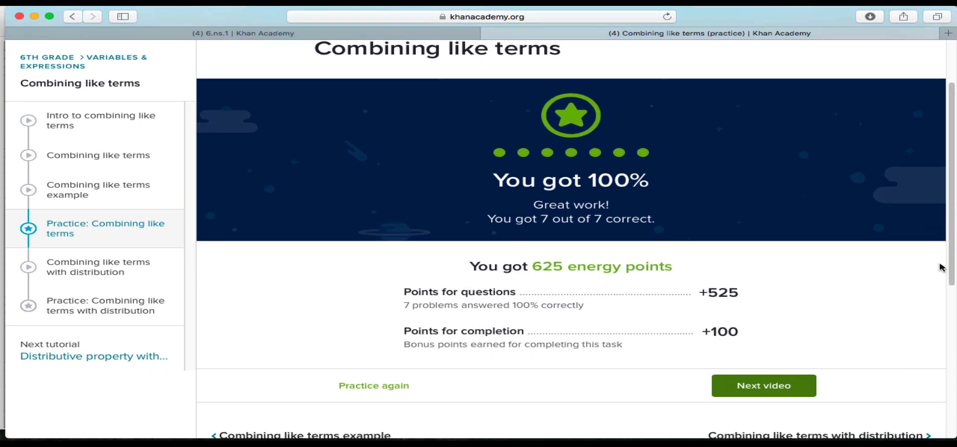
scroll("down", 3)
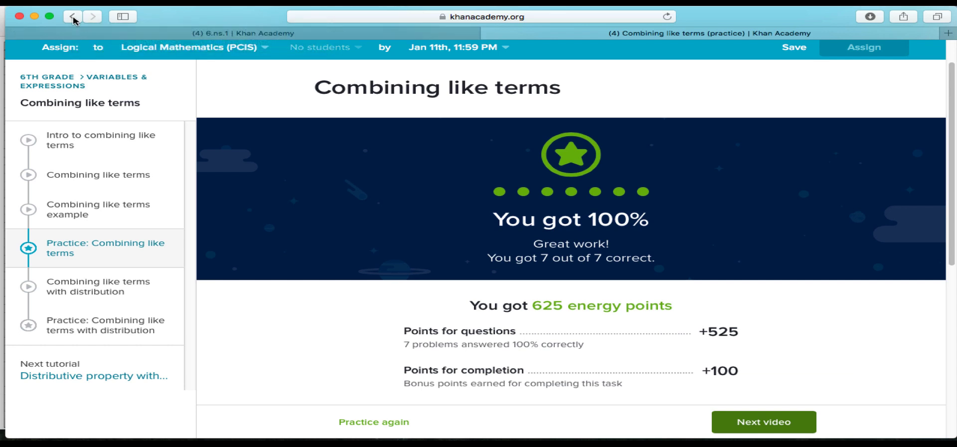
Go back to the Grade 6 Expressions and Equations map and scroll the page
left_click(71, 17)
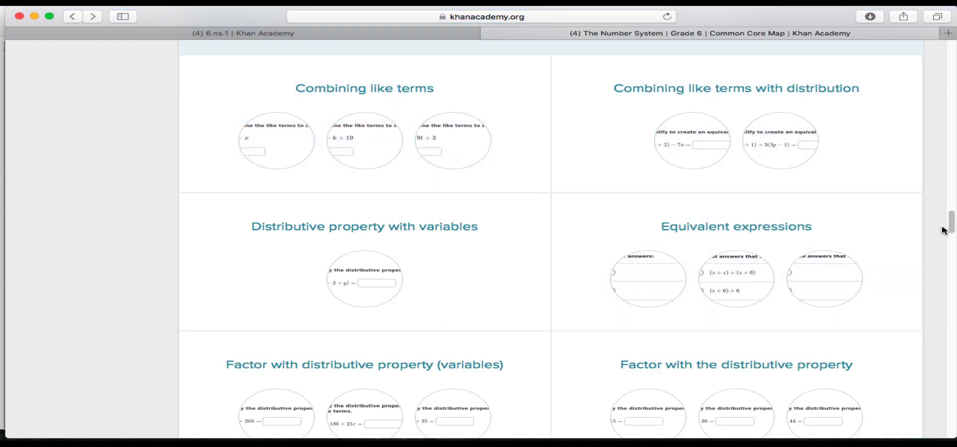
scroll("down", 3)
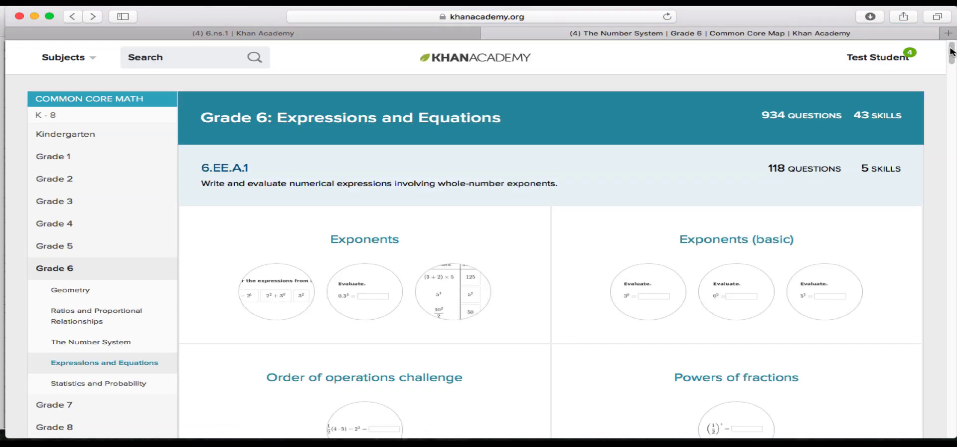
scroll("down", 3)
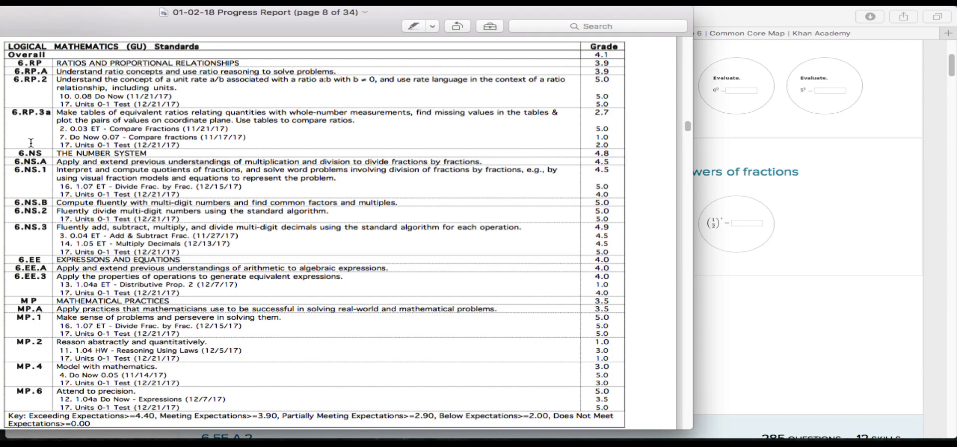
mouse_move(412, 243)
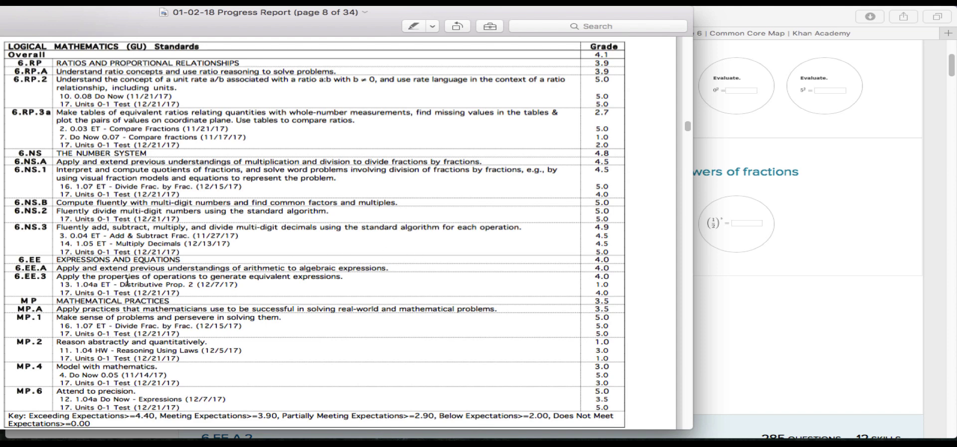
mouse_move(856, 197)
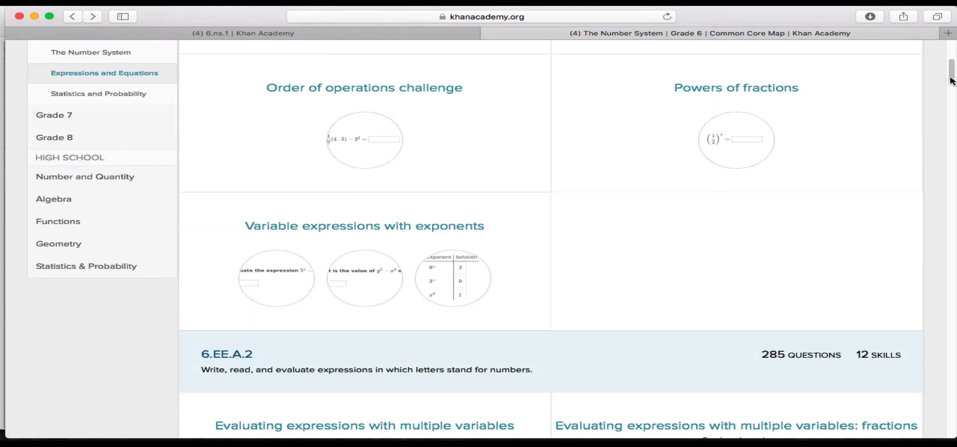
Scroll to the 6.EE.A.3 skills, then go back to the Number System map
scroll("down", 3)
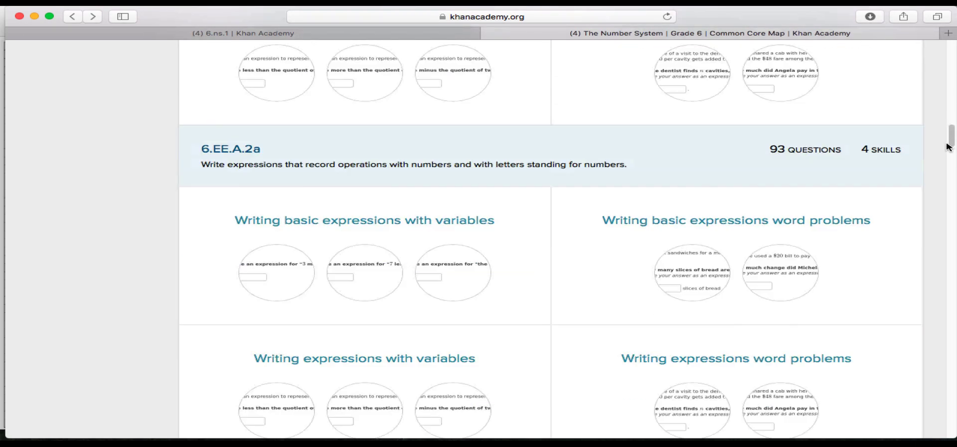
scroll("down", 3)
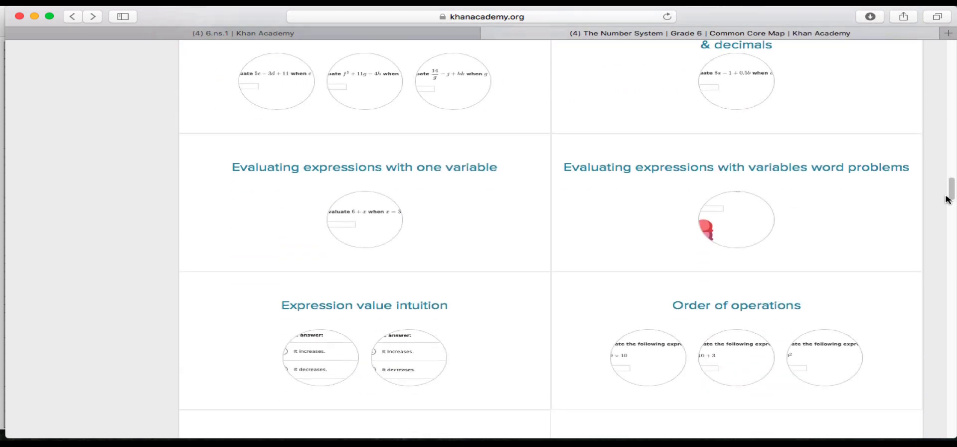
scroll("down", 3)
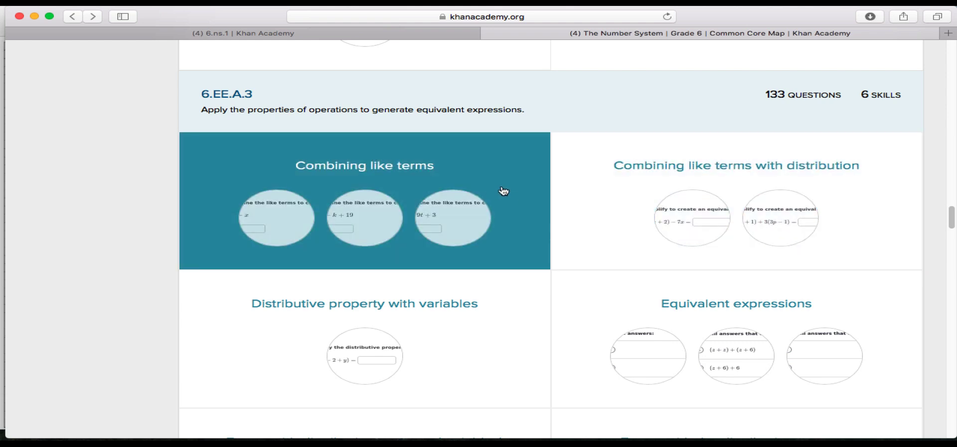
scroll("up", 3)
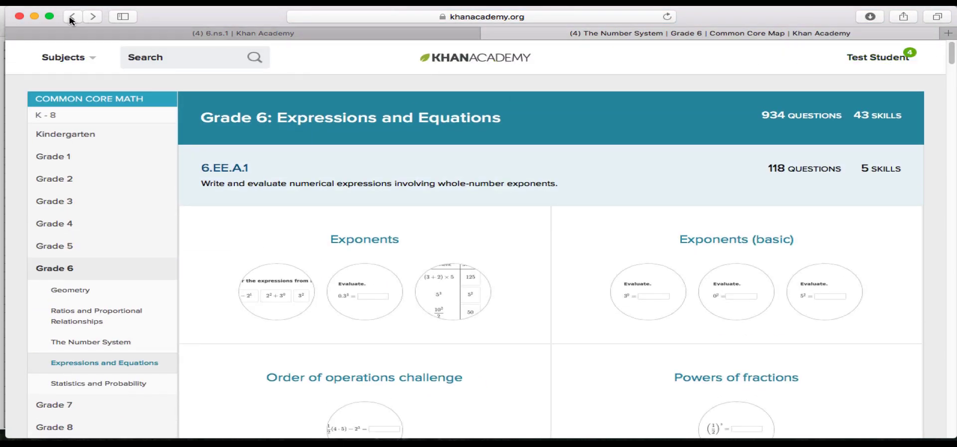
mouse_move(485, 54)
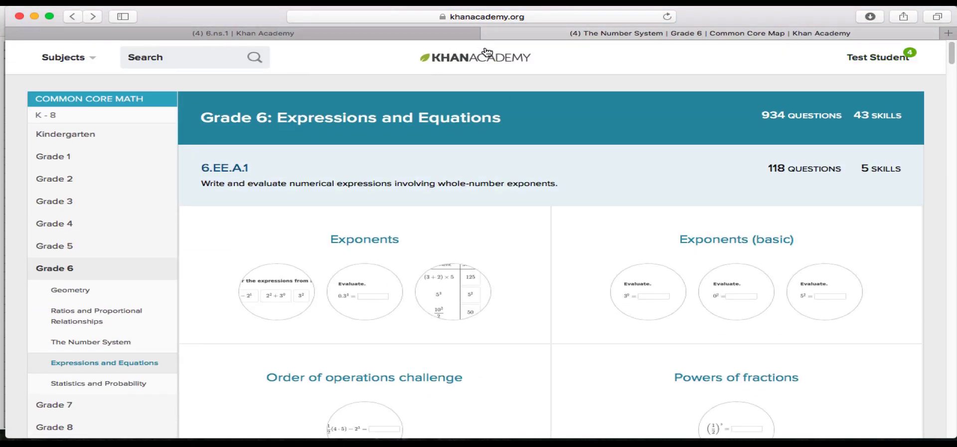
left_click(91, 342)
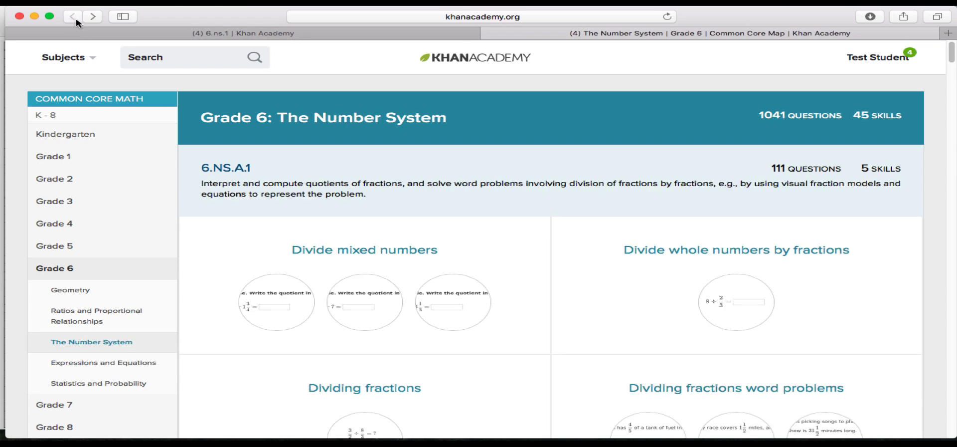
mouse_move(380, 32)
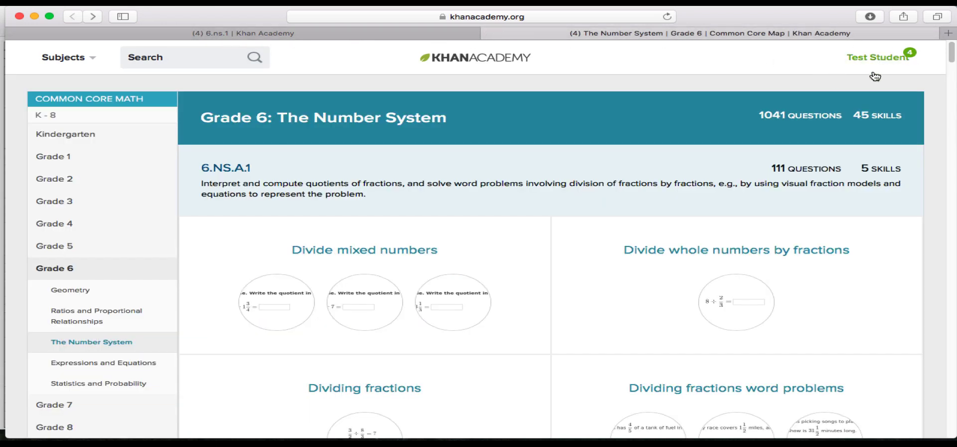
Go to Learning home and review the 6th grade mission's 2% progress and skills
left_click(882, 56)
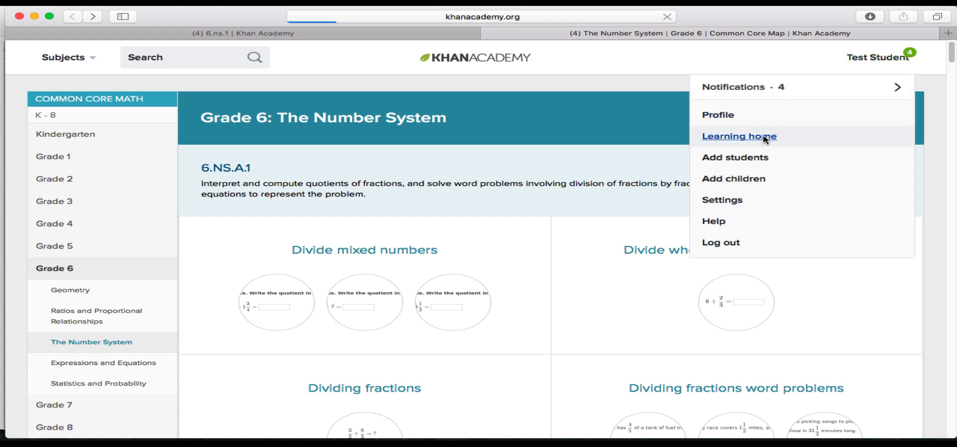
left_click(740, 137)
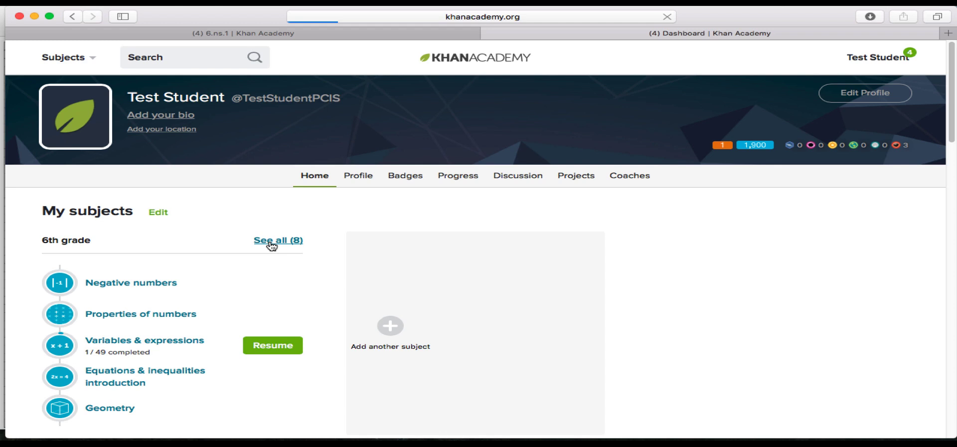
mouse_move(302, 233)
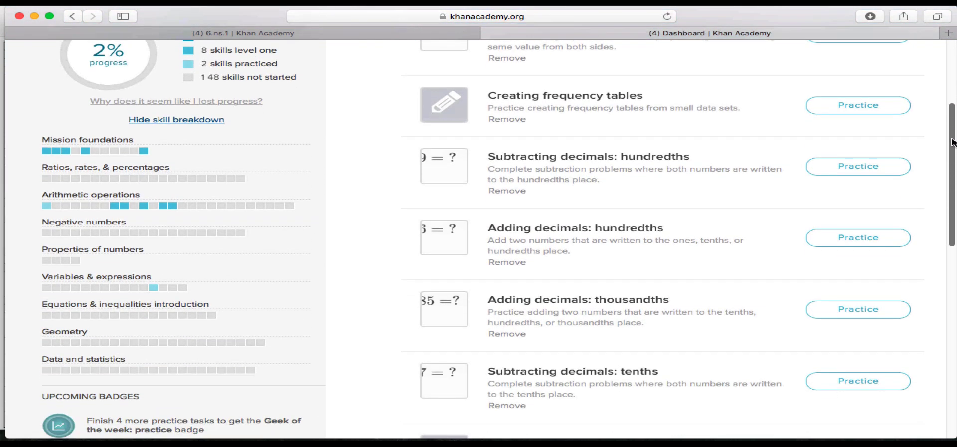
scroll("down", 3)
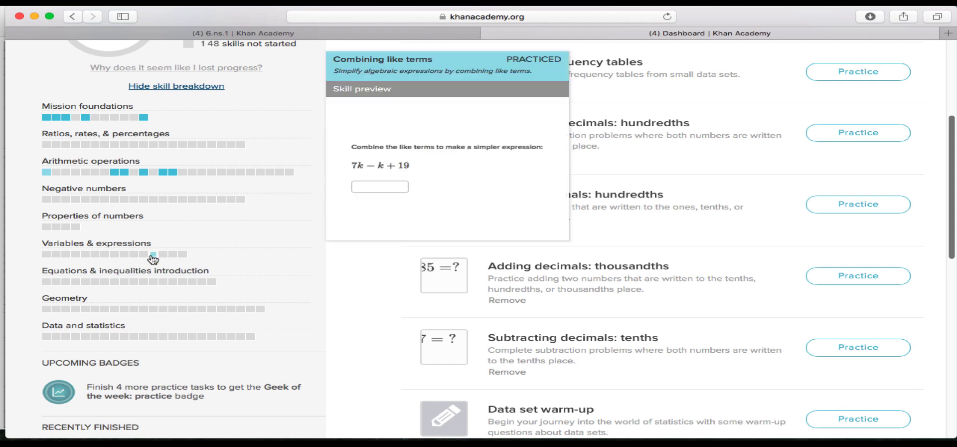
mouse_move(154, 256)
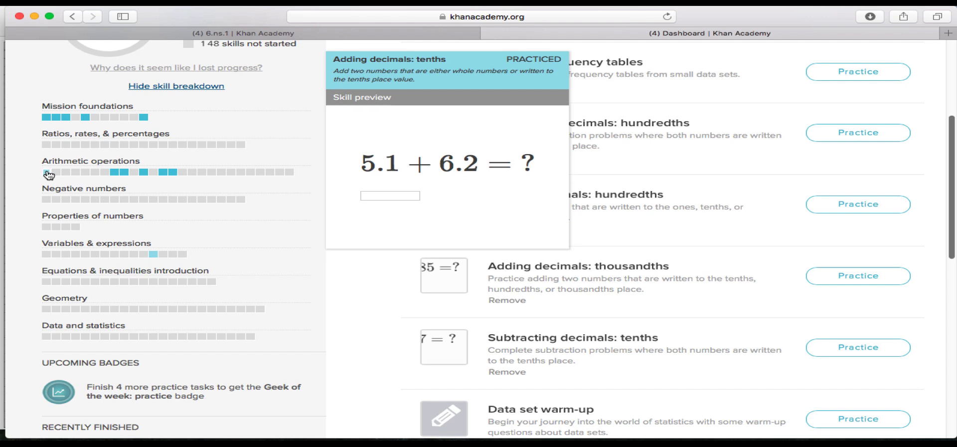
mouse_move(4, 163)
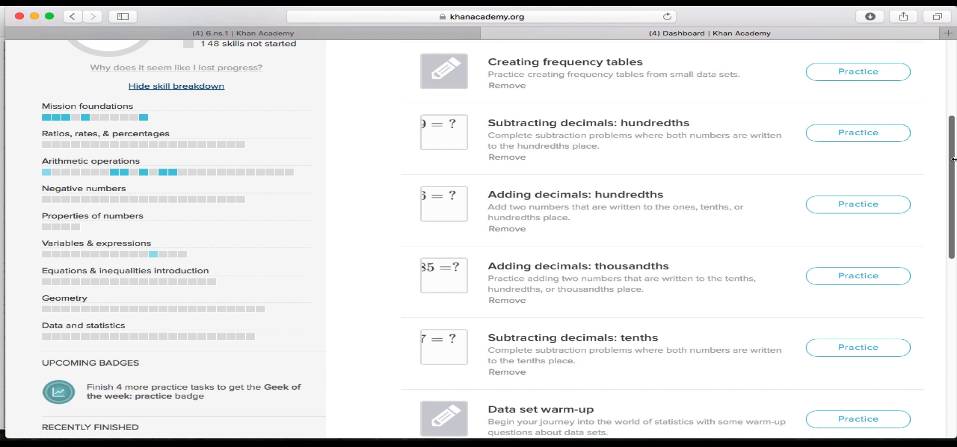
scroll("up", 3)
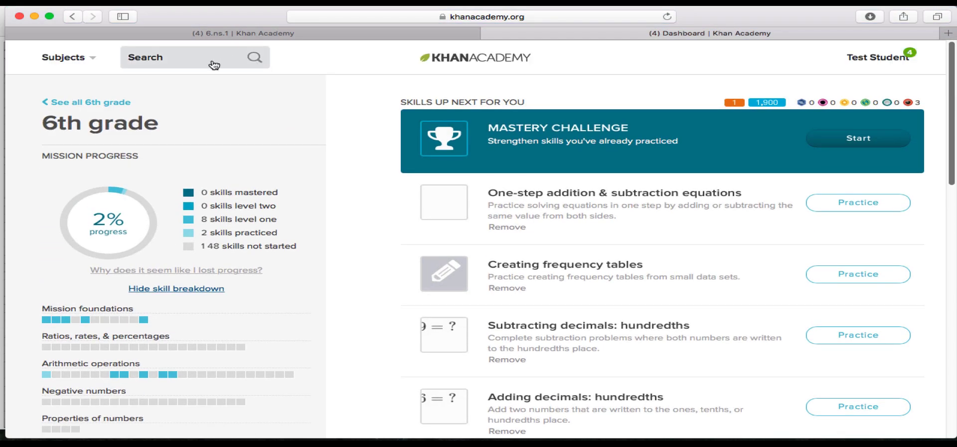
Search '6.rp.2' and open the Grade 6 Ratios and Proportional Relationships map
left_click(211, 64)
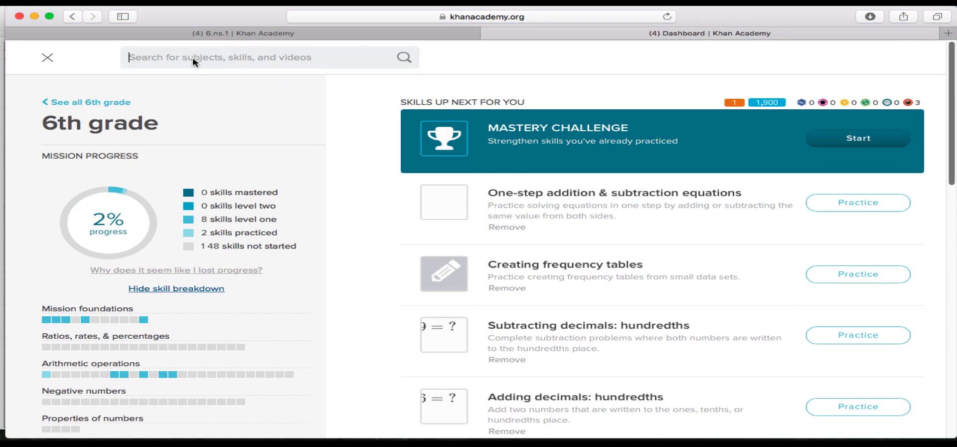
mouse_move(241, 67)
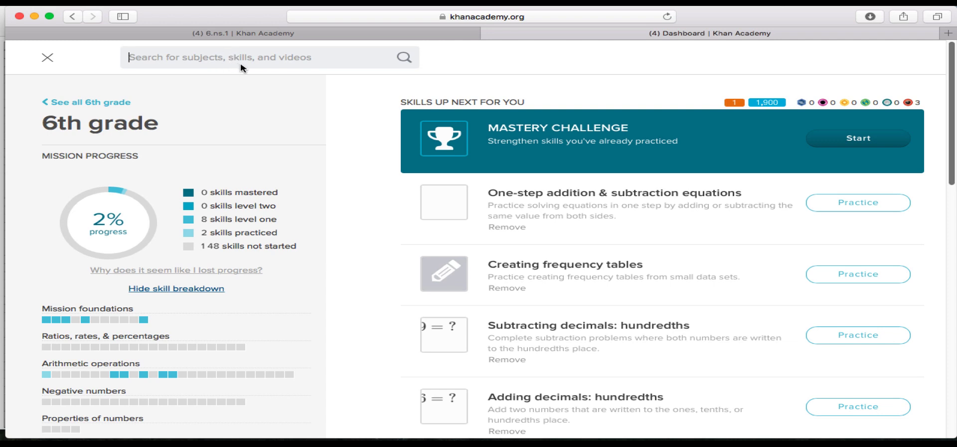
mouse_move(216, 56)
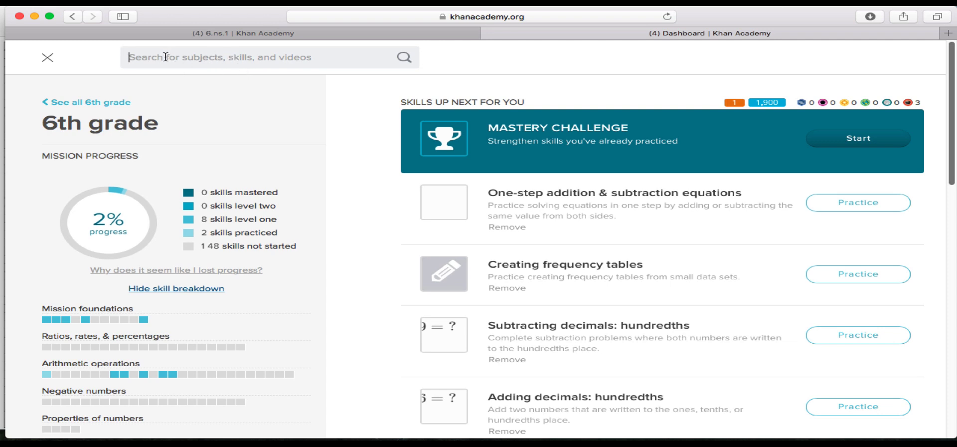
mouse_move(168, 57)
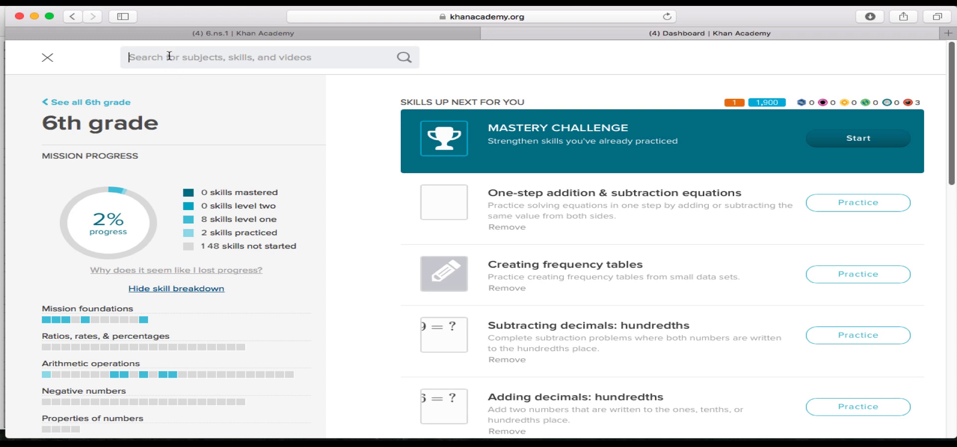
mouse_move(179, 70)
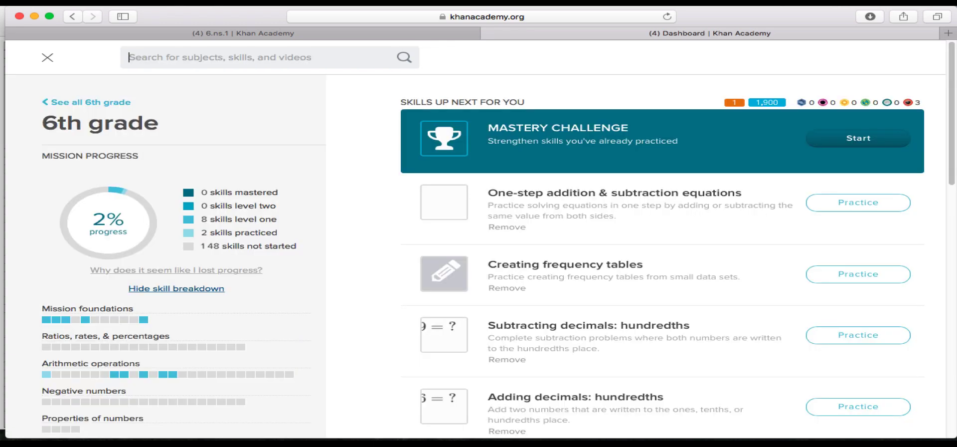
type("6.rp.2")
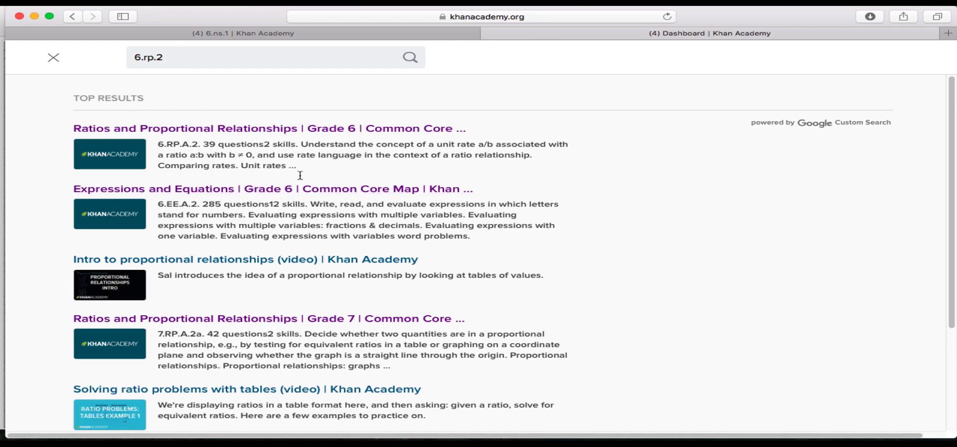
left_click(281, 129)
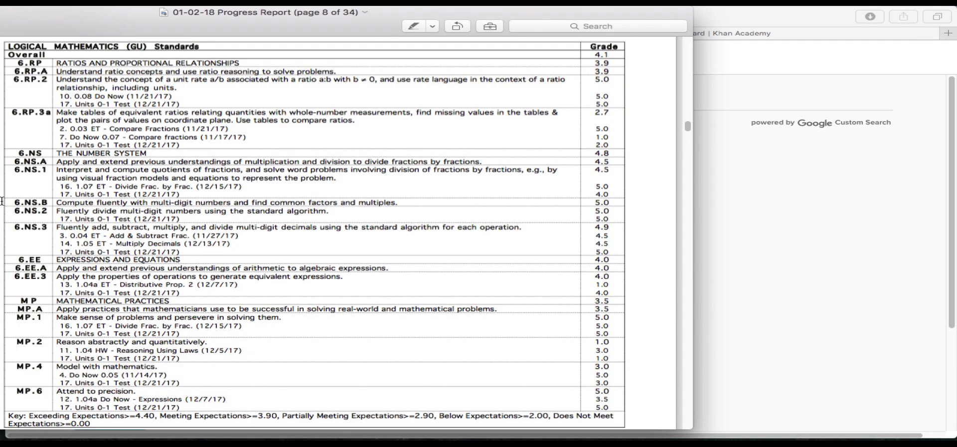
mouse_move(773, 114)
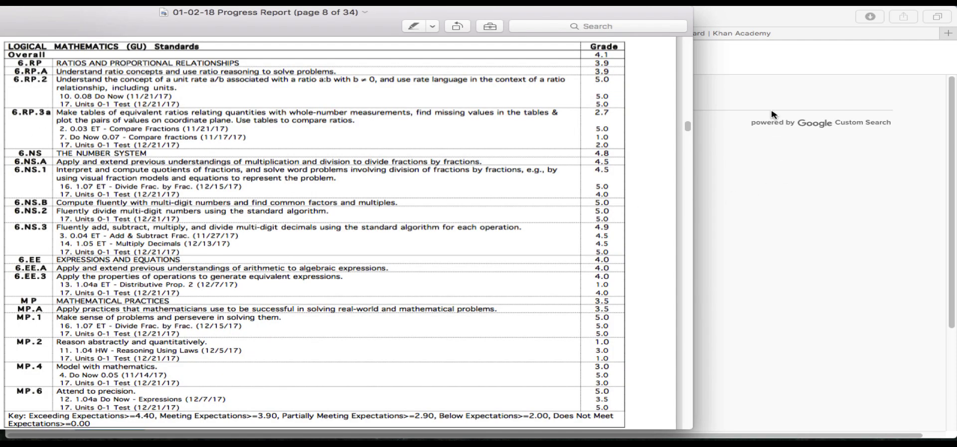
left_click(738, 32)
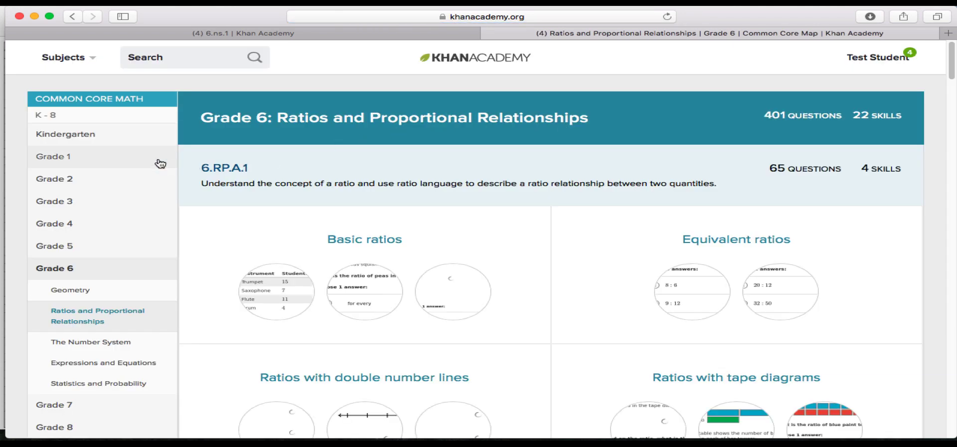
mouse_move(108, 301)
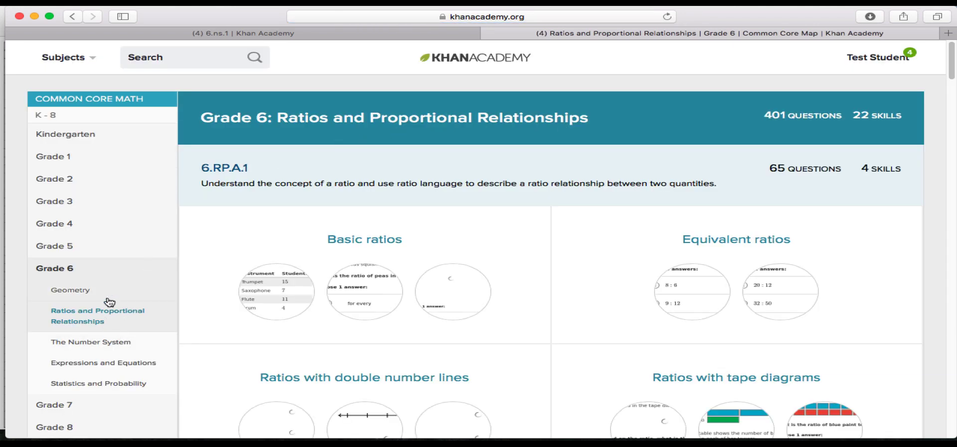
mouse_move(104, 321)
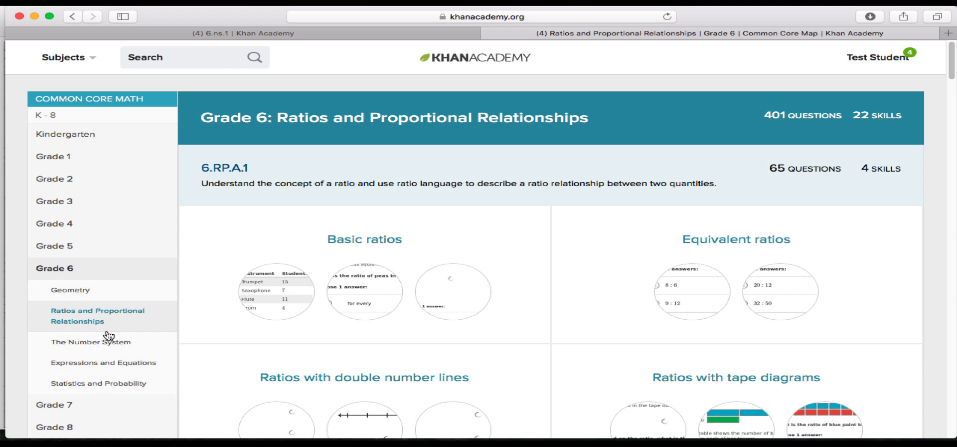
mouse_move(103, 347)
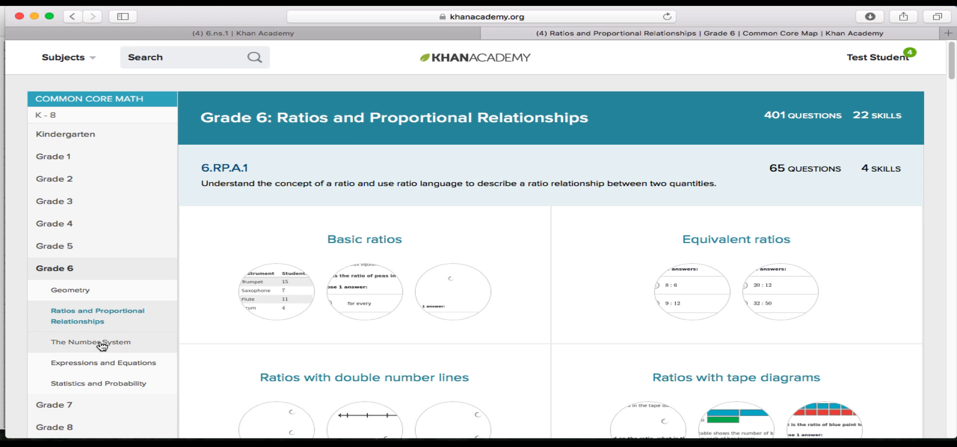
mouse_move(102, 347)
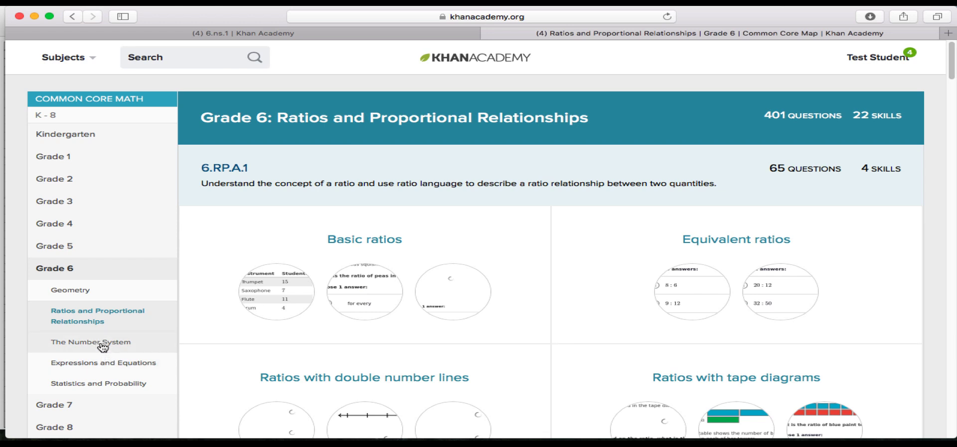
mouse_move(123, 318)
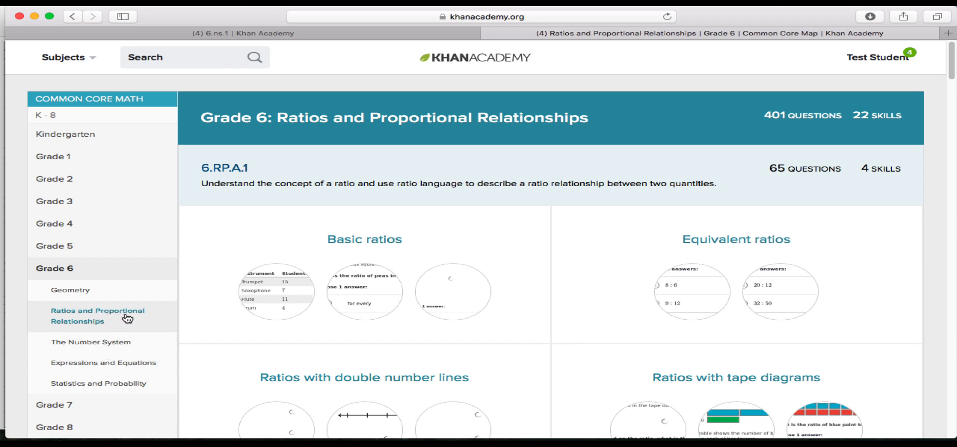
mouse_move(102, 350)
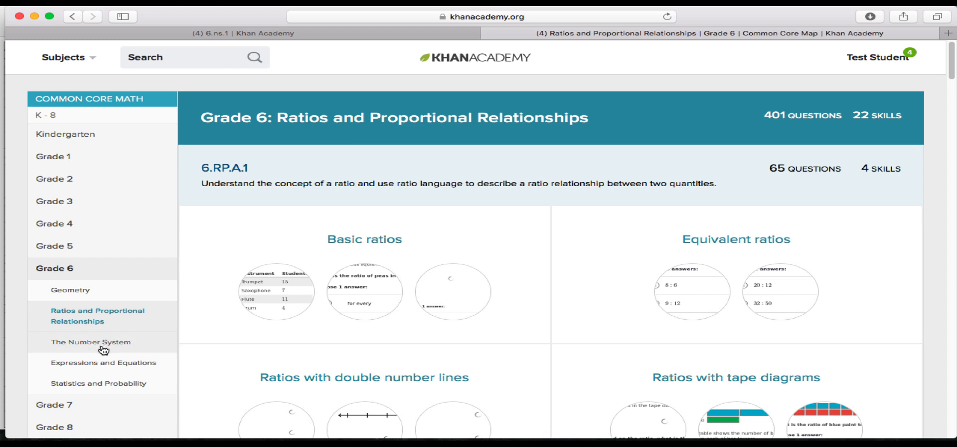
mouse_move(100, 357)
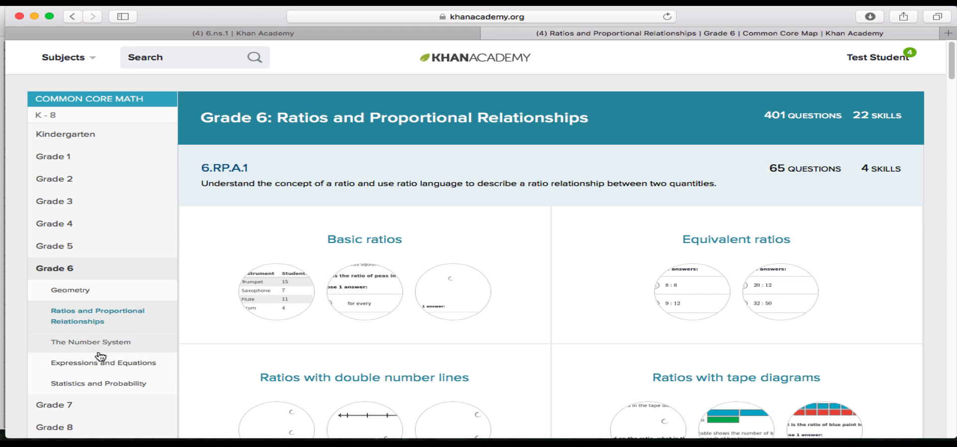
mouse_move(100, 369)
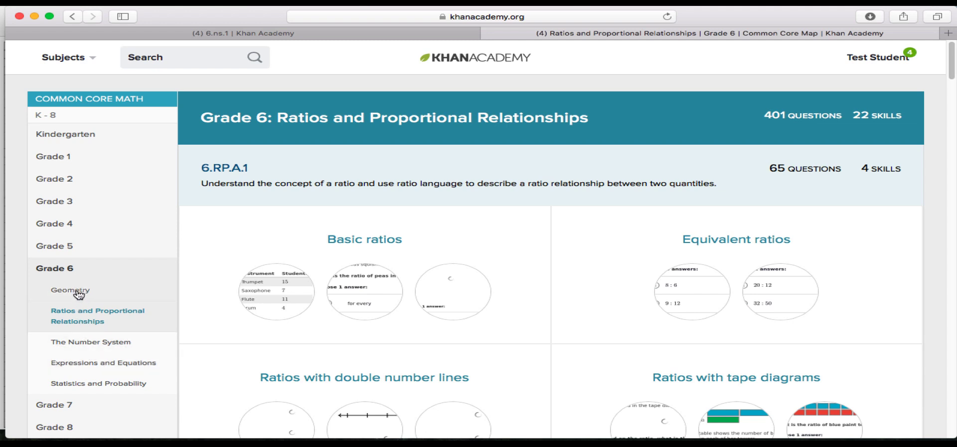
mouse_move(90, 387)
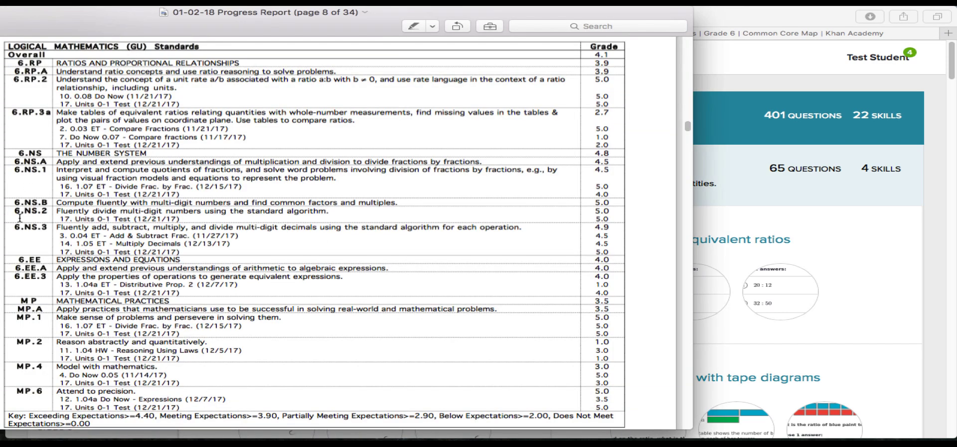
mouse_move(71, 204)
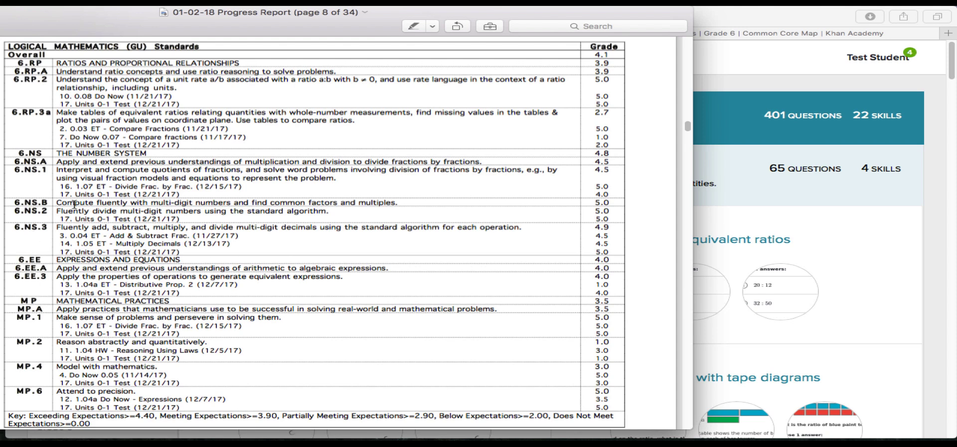
mouse_move(783, 207)
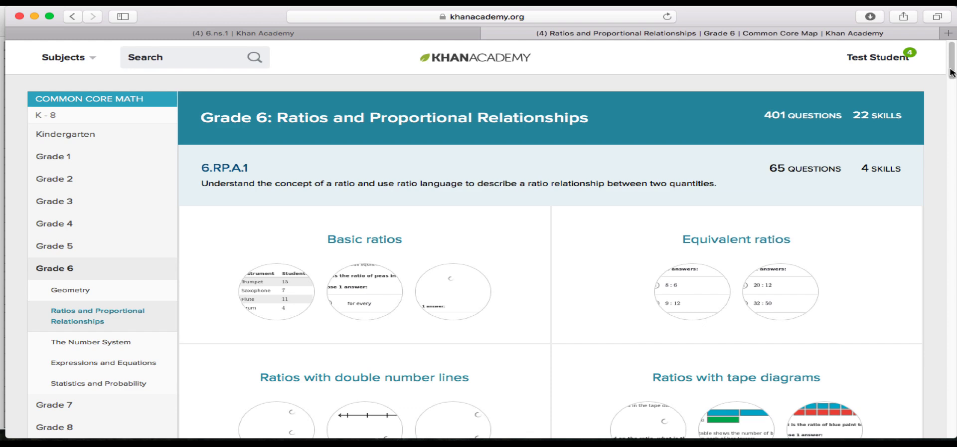
scroll("down", 3)
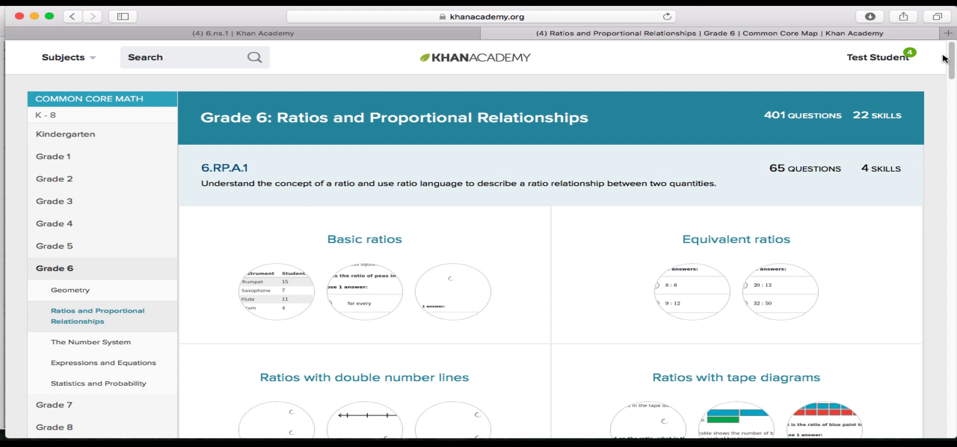
mouse_move(730, 192)
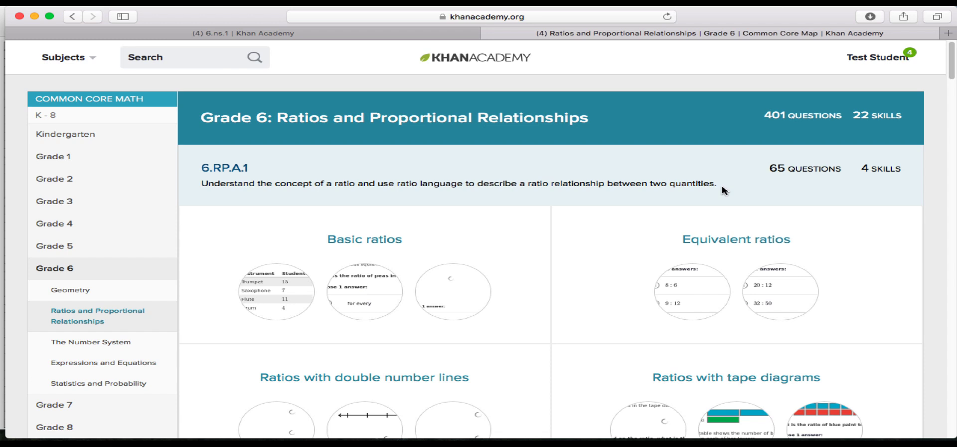
mouse_move(718, 190)
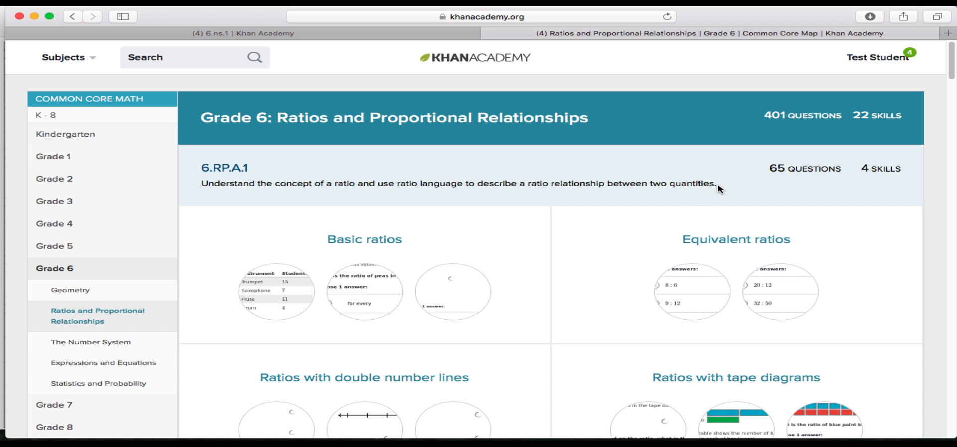
mouse_move(714, 184)
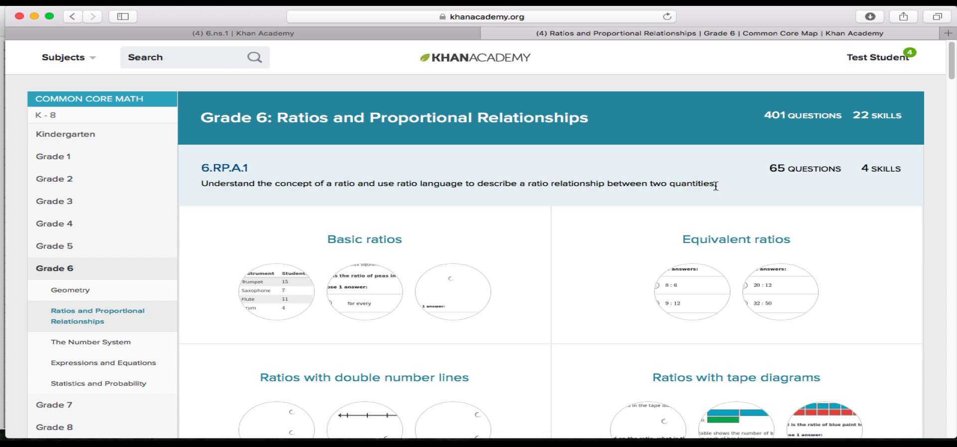
mouse_move(719, 191)
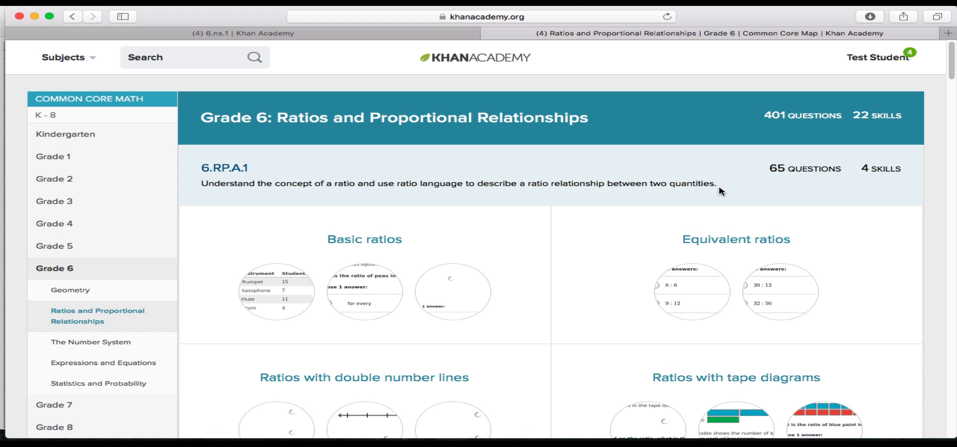